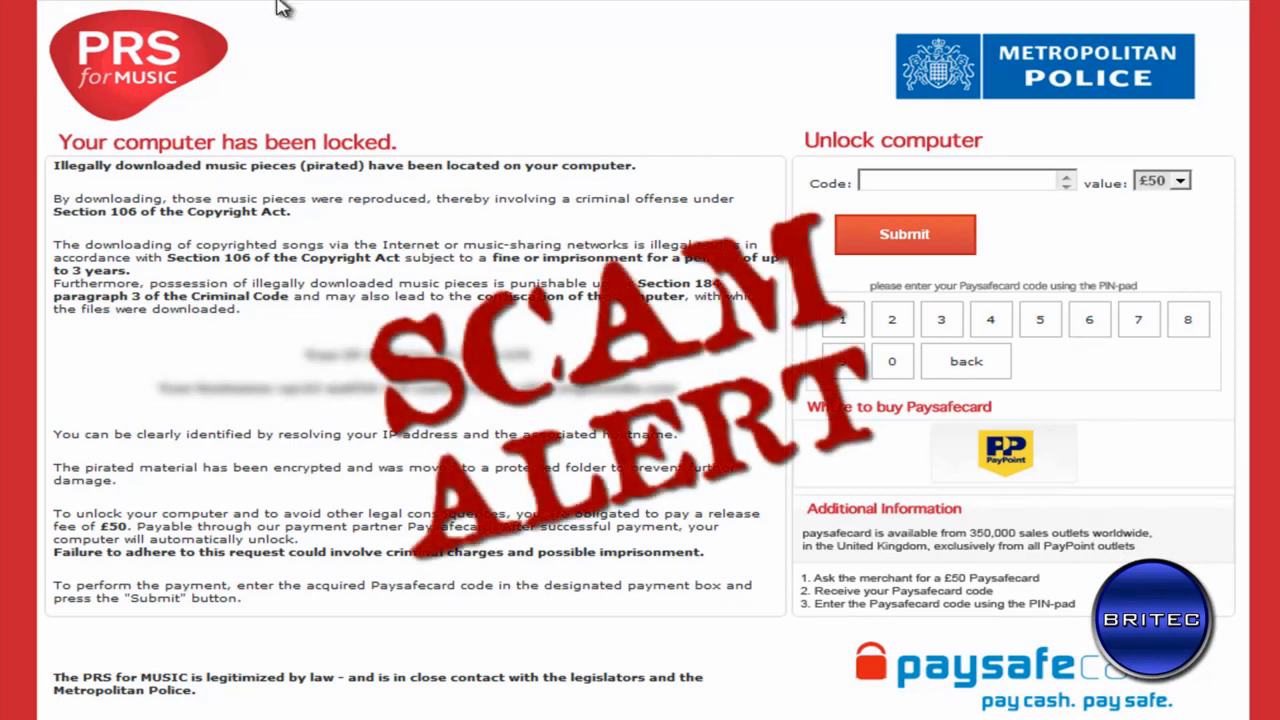
{"action": "mouse_move", "coordinate": [278, 238]}
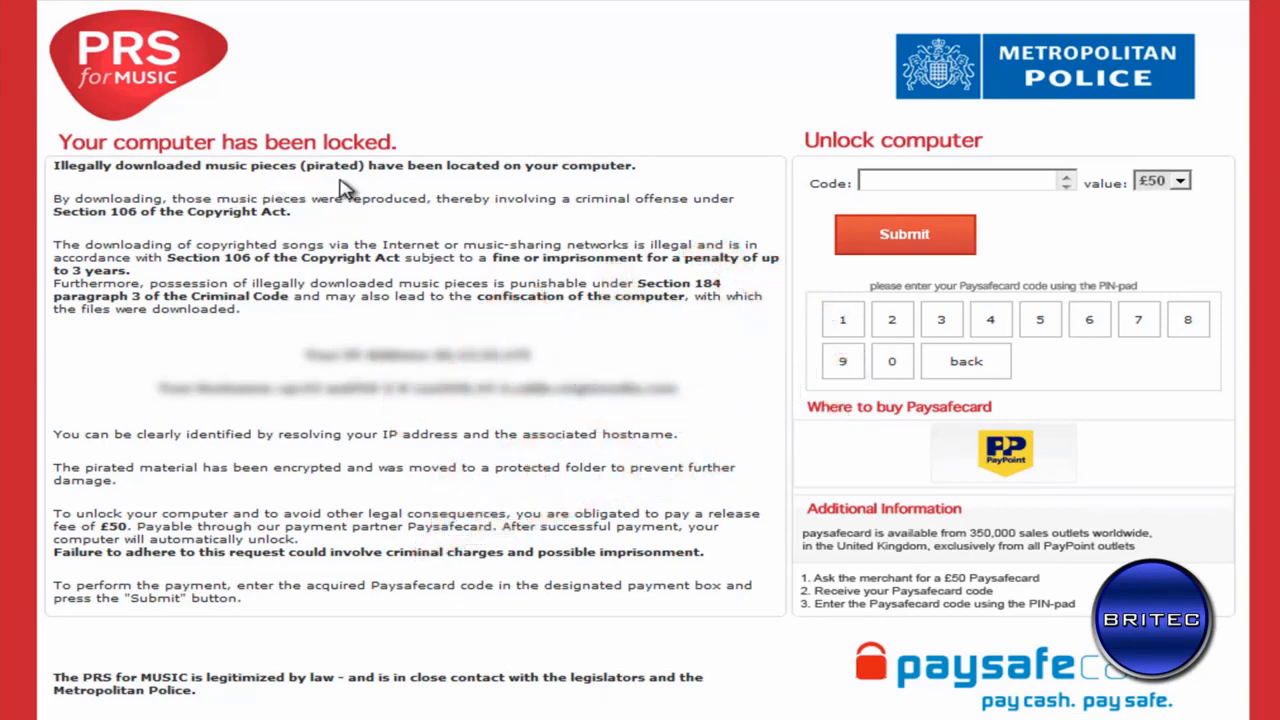
{"action": "mouse_move", "coordinate": [565, 233]}
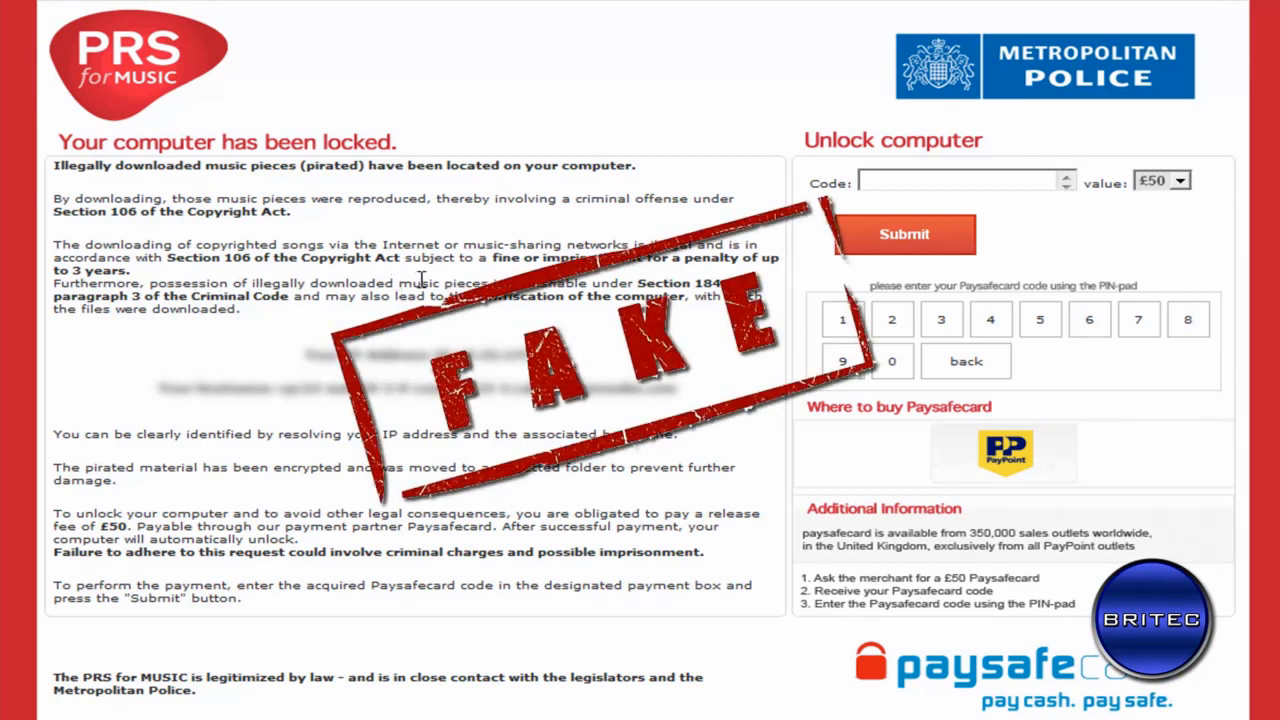
{"action": "mouse_move", "coordinate": [477, 323]}
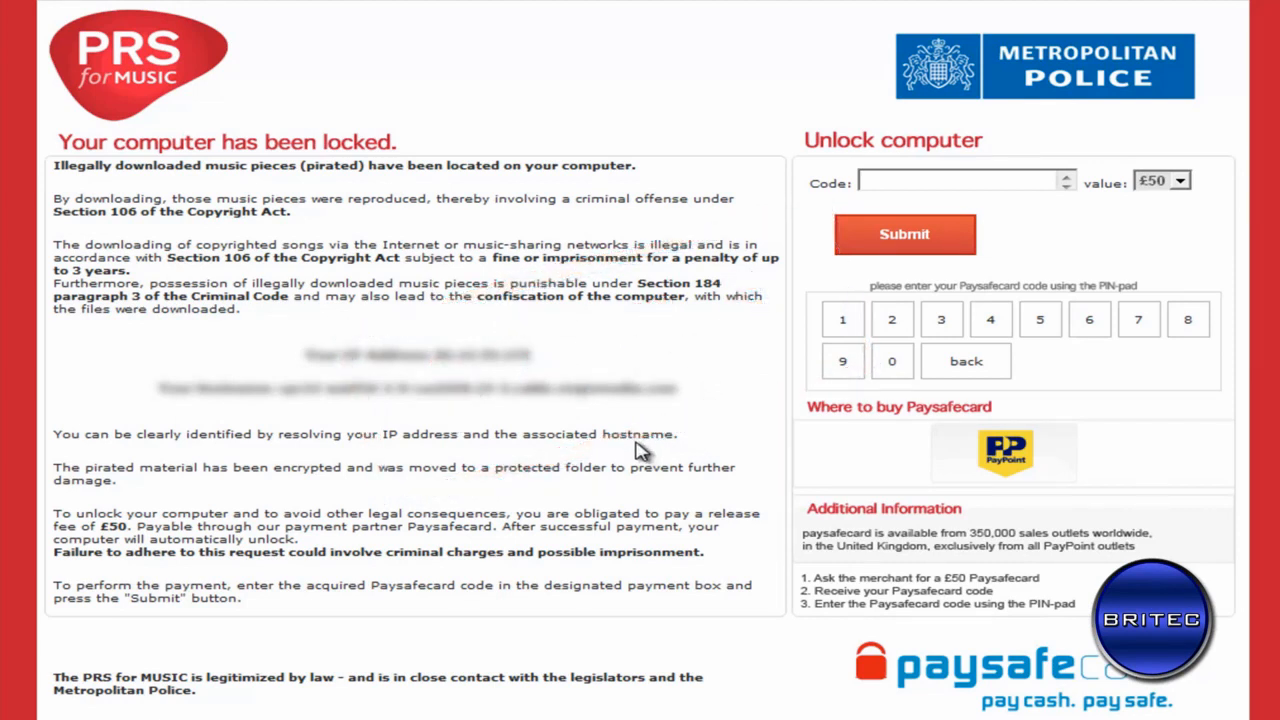
{"action": "mouse_move", "coordinate": [685, 683]}
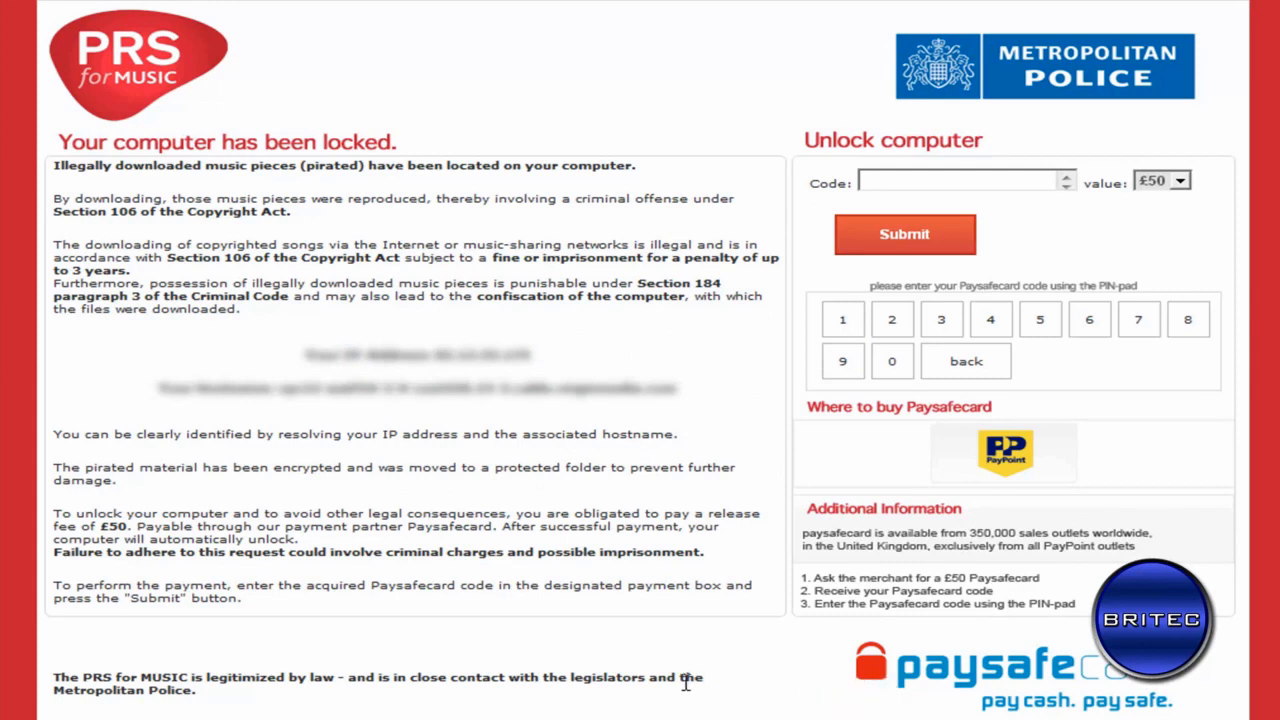
{"action": "mouse_move", "coordinate": [555, 648]}
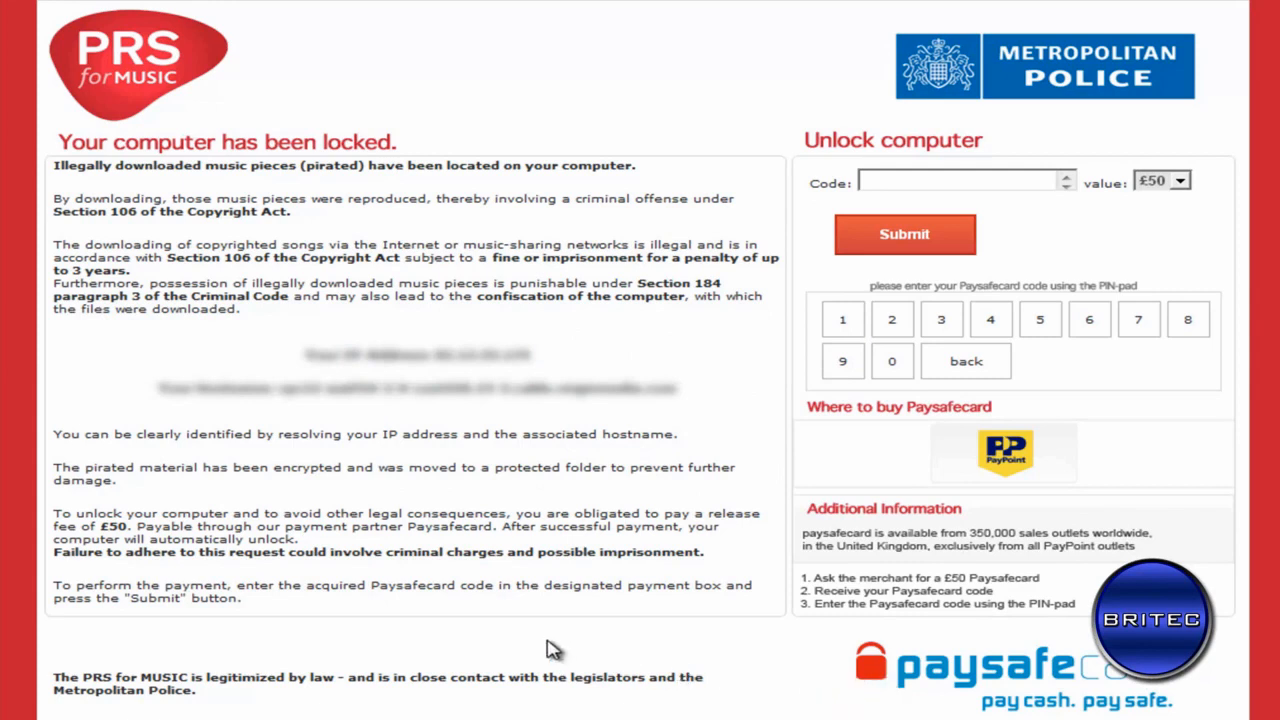
{"action": "mouse_move", "coordinate": [616, 188]}
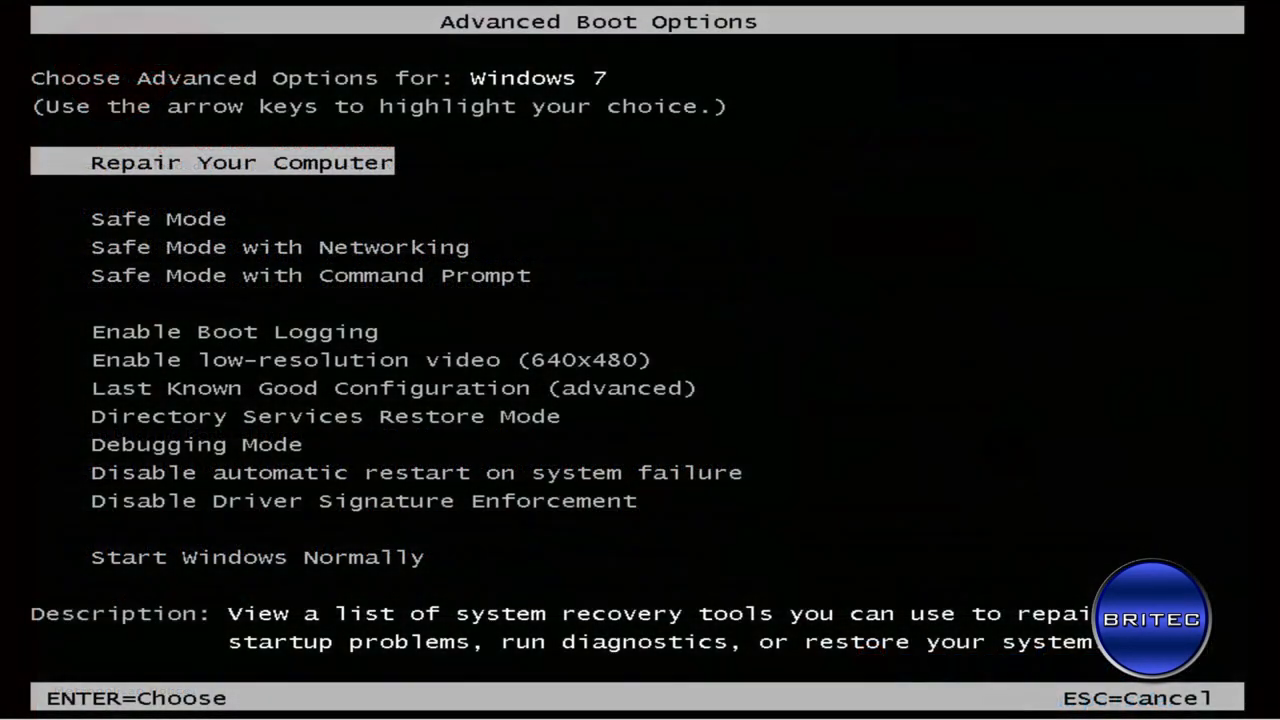
{"action": "mouse_move", "coordinate": [445, 40]}
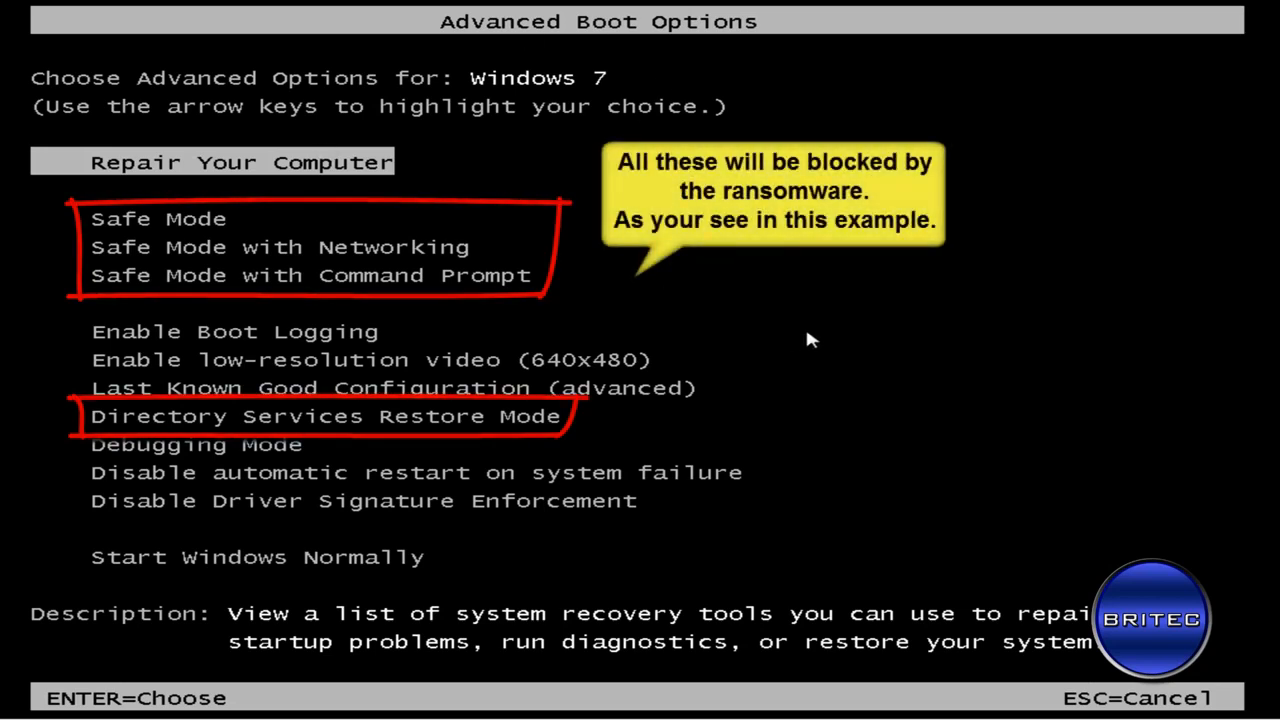
- Review the Safe Mode, Networking, Command Prompt, Directory Services Restore and low-resolution options, then exit
{"action": "key", "text": "Down"}
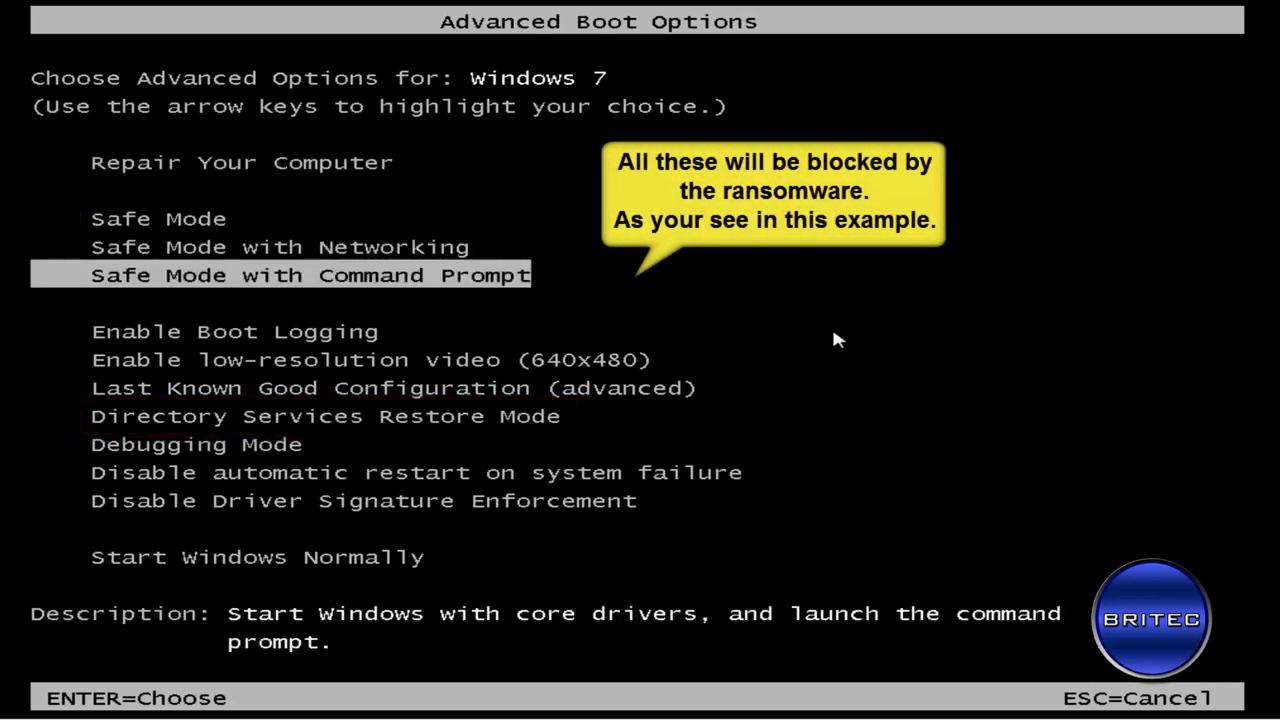
{"action": "key", "text": "up"}
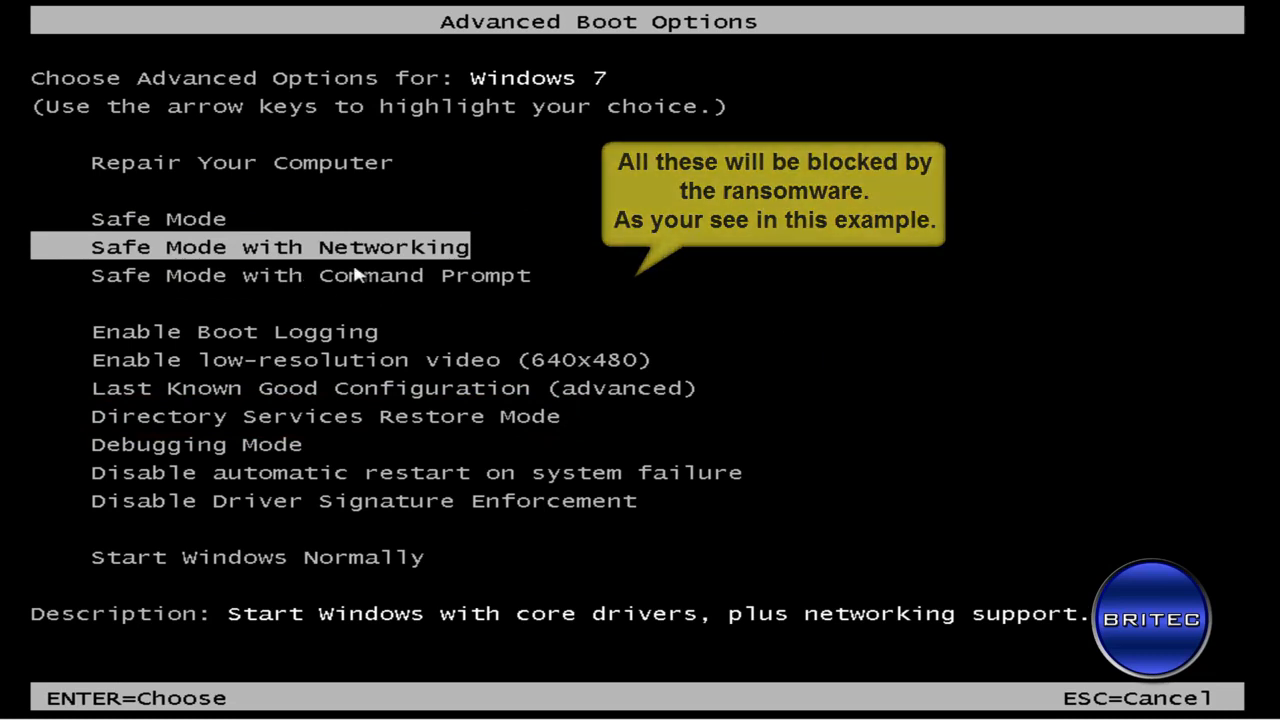
{"action": "key", "text": "up"}
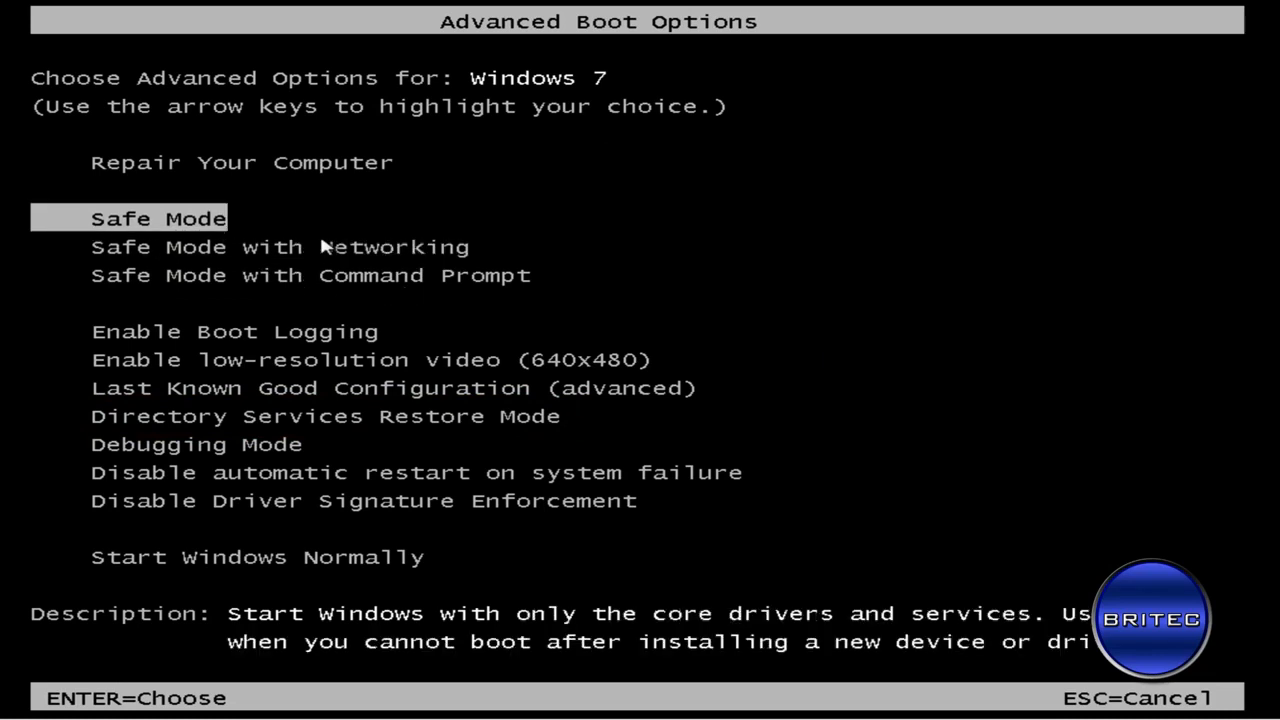
{"action": "key", "text": "Down"}
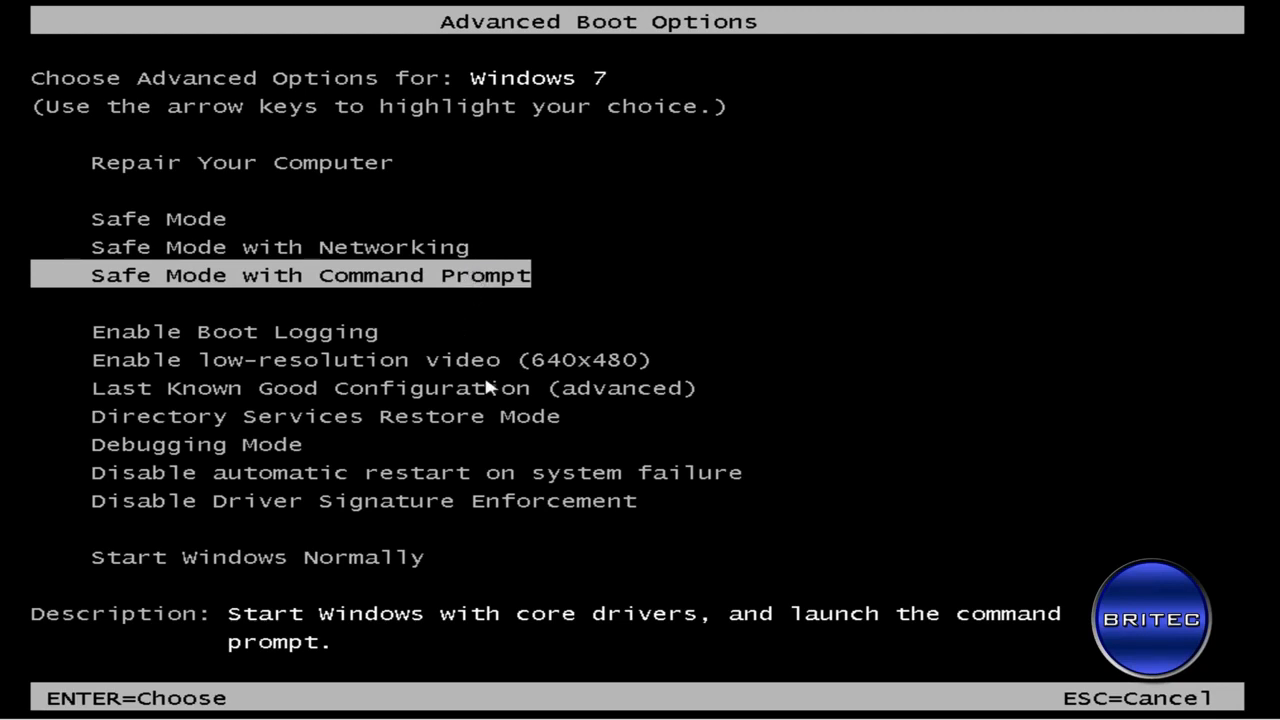
{"action": "key", "text": "down"}
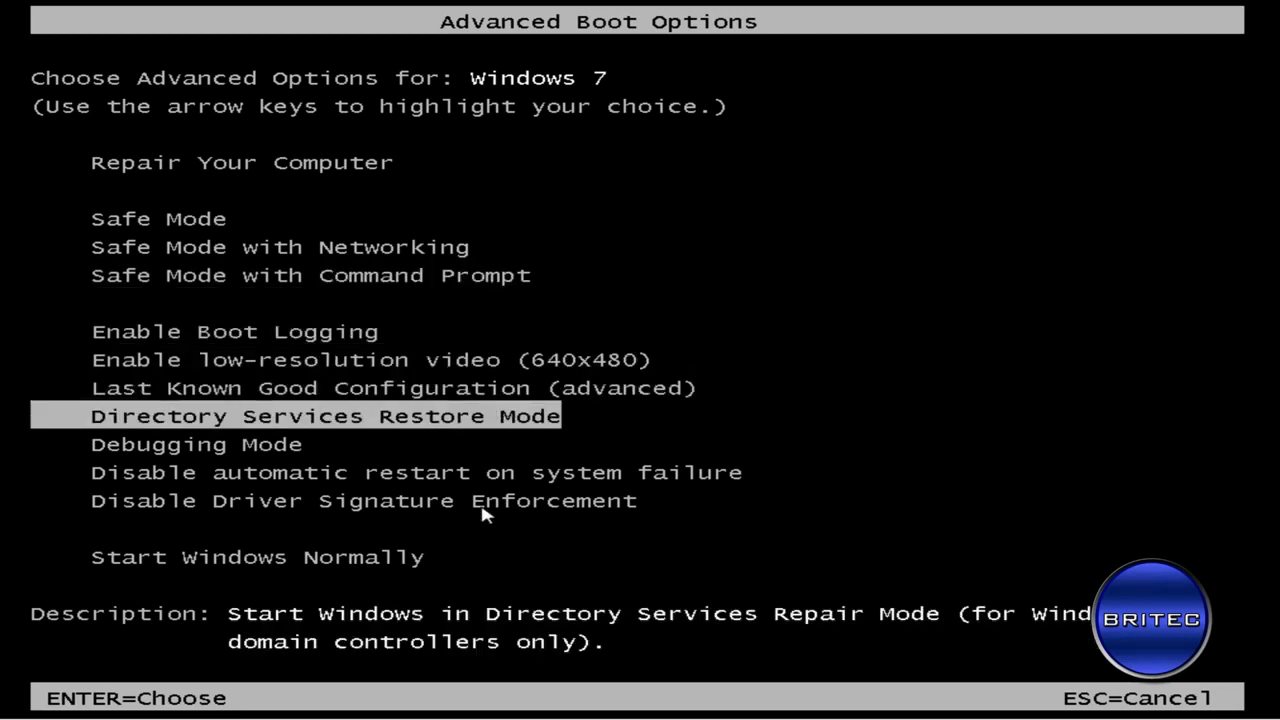
{"action": "key", "text": "up"}
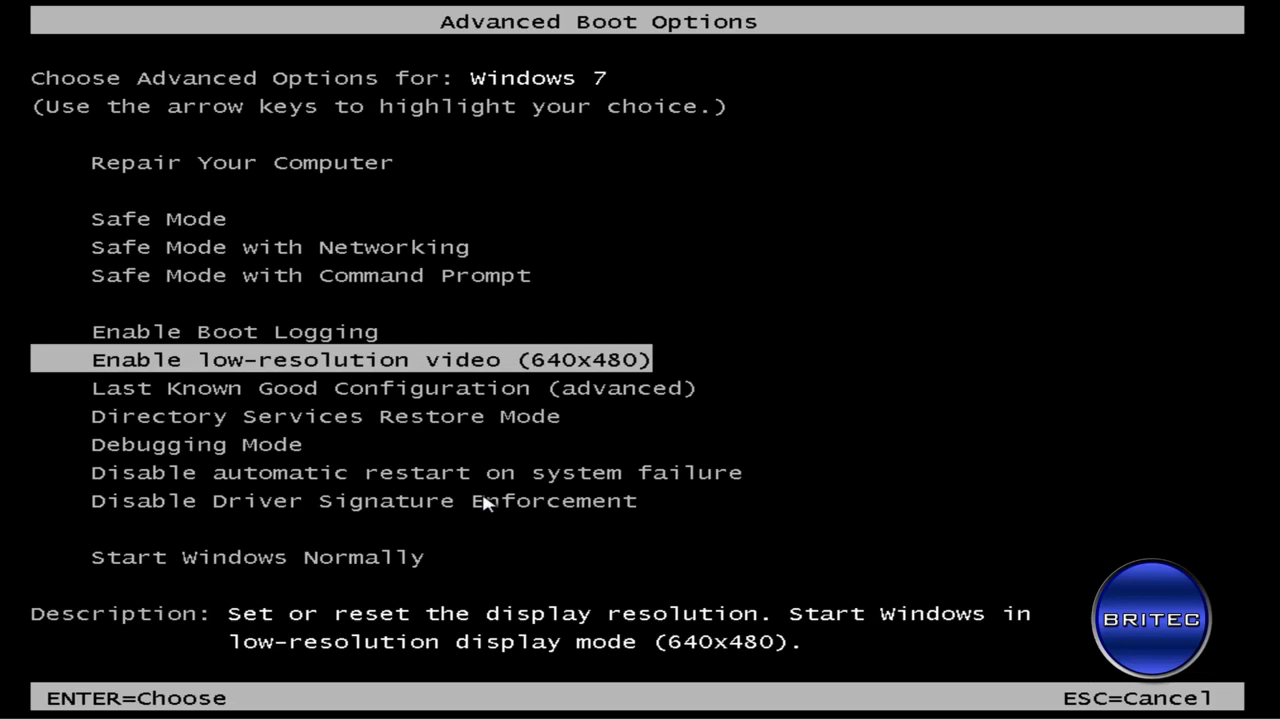
{"action": "key", "text": "Return"}
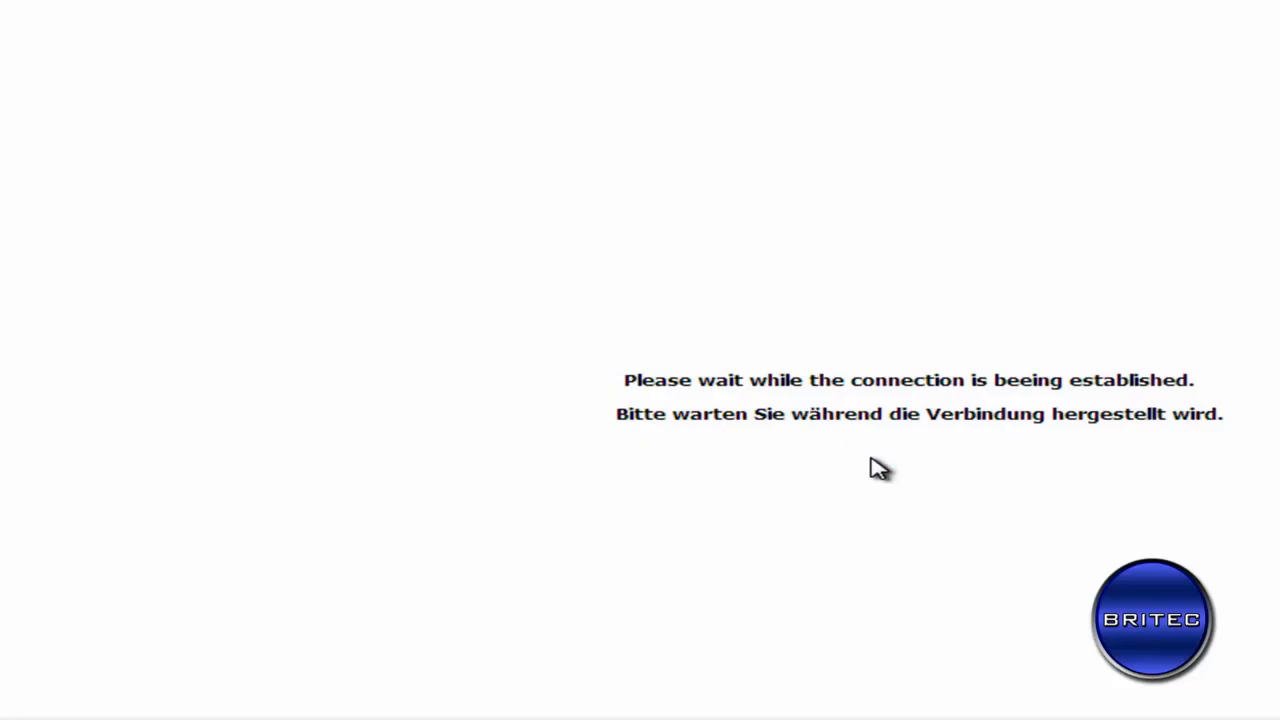
{"action": "mouse_move", "coordinate": [1128, 443]}
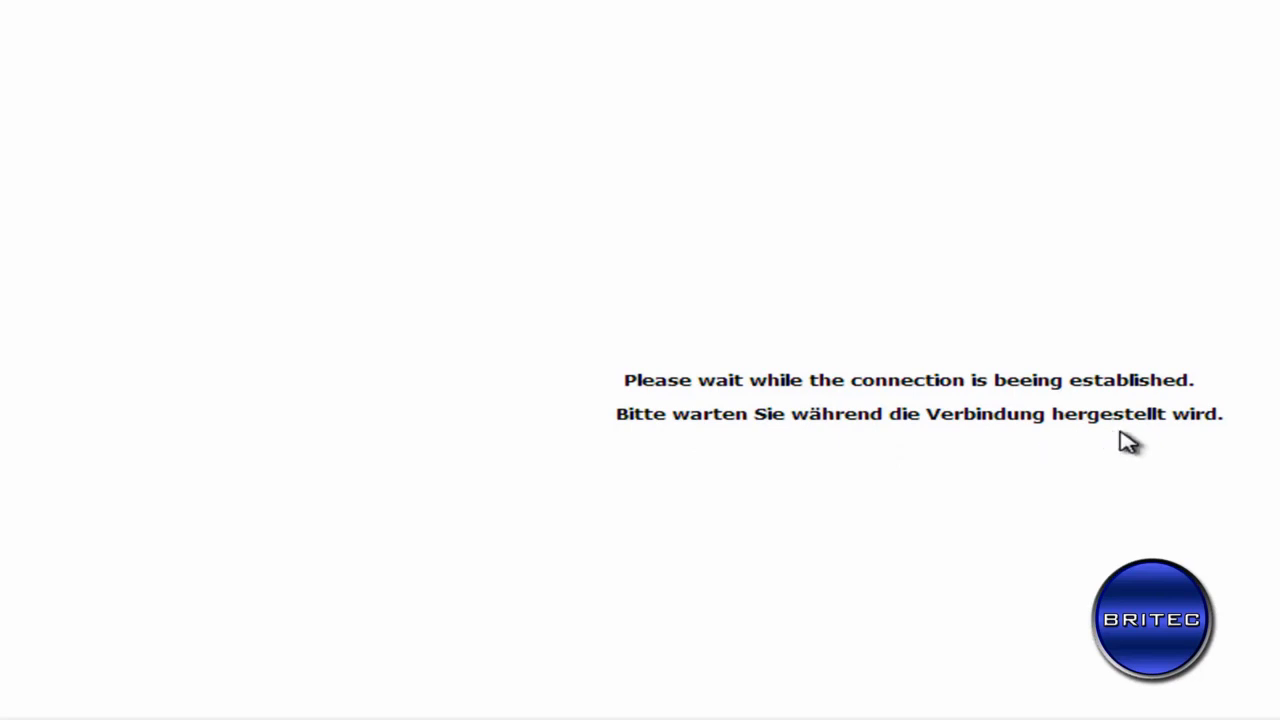
{"action": "mouse_move", "coordinate": [779, 487]}
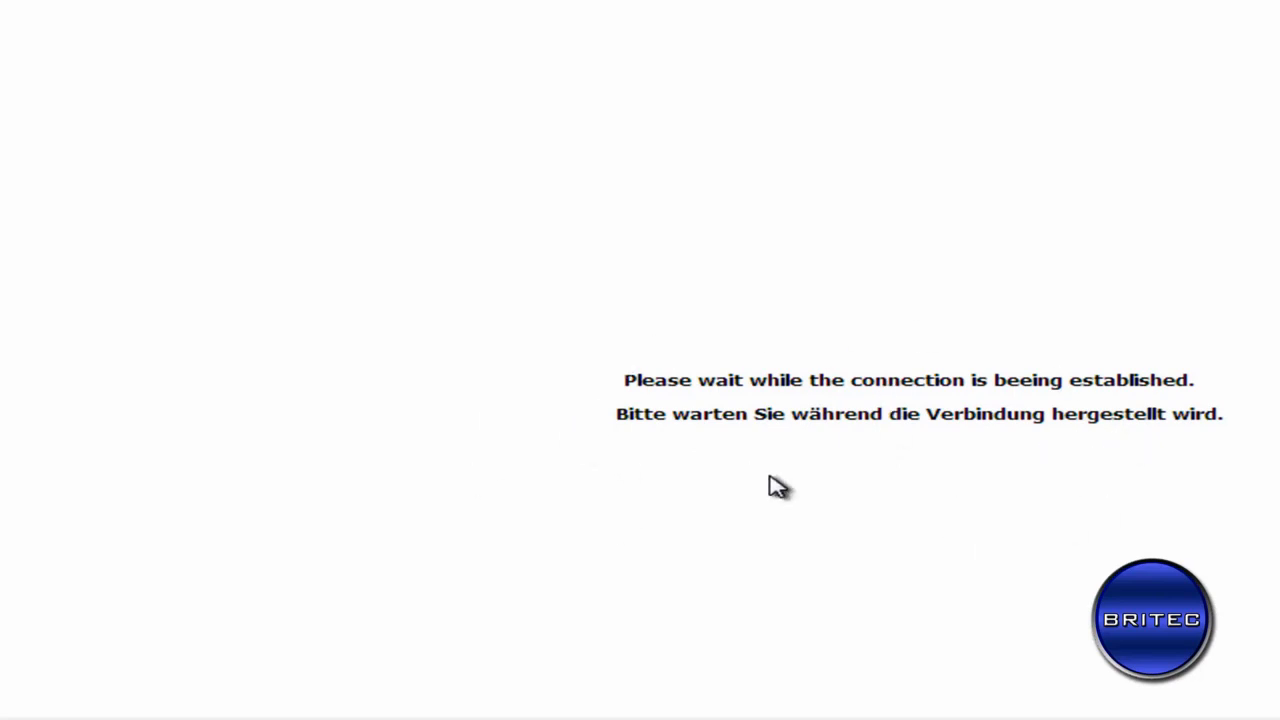
{"action": "mouse_move", "coordinate": [415, 445]}
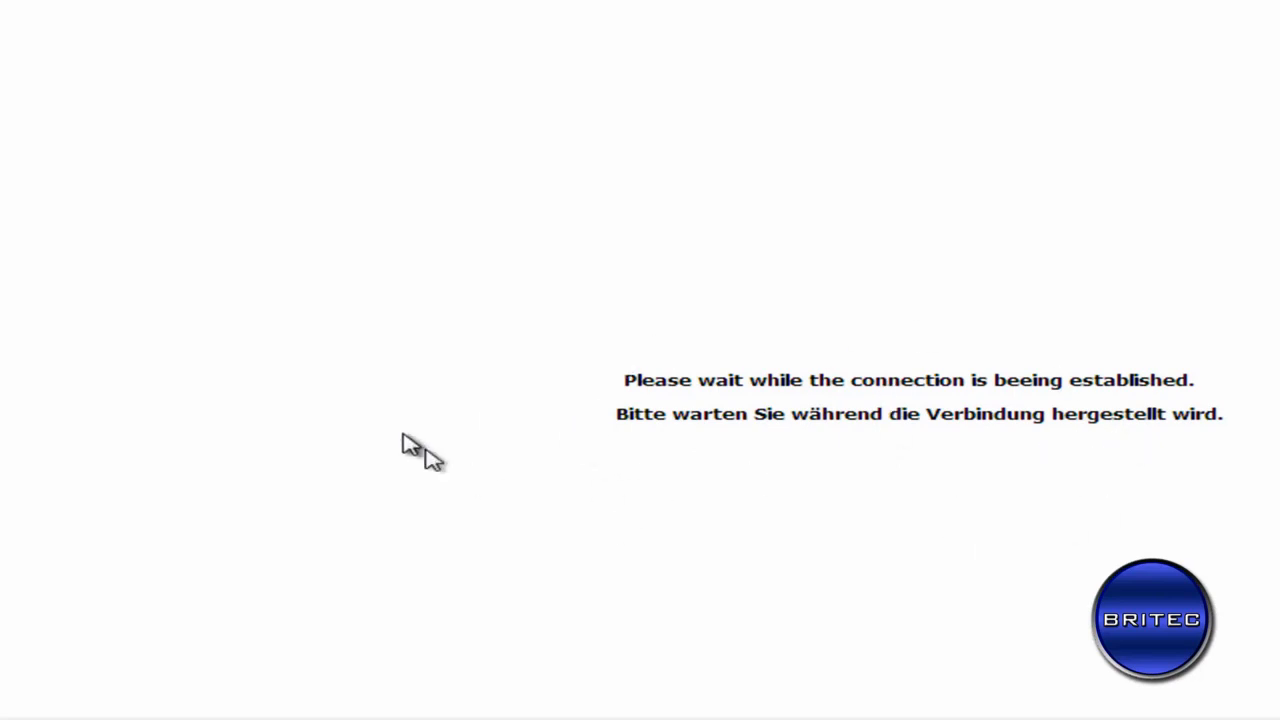
{"action": "mouse_move", "coordinate": [580, 410]}
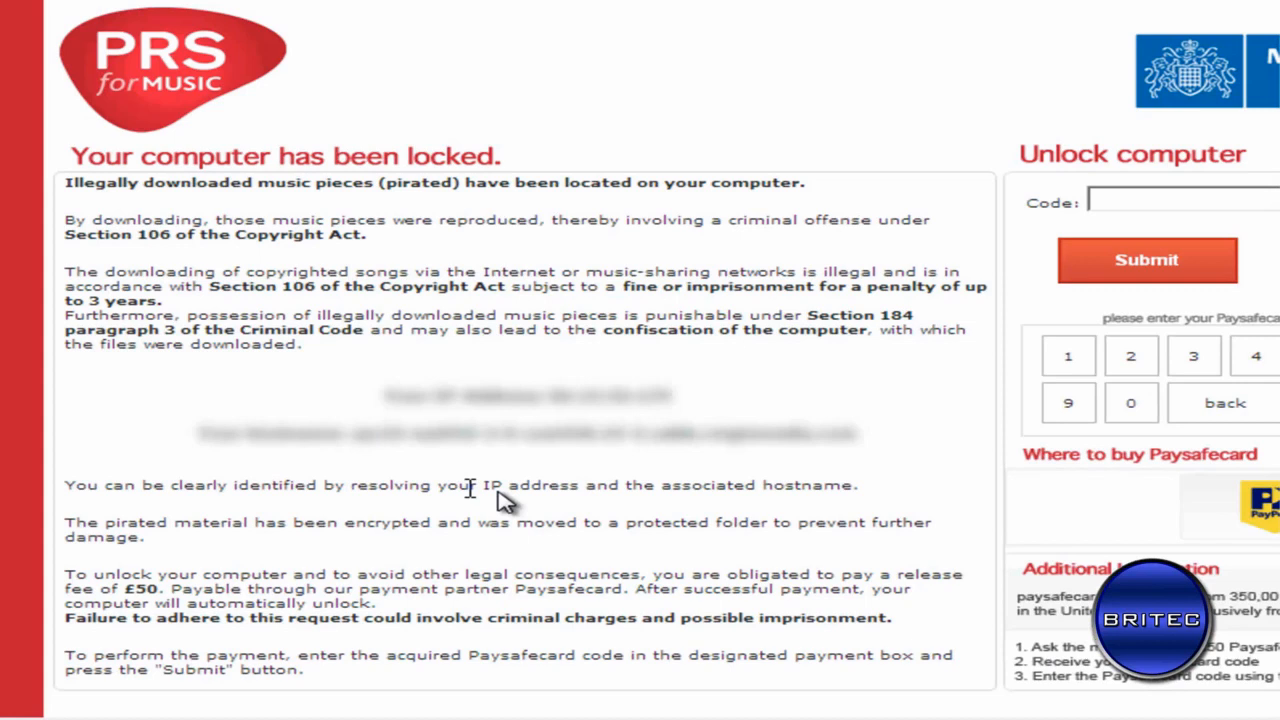
{"action": "mouse_move", "coordinate": [467, 117]}
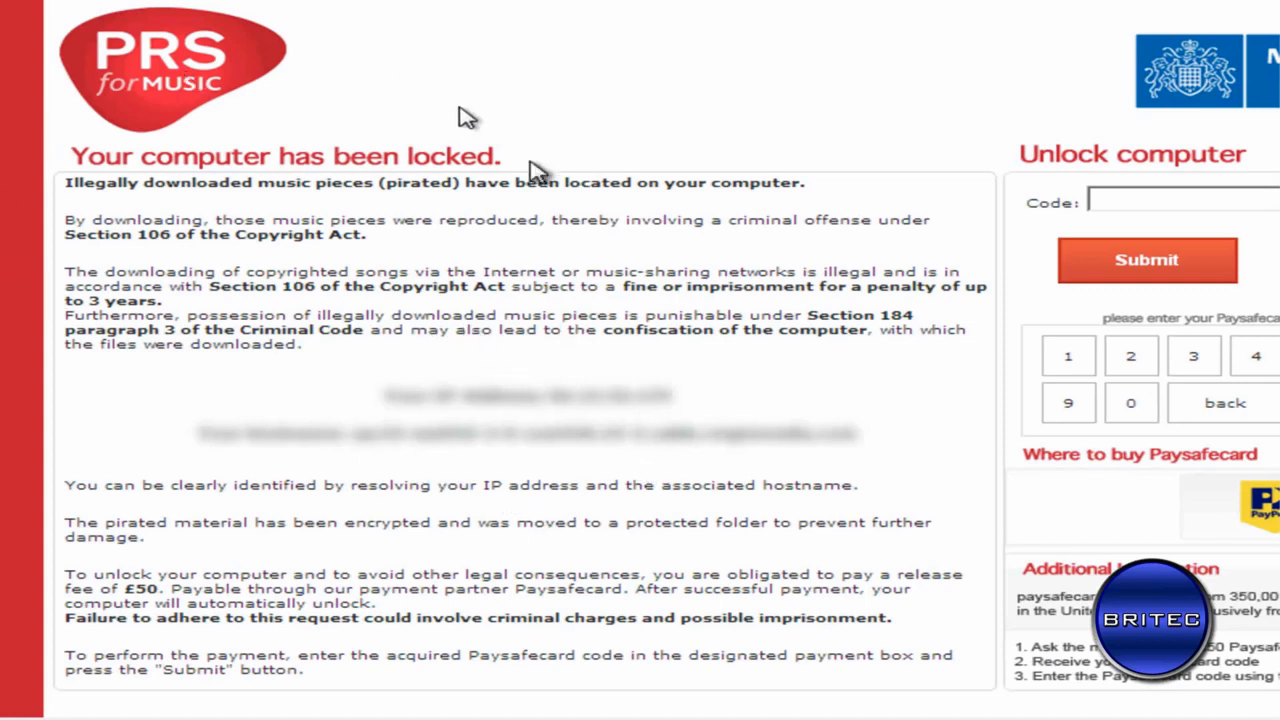
{"action": "mouse_move", "coordinate": [783, 248]}
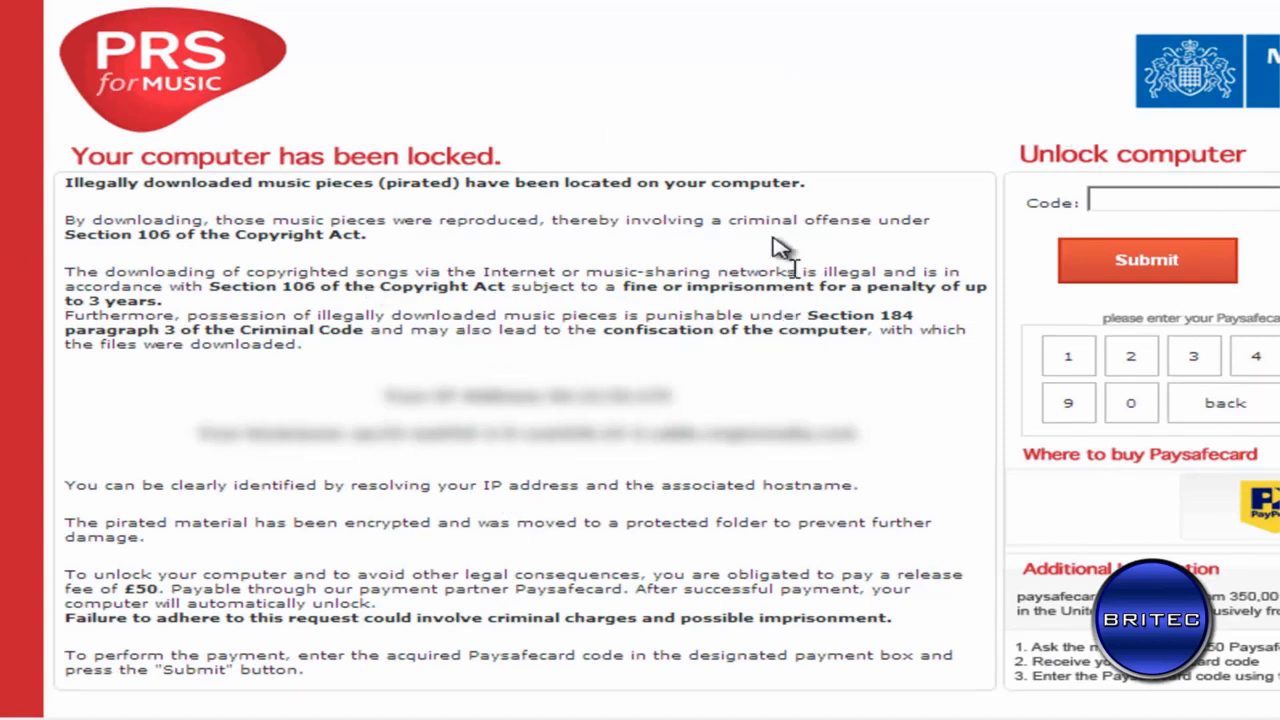
{"action": "mouse_move", "coordinate": [720, 315]}
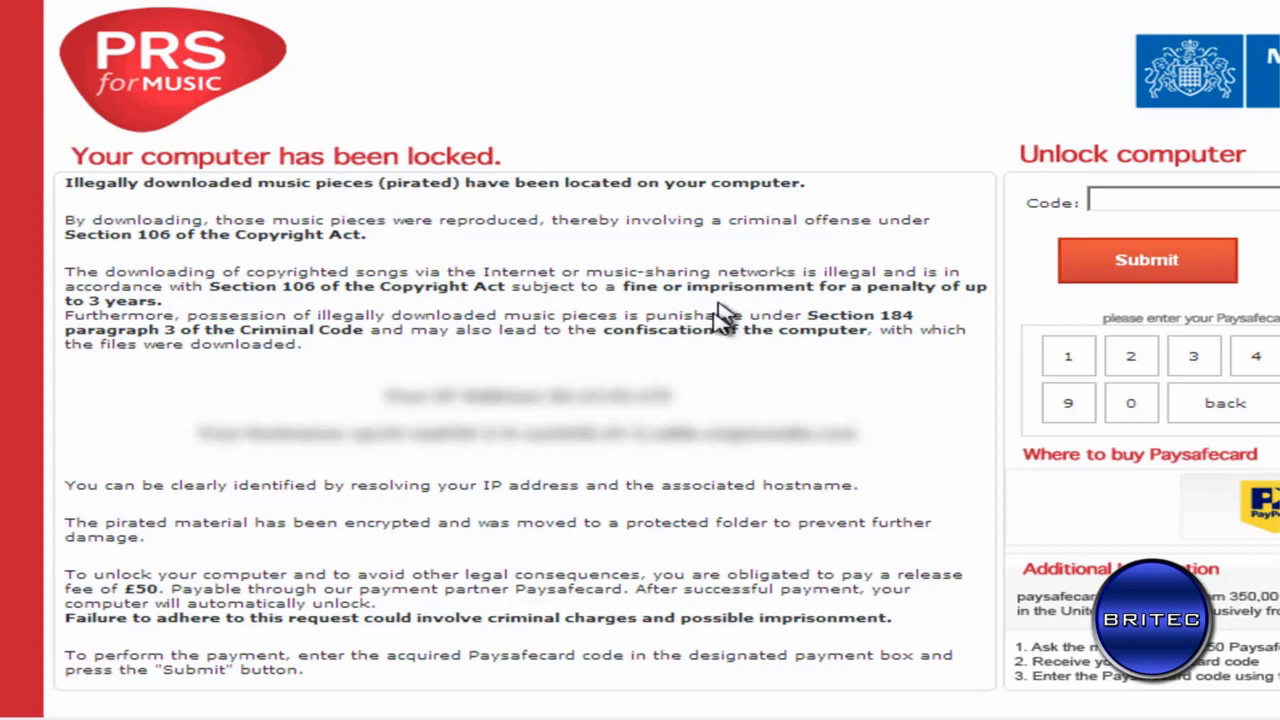
{"action": "mouse_move", "coordinate": [715, 535]}
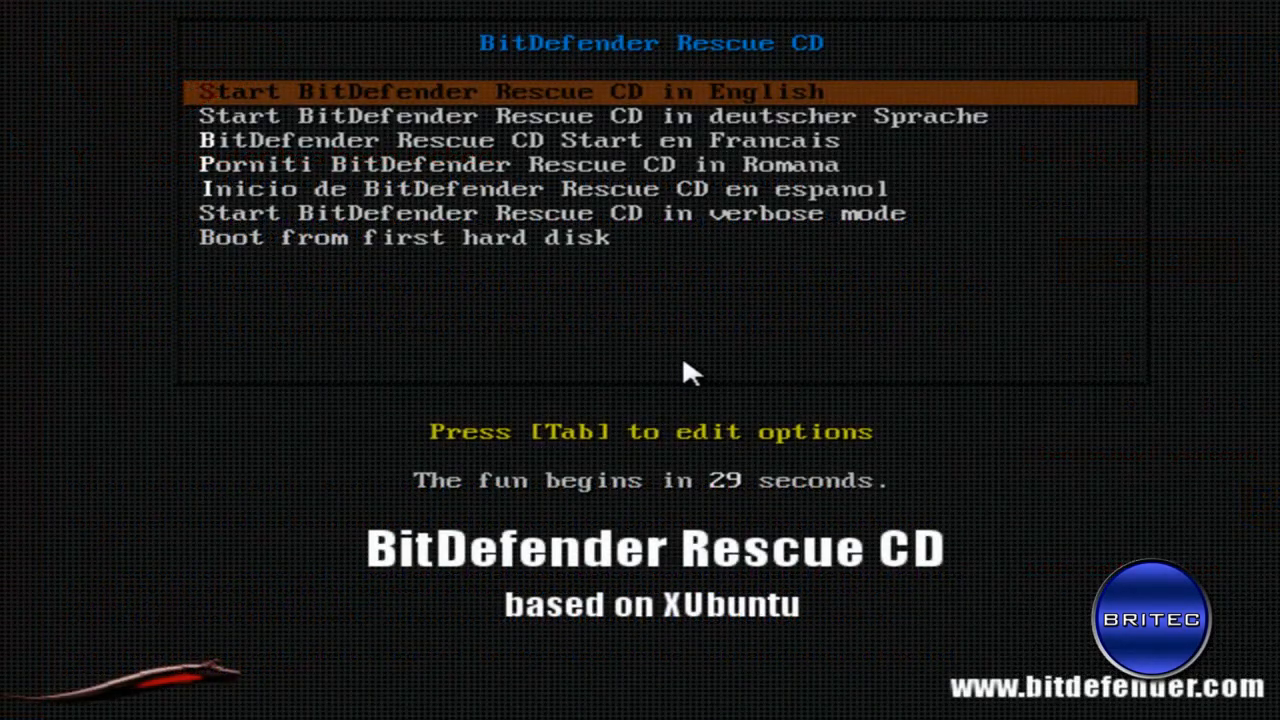
{"action": "mouse_move", "coordinate": [625, 338]}
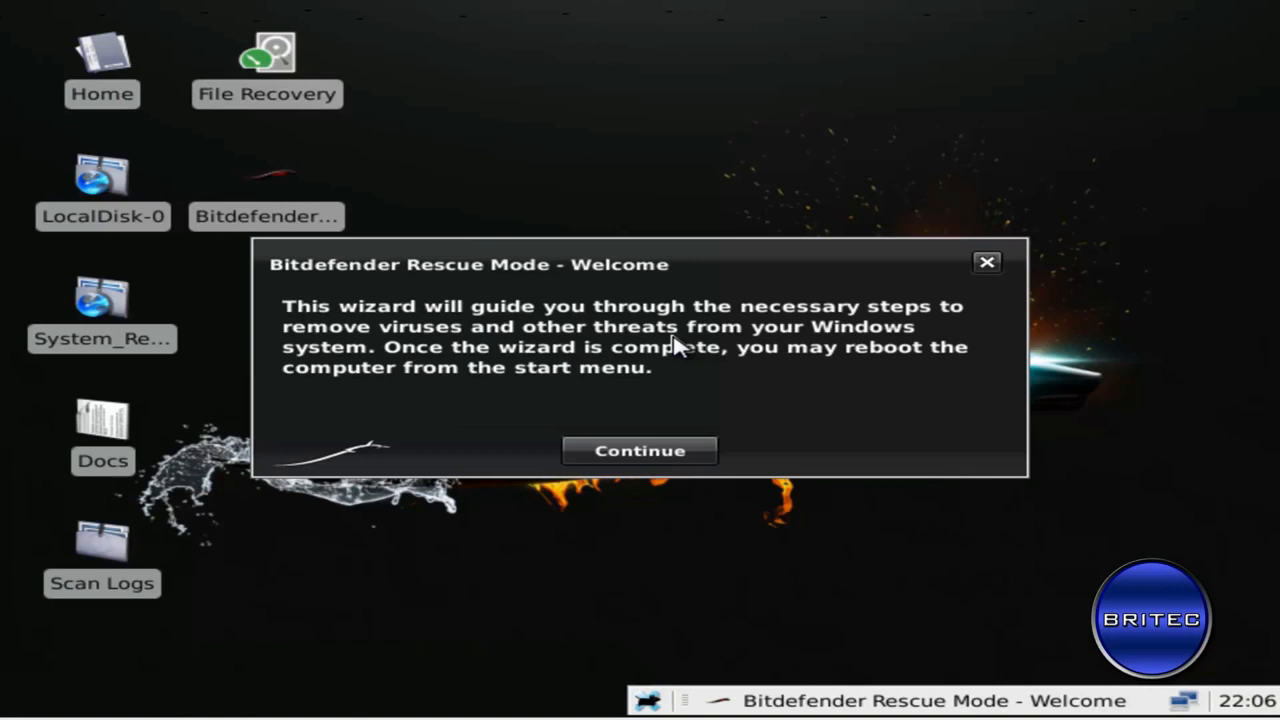
{"action": "mouse_move", "coordinate": [430, 428]}
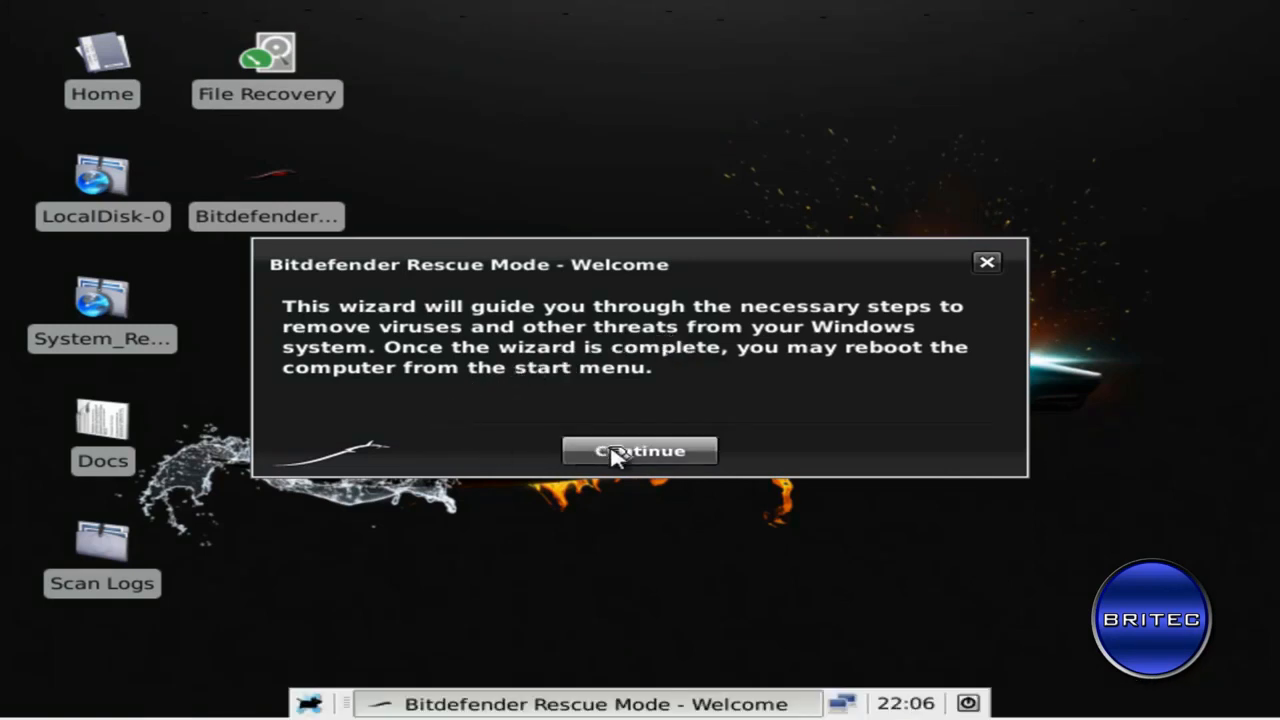
- Dismiss the rescue welcome wizard, the low-resolution warning and the Bitdefender Update window
{"action": "left_click", "coordinate": [640, 451]}
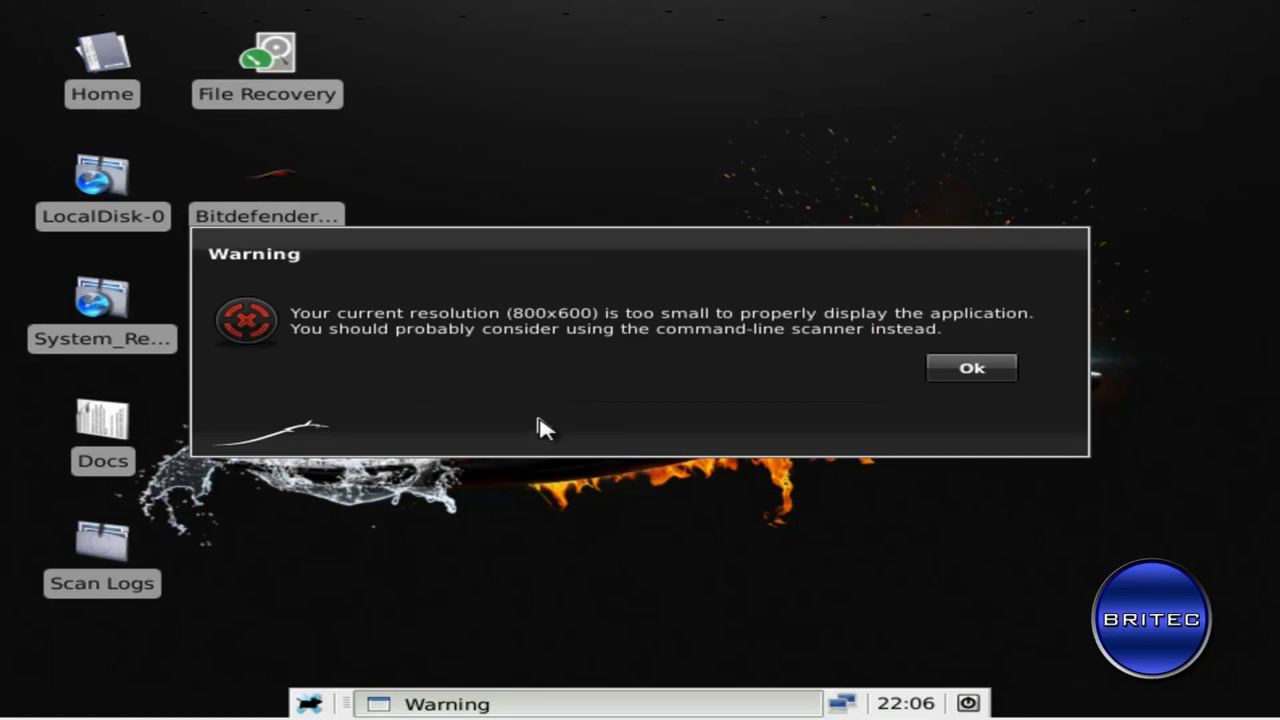
{"action": "mouse_move", "coordinate": [971, 367]}
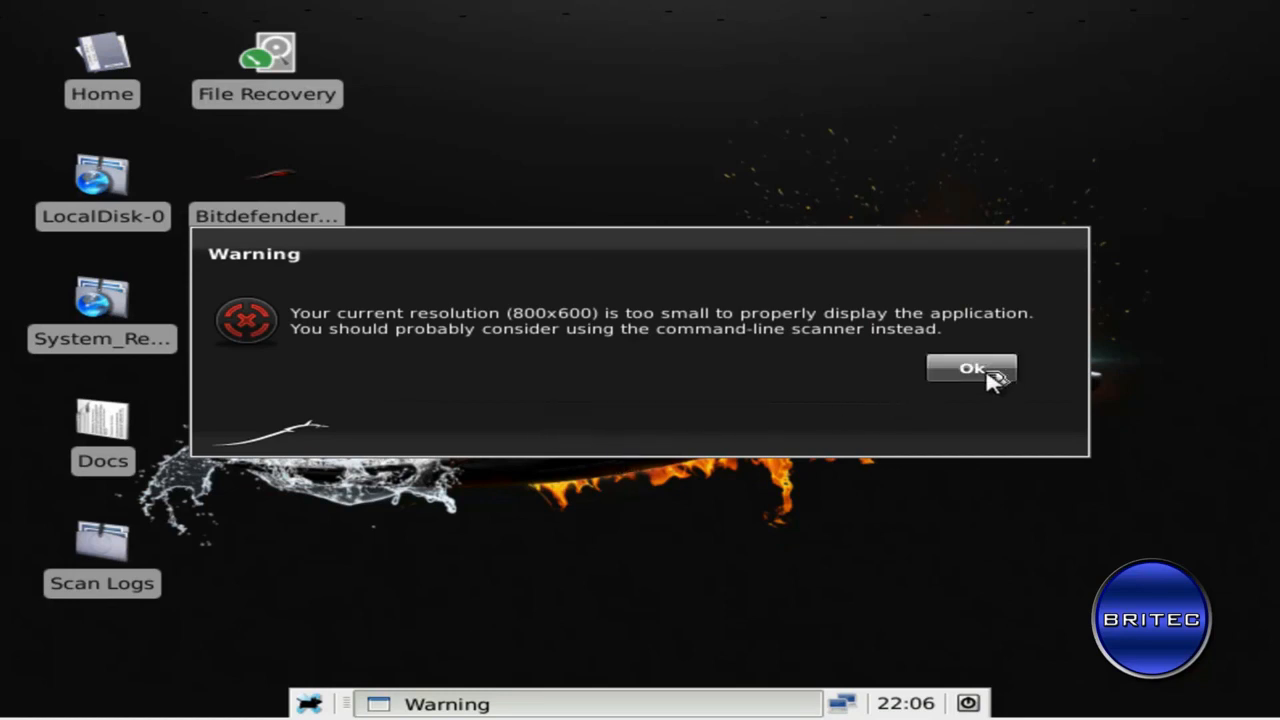
{"action": "left_click", "coordinate": [971, 368]}
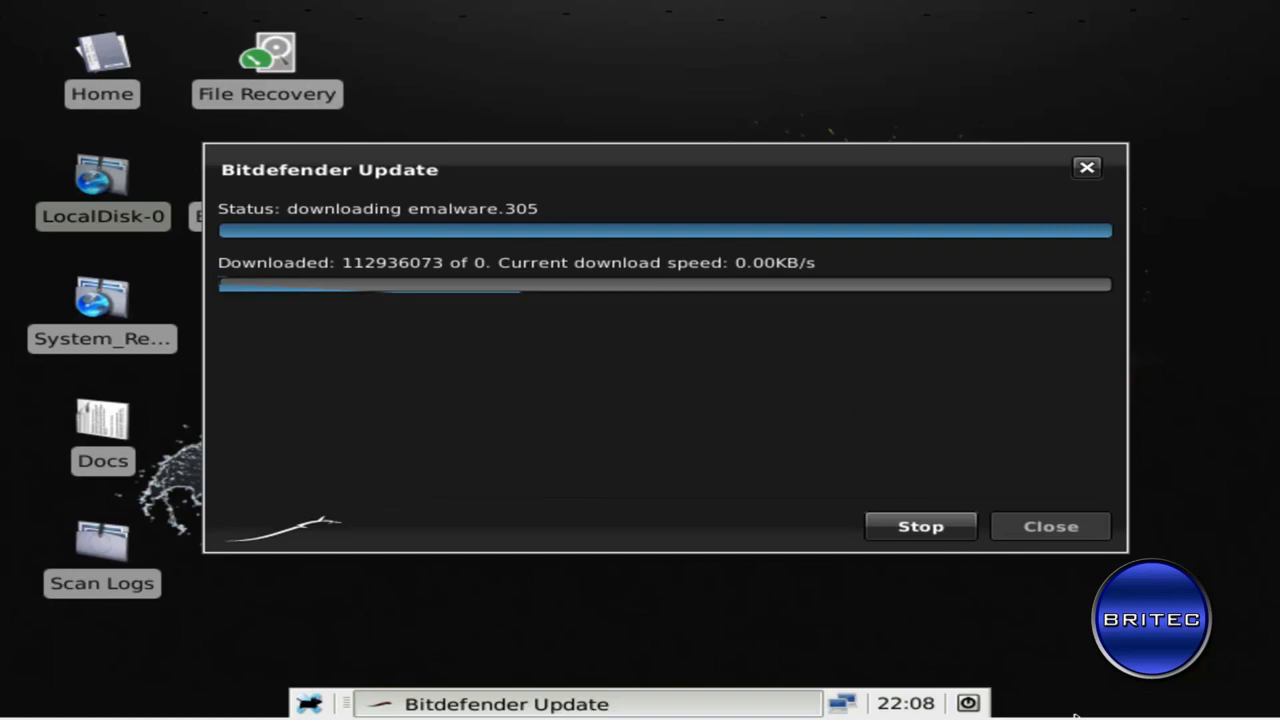
{"action": "left_click", "coordinate": [1050, 526]}
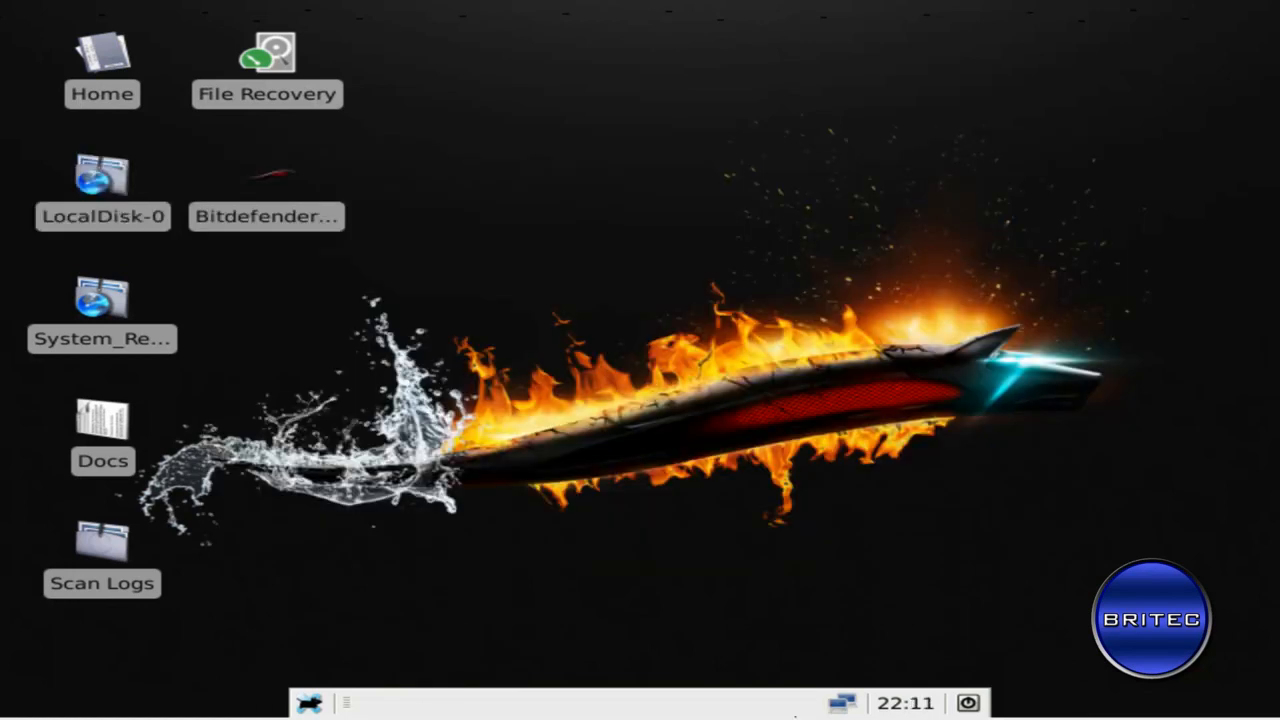
{"action": "mouse_move", "coordinate": [100, 180]}
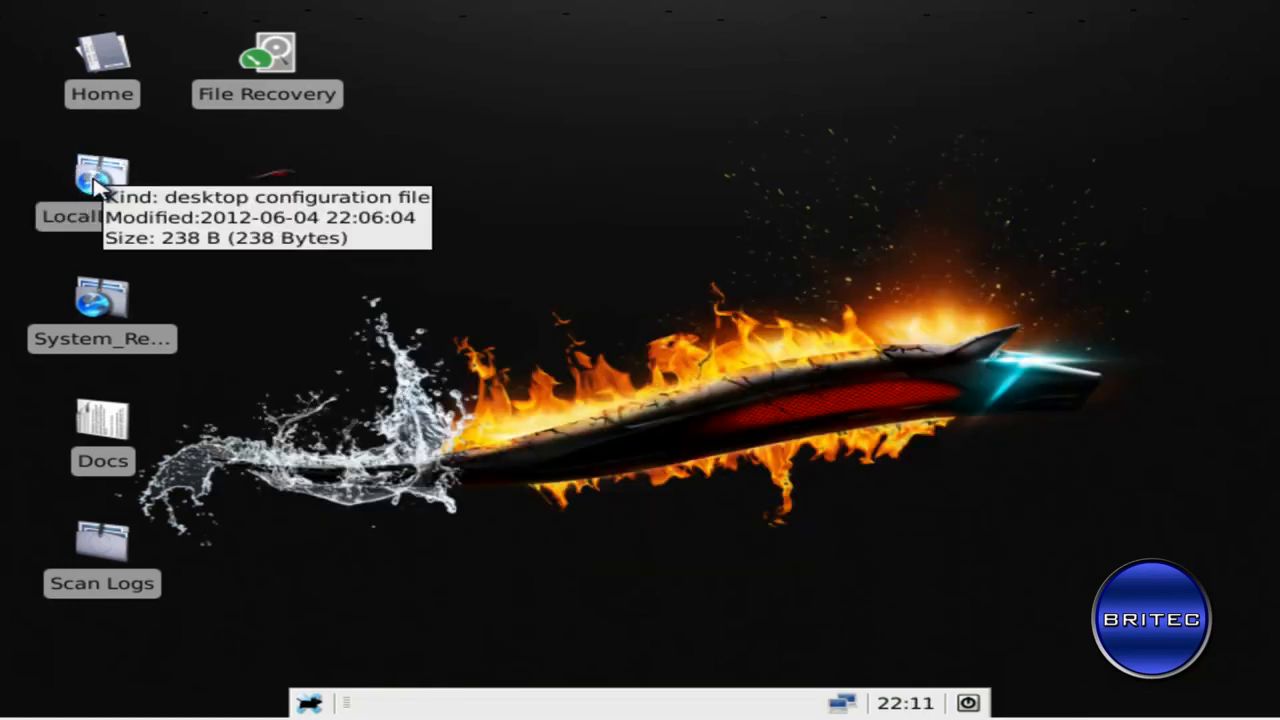
- Browse LocalDisk-0 to the Users\Test\AppData\Roaming folder
{"action": "double_click", "coordinate": [101, 178]}
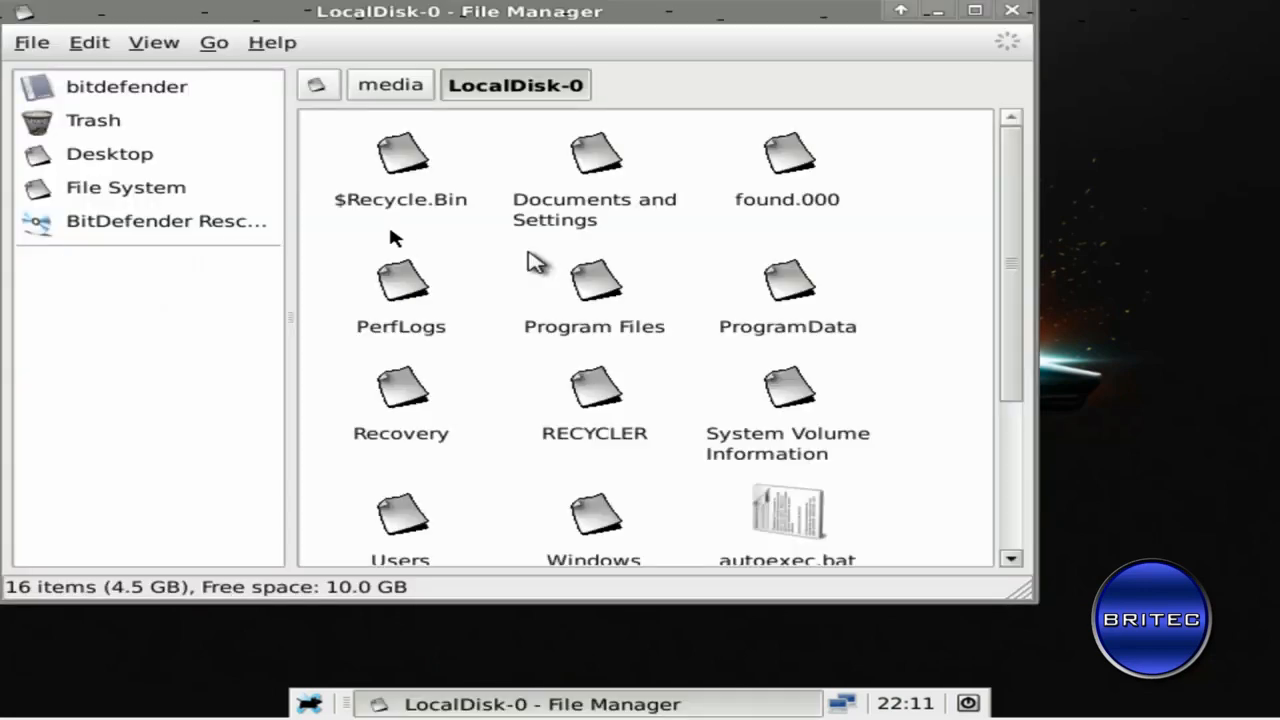
{"action": "mouse_move", "coordinate": [1030, 600]}
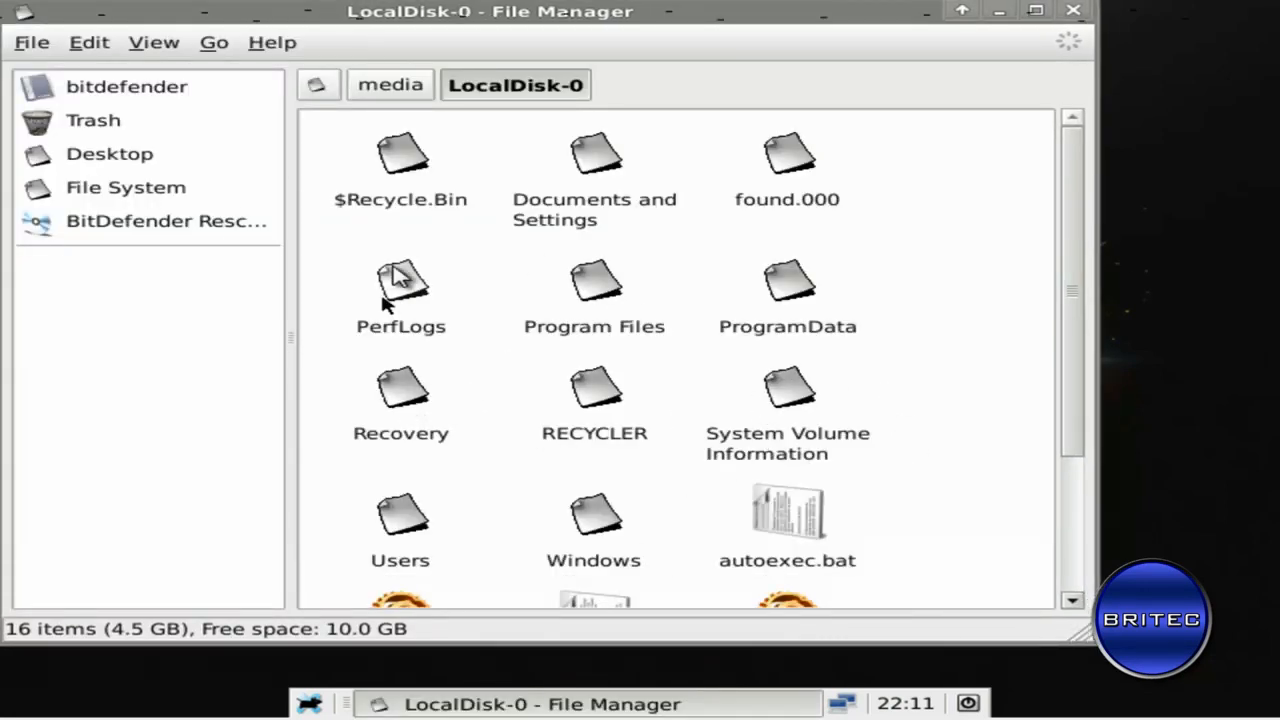
{"action": "scroll", "scroll_direction": "down", "scroll_amount": 3}
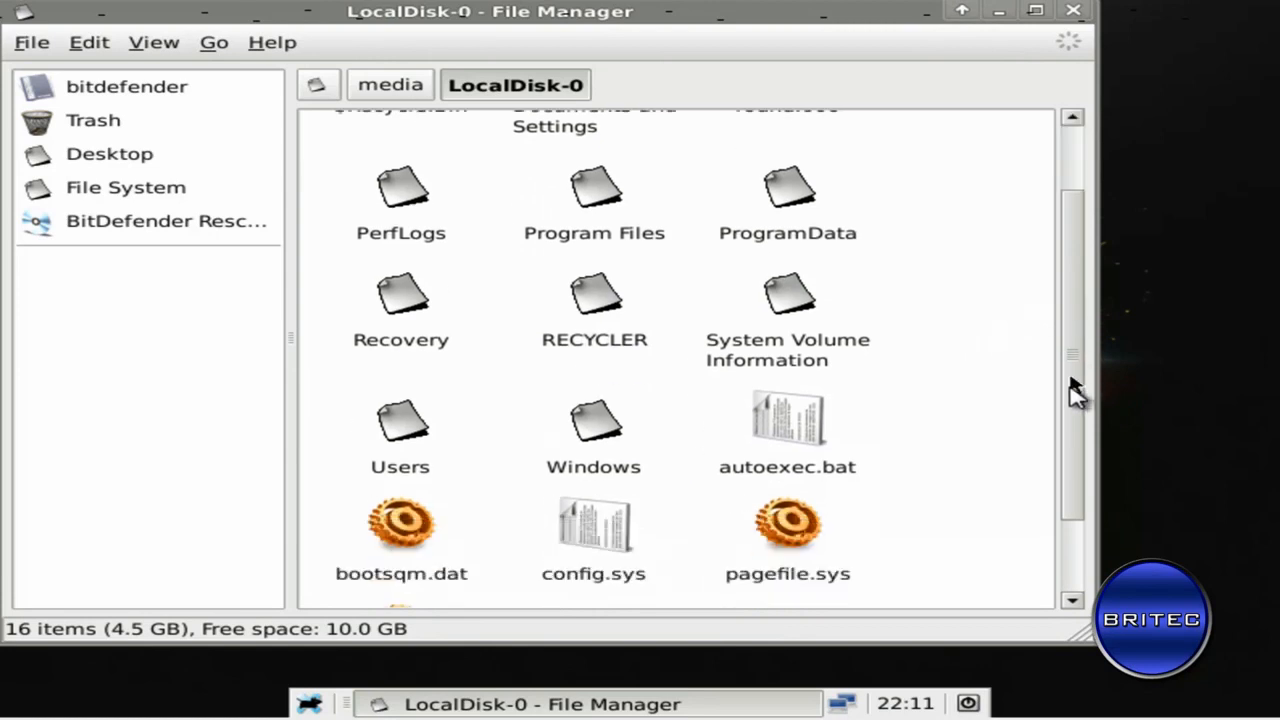
{"action": "scroll", "scroll_direction": "down", "scroll_amount": 3}
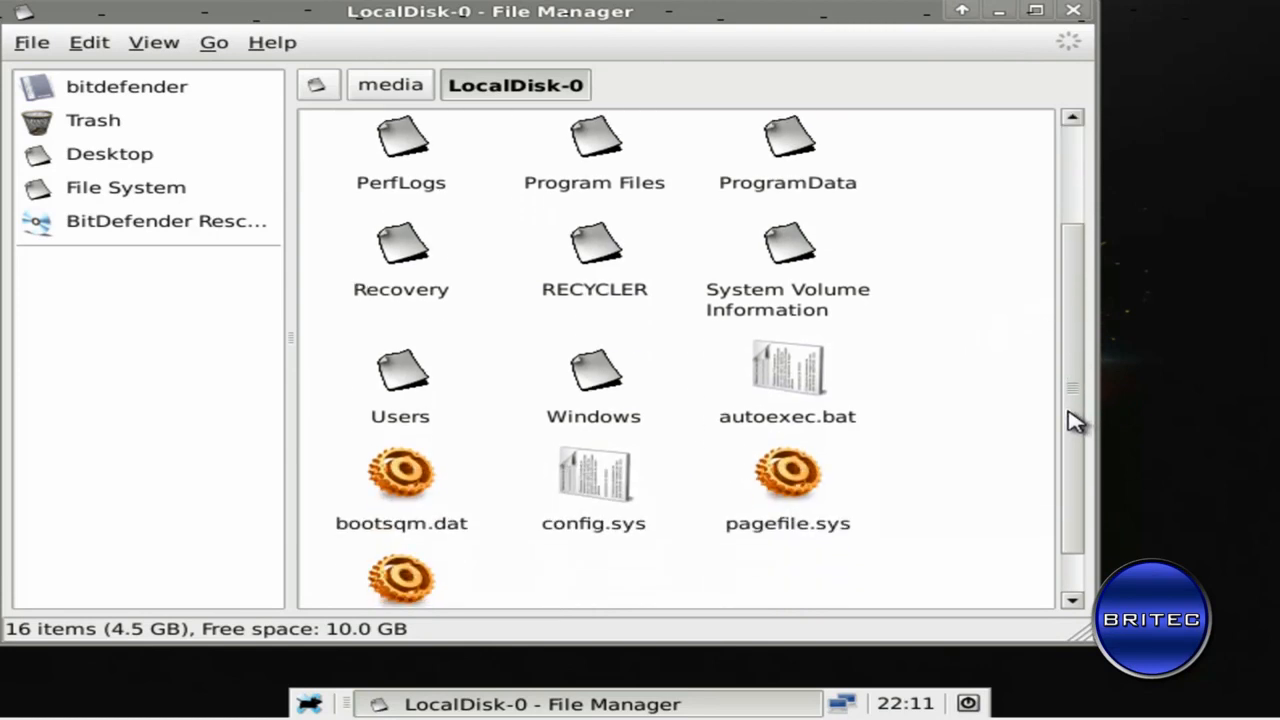
{"action": "mouse_move", "coordinate": [460, 400]}
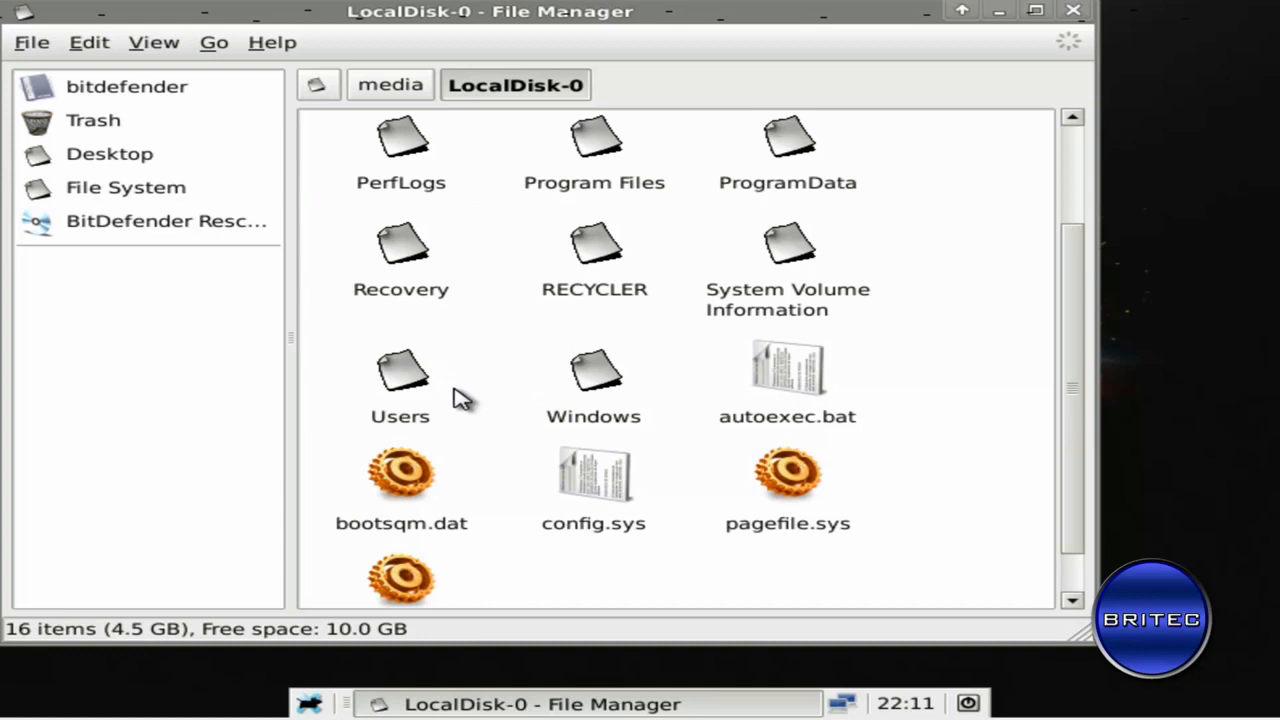
{"action": "mouse_move", "coordinate": [365, 315]}
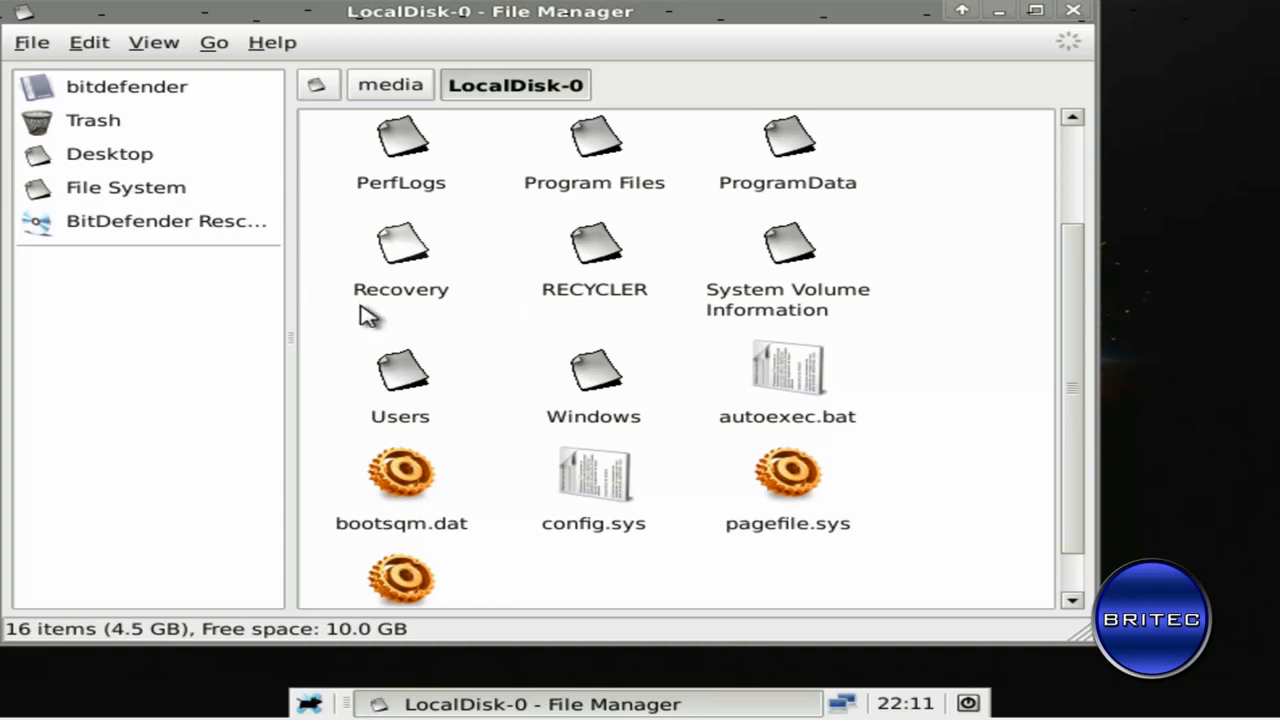
{"action": "mouse_move", "coordinate": [400, 385]}
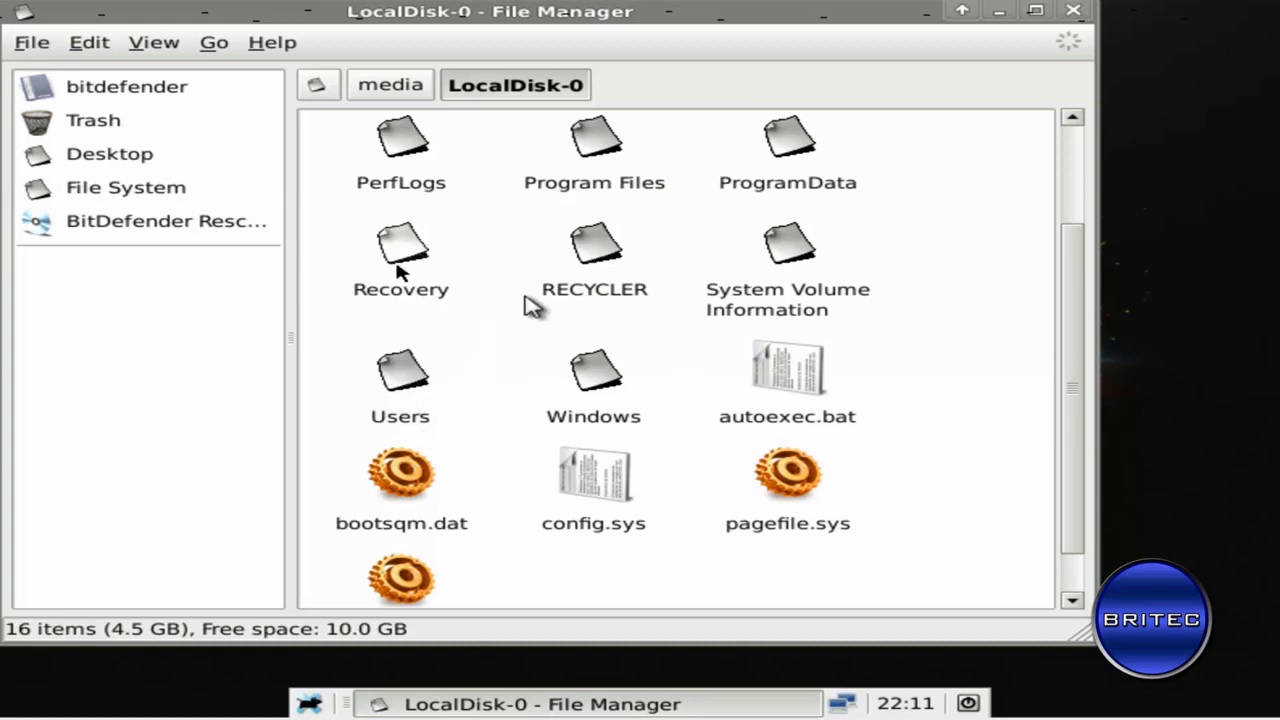
{"action": "mouse_move", "coordinate": [400, 375]}
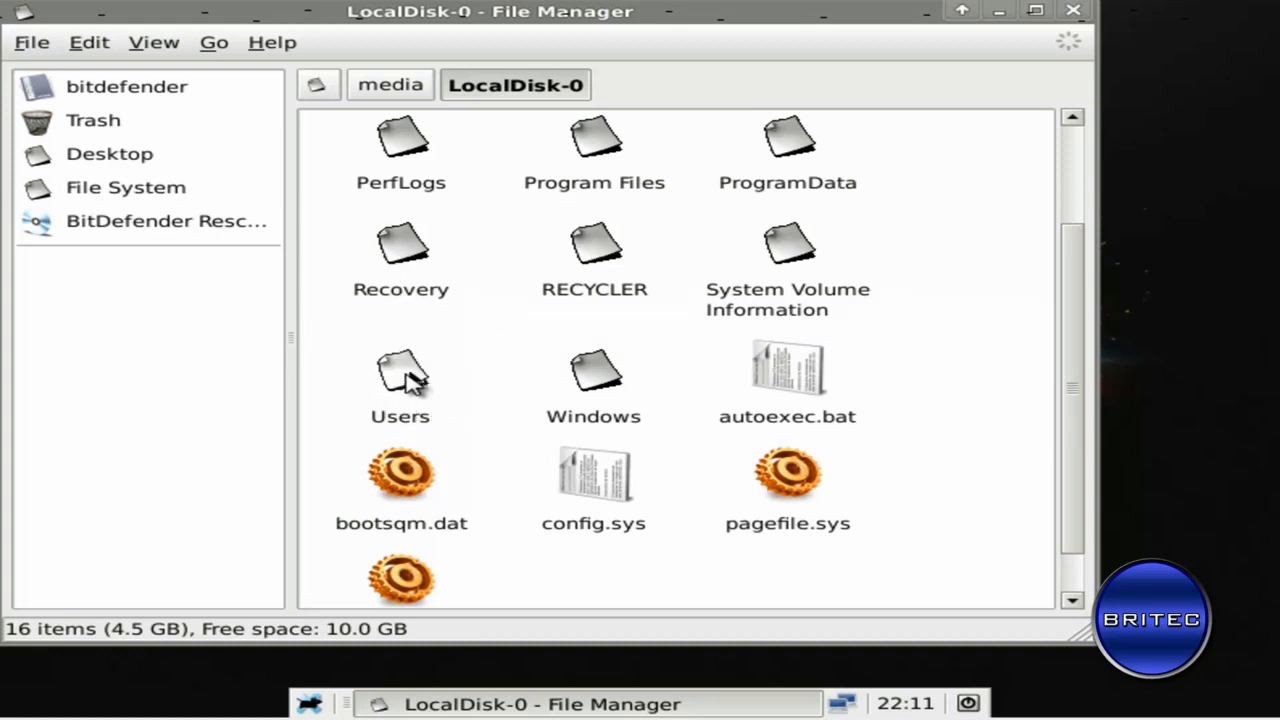
{"action": "left_click", "coordinate": [400, 380]}
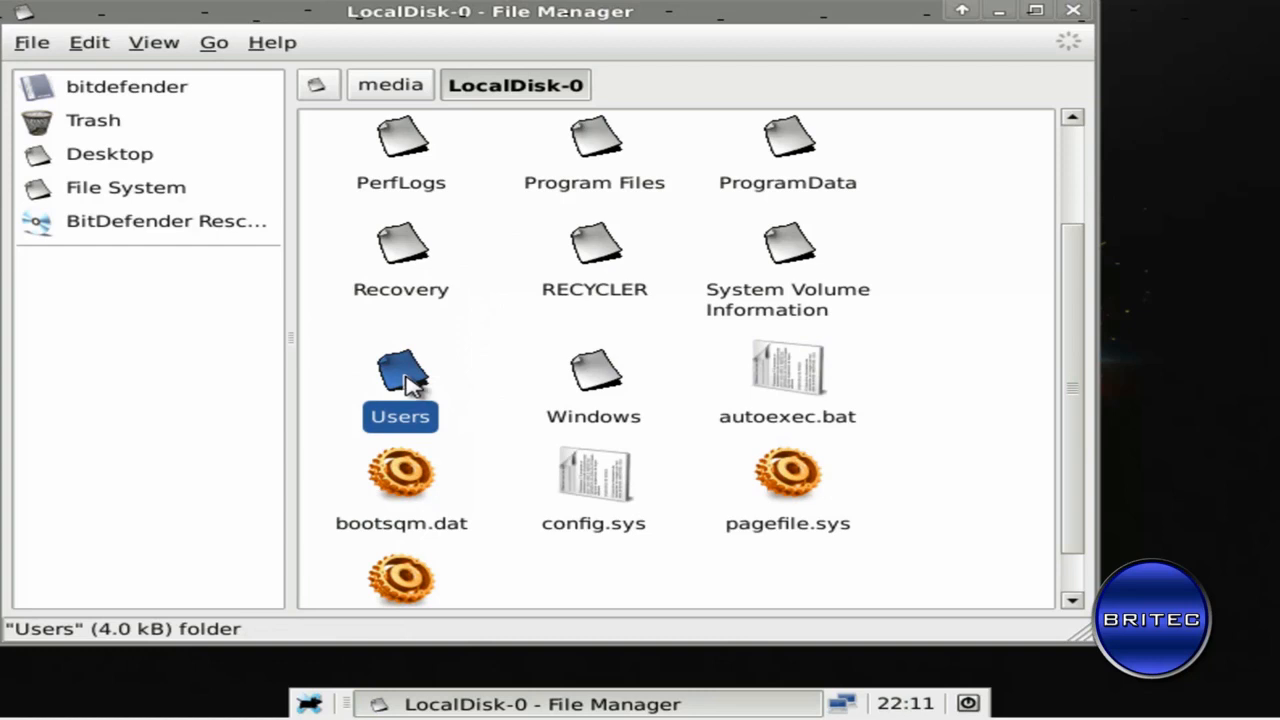
{"action": "double_click", "coordinate": [400, 380]}
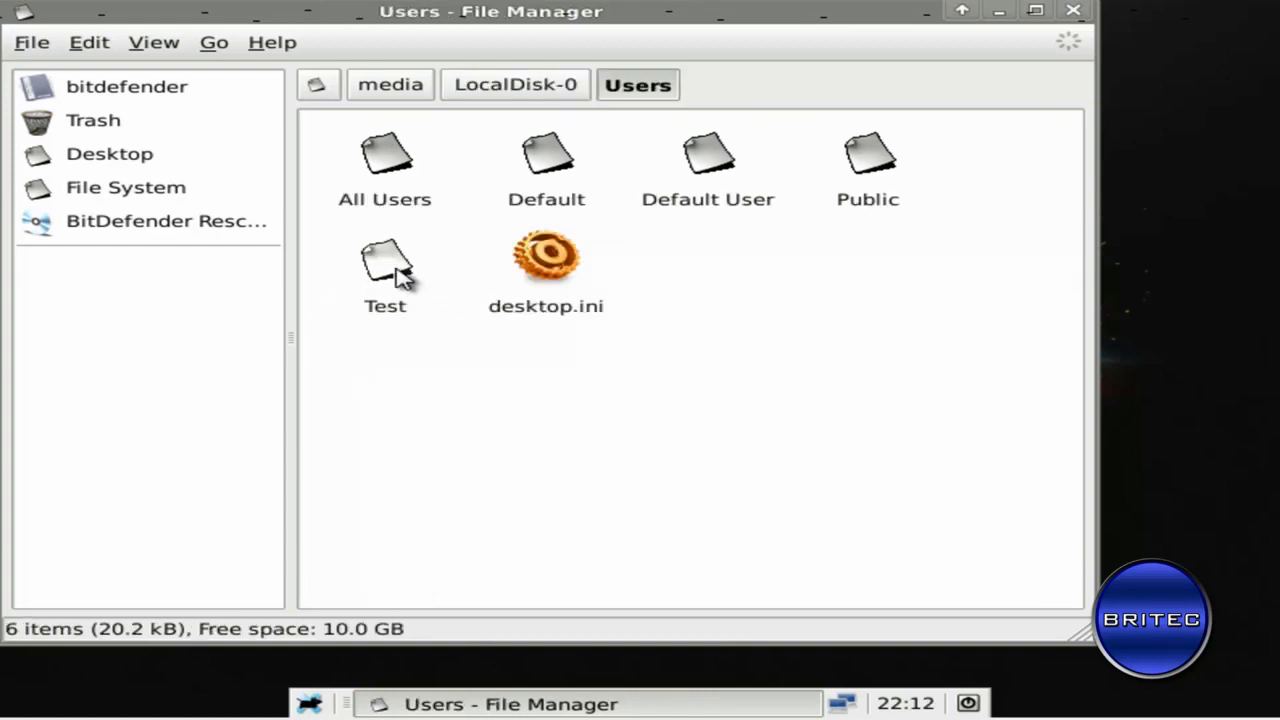
{"action": "double_click", "coordinate": [385, 270]}
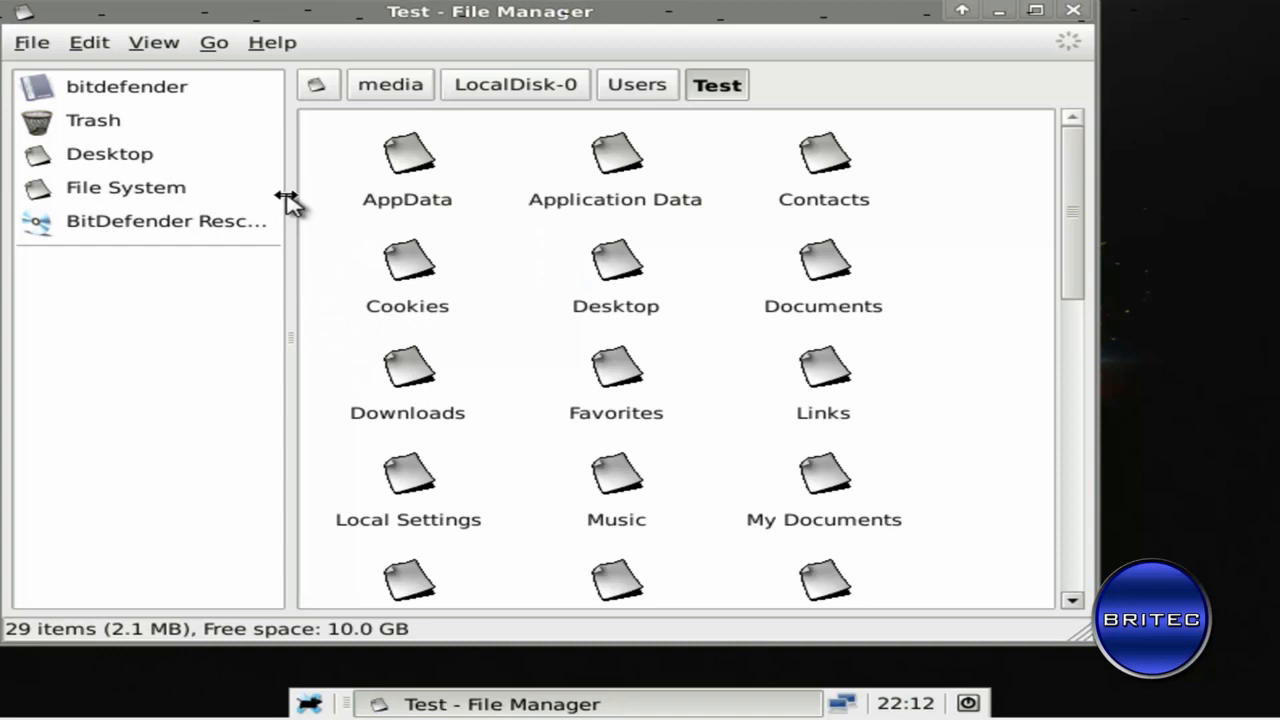
{"action": "mouse_move", "coordinate": [683, 465]}
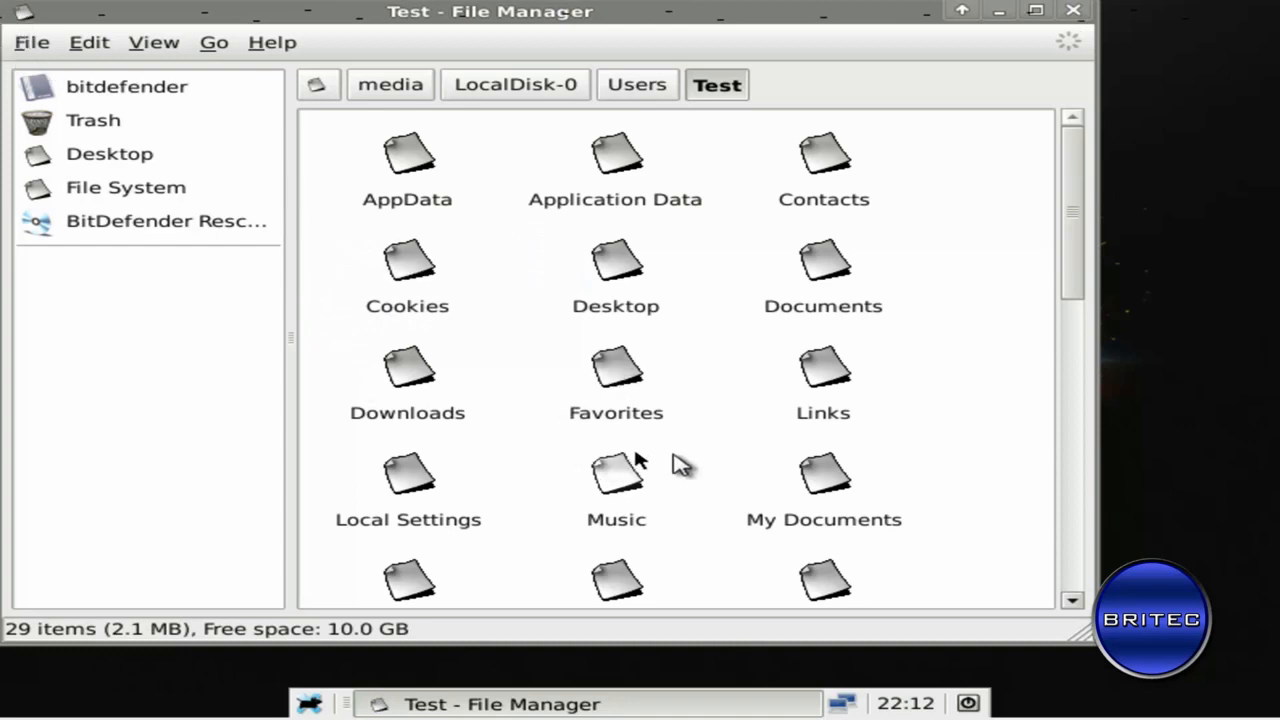
{"action": "mouse_move", "coordinate": [1075, 220]}
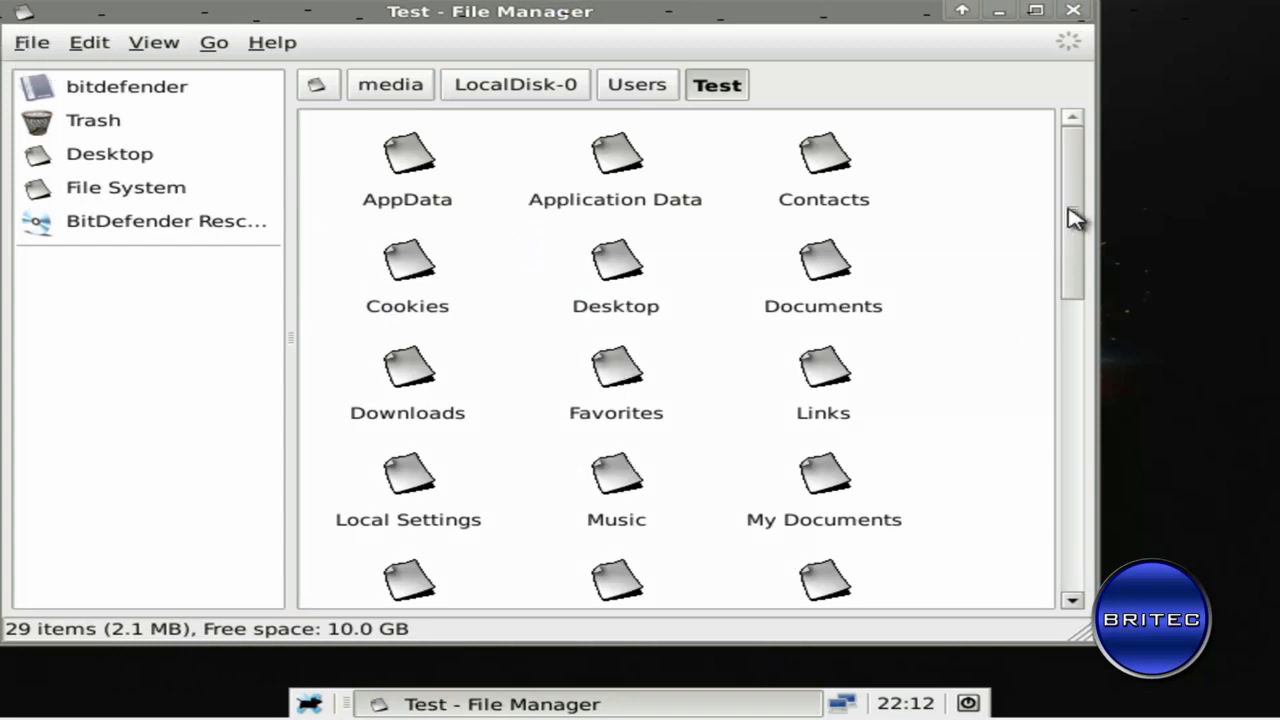
{"action": "mouse_move", "coordinate": [405, 165]}
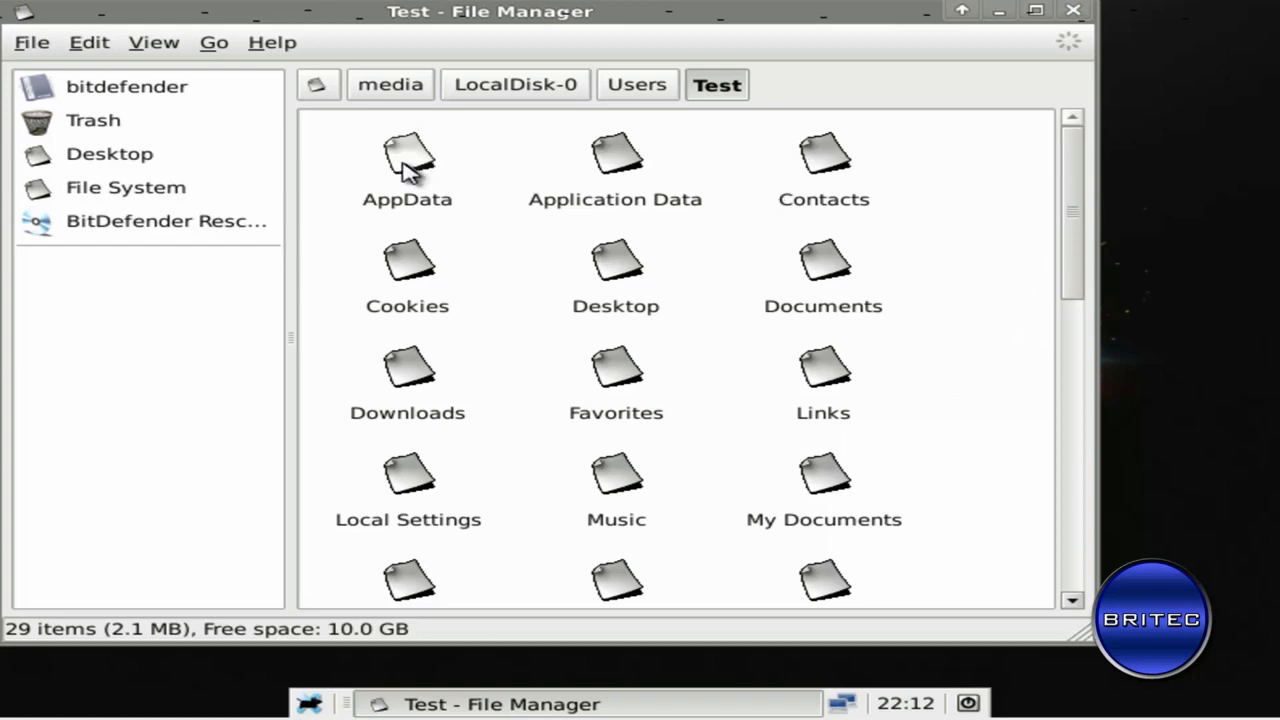
{"action": "double_click", "coordinate": [407, 160]}
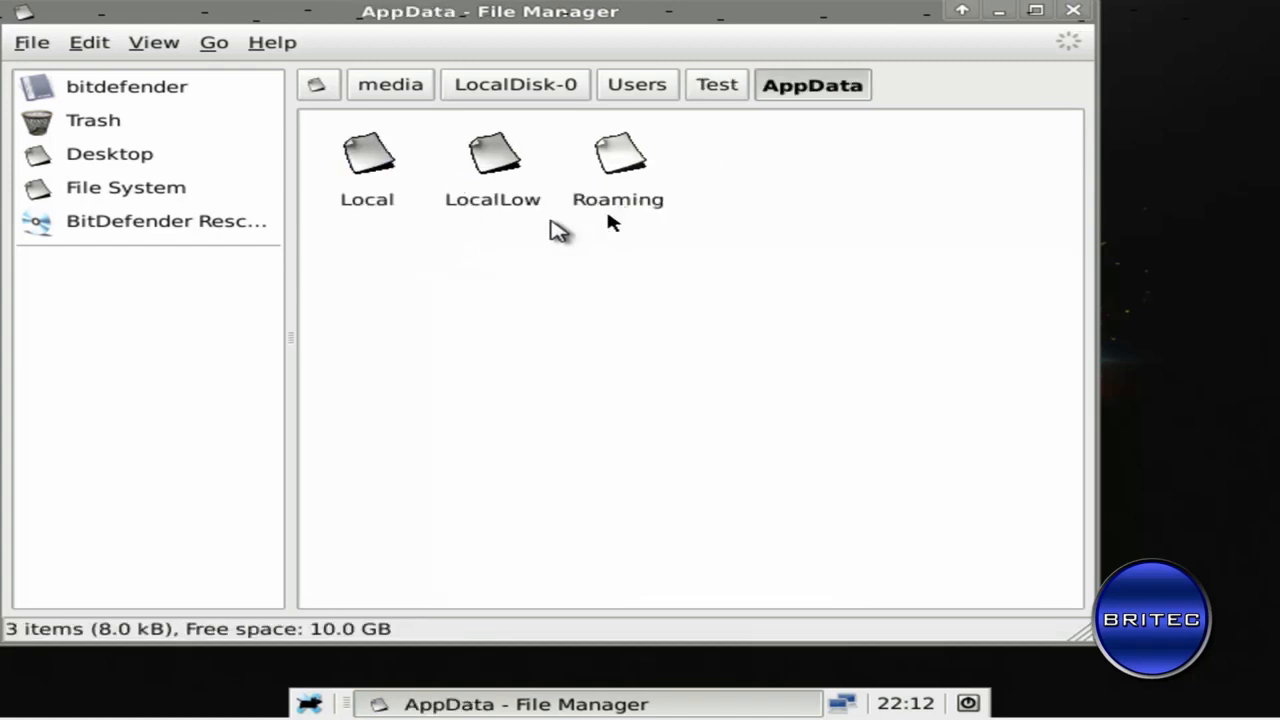
{"action": "double_click", "coordinate": [618, 165]}
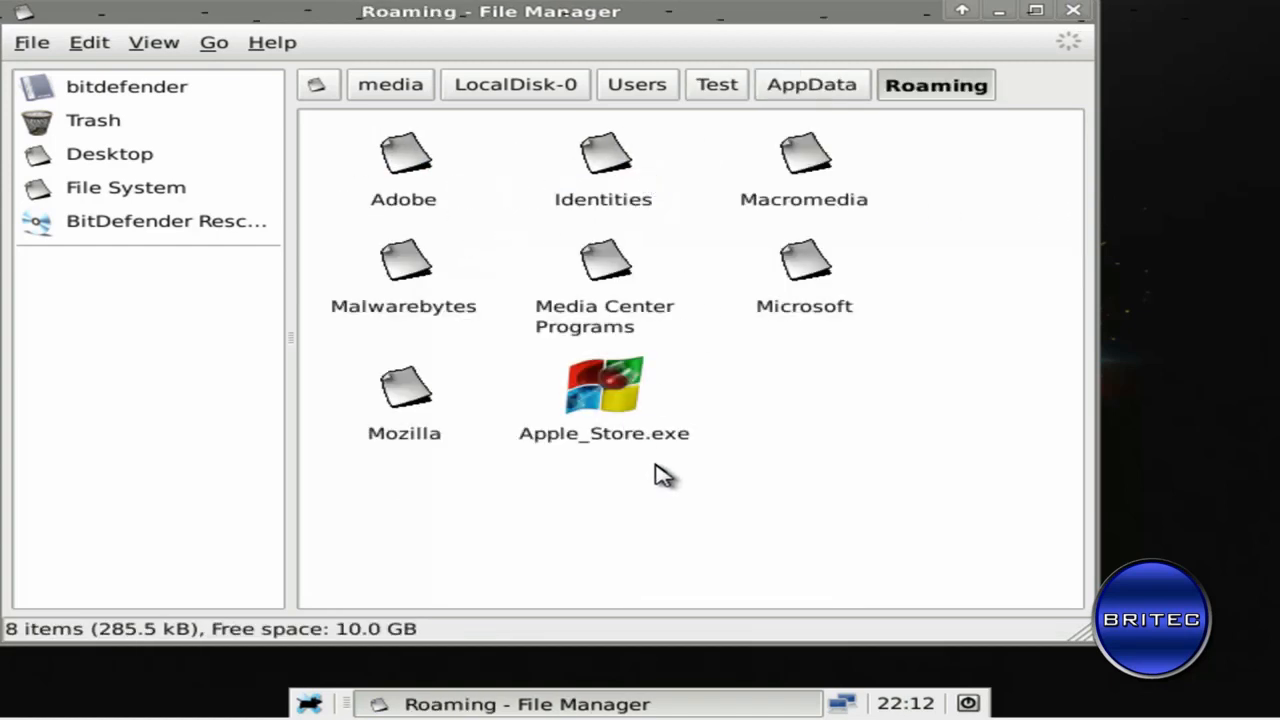
{"action": "mouse_move", "coordinate": [595, 400]}
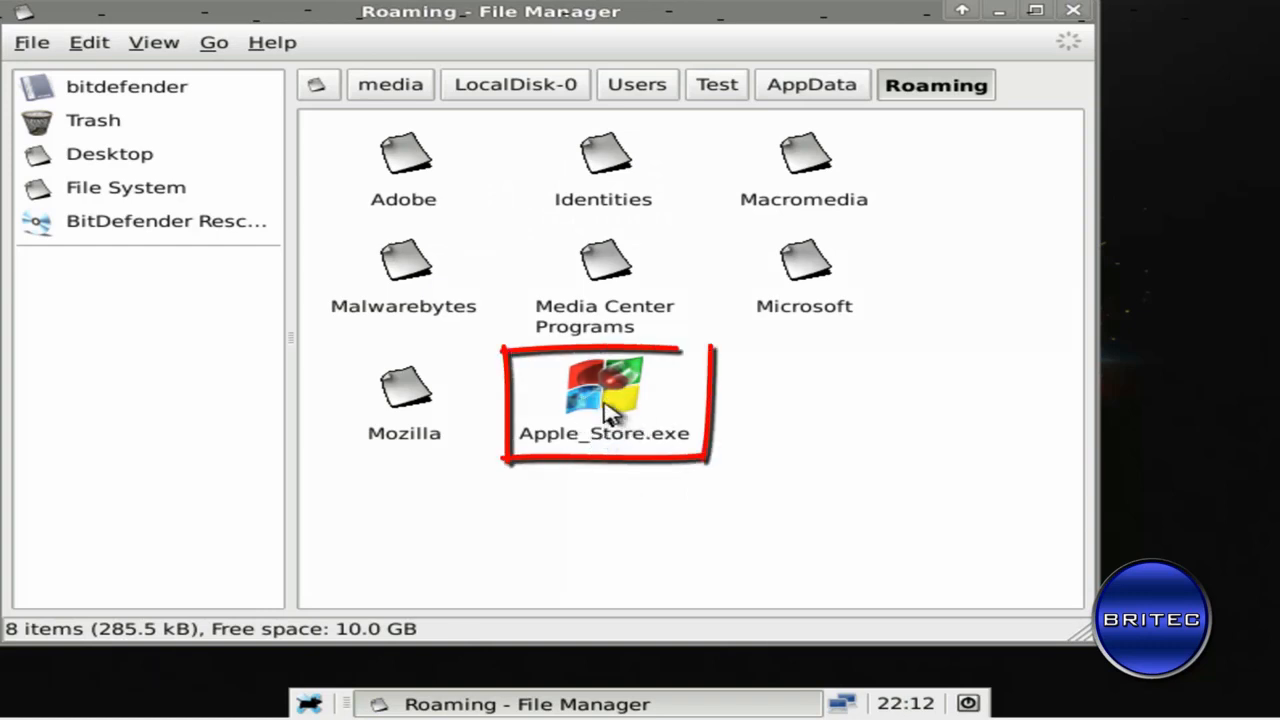
- Delete Apple_Store.exe from Roaming and close File Manager
{"action": "right_click", "coordinate": [604, 395]}
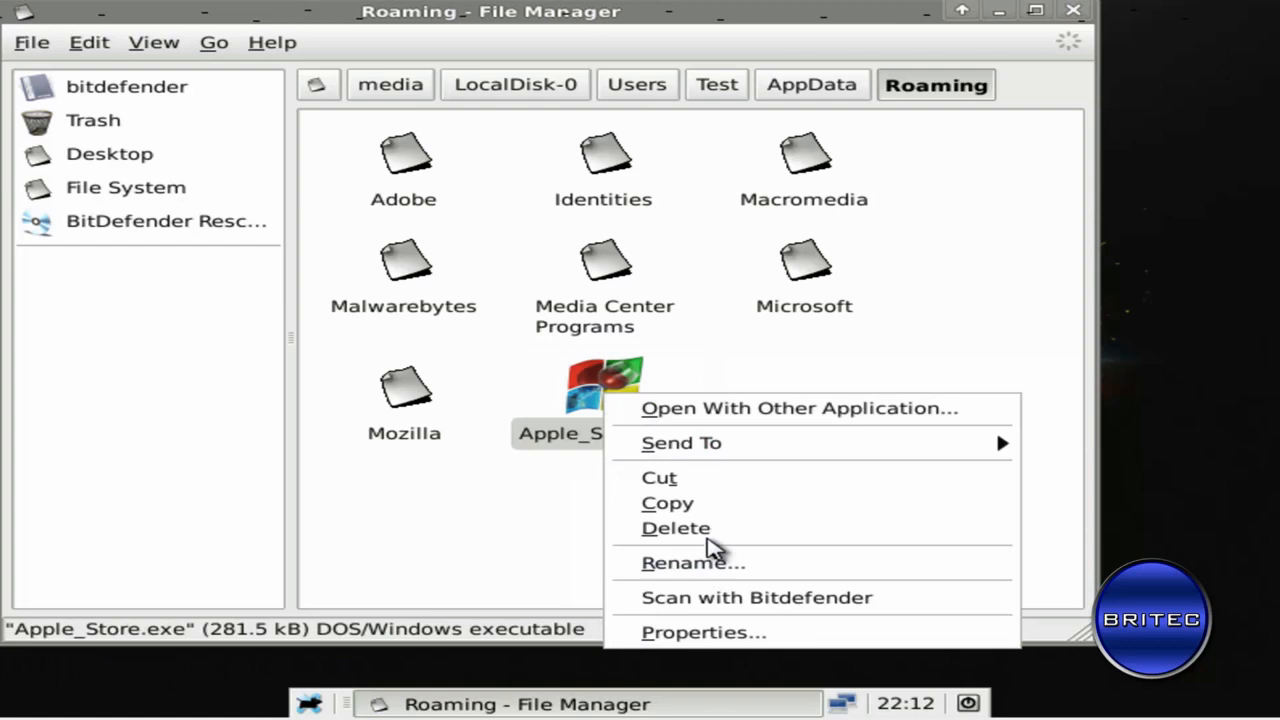
{"action": "left_click", "coordinate": [676, 527]}
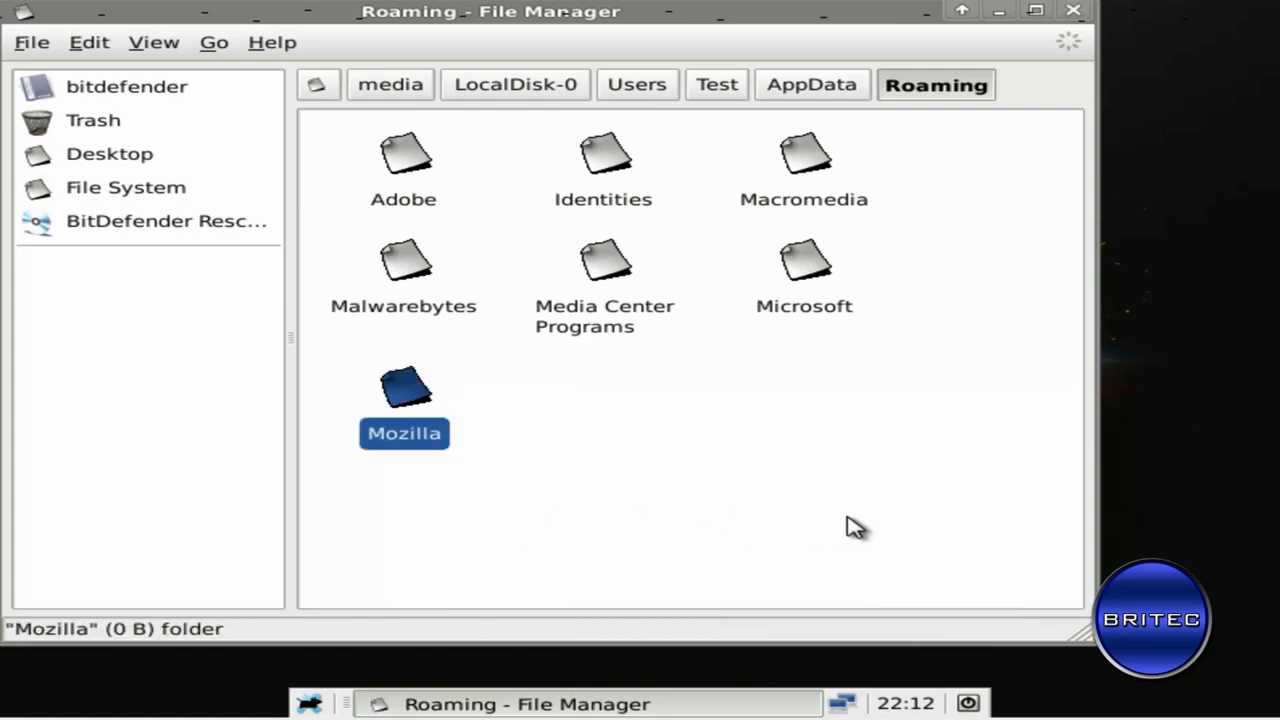
{"action": "mouse_move", "coordinate": [812, 195]}
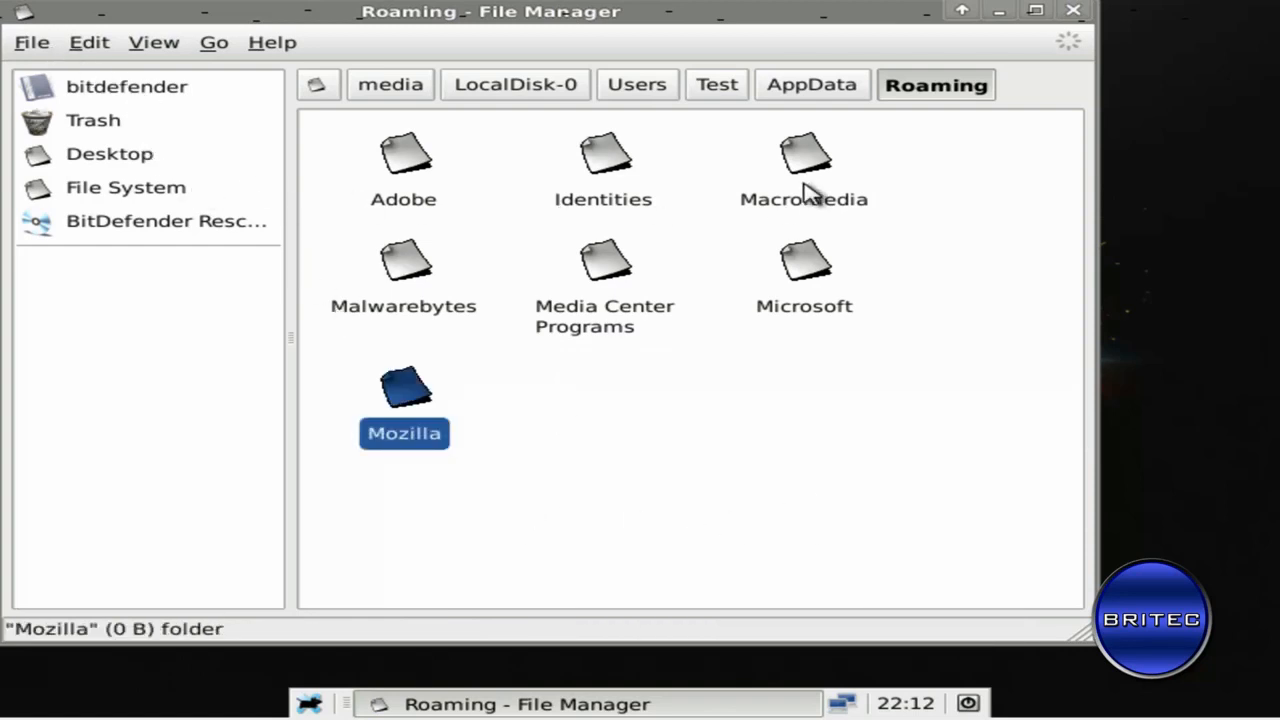
{"action": "mouse_move", "coordinate": [403, 110]}
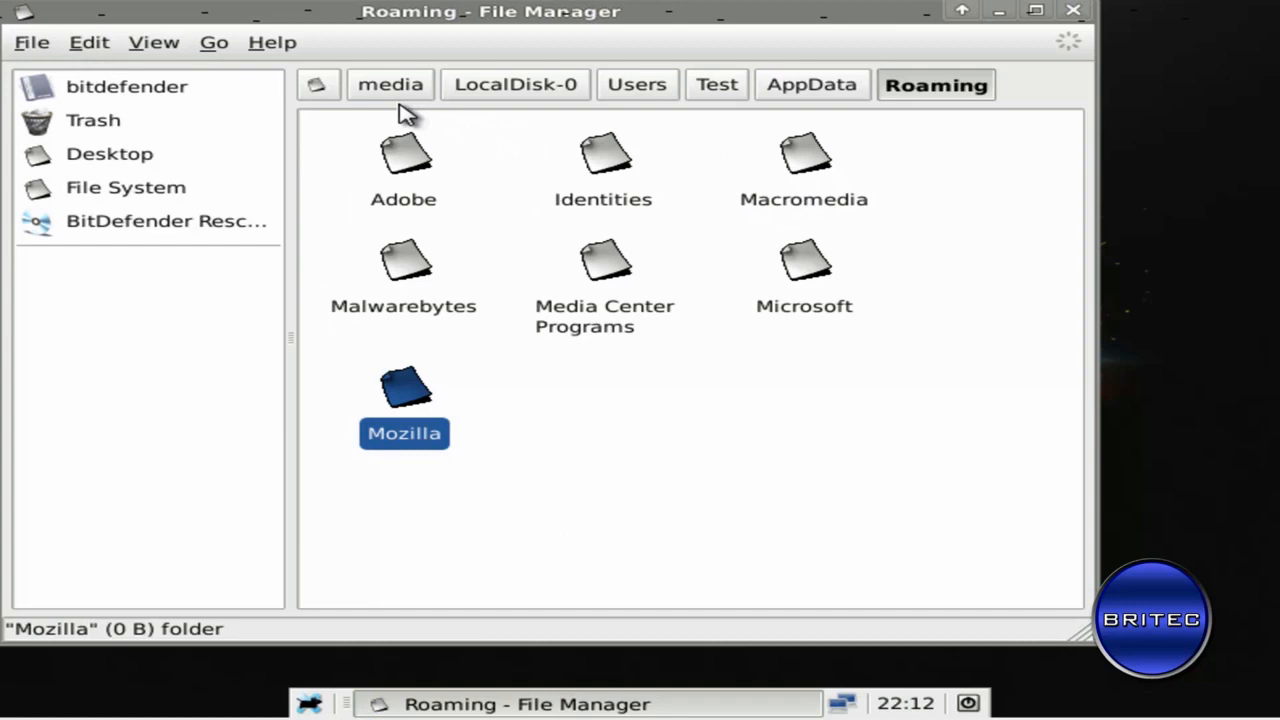
{"action": "left_click", "coordinate": [390, 84]}
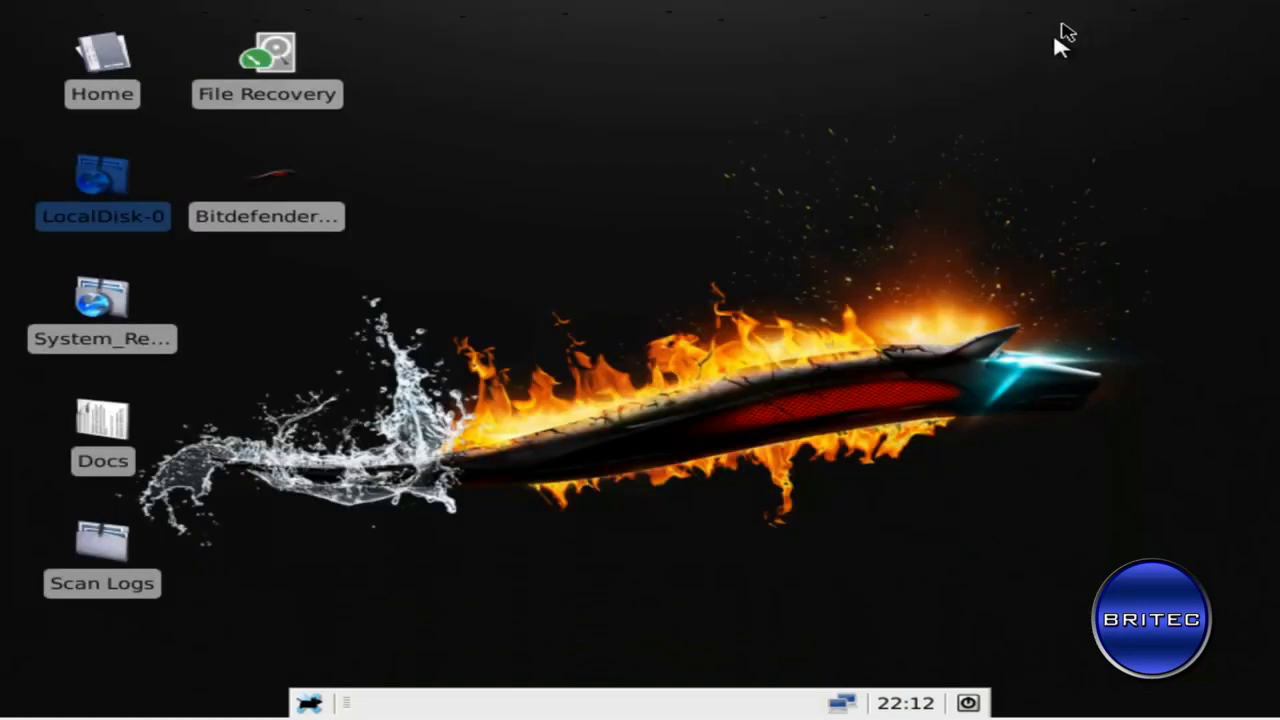
- Go to LocalDisk-0 Users\Test\Desktop and bring up delete actions for Apple_Store.exe
{"action": "double_click", "coordinate": [102, 180]}
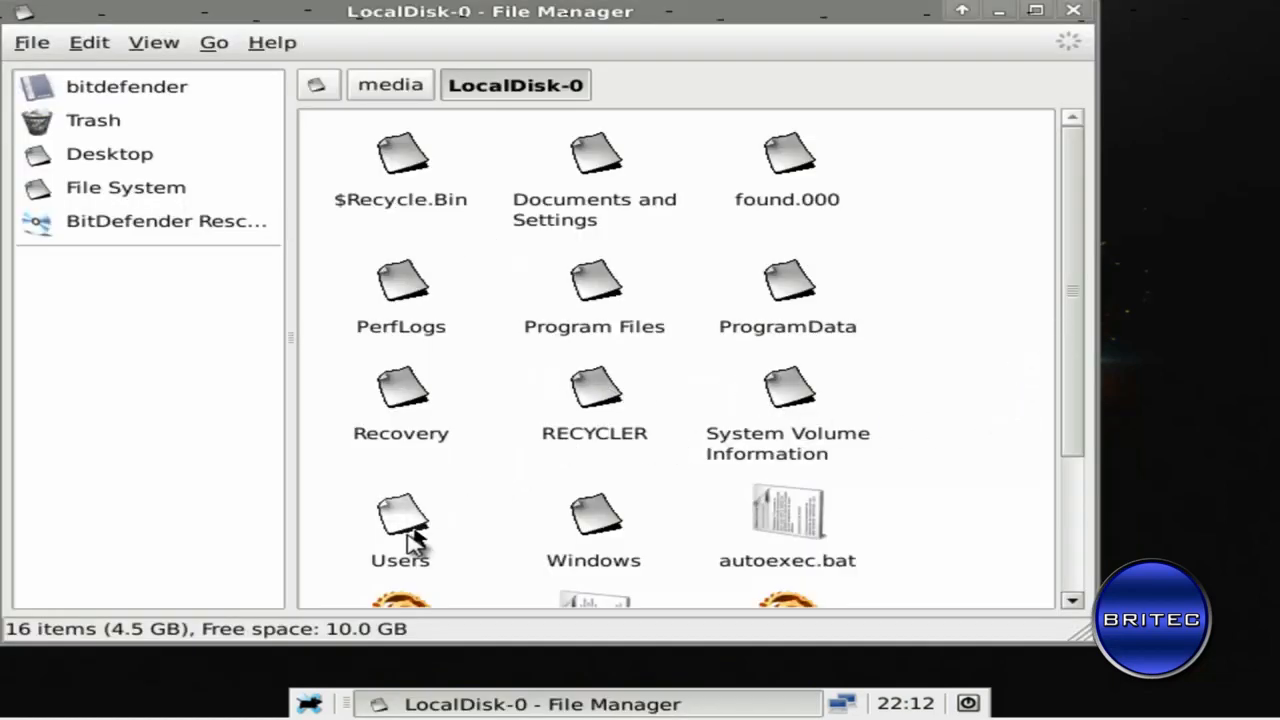
{"action": "double_click", "coordinate": [400, 520]}
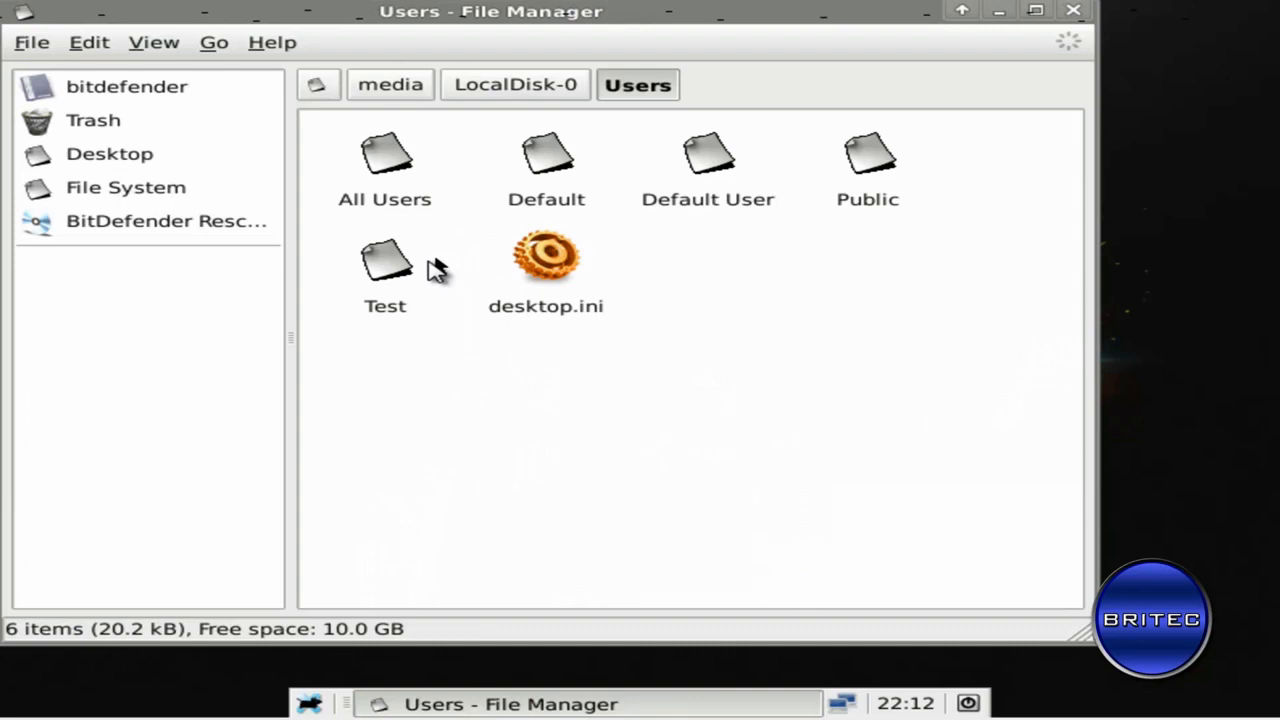
{"action": "double_click", "coordinate": [385, 270]}
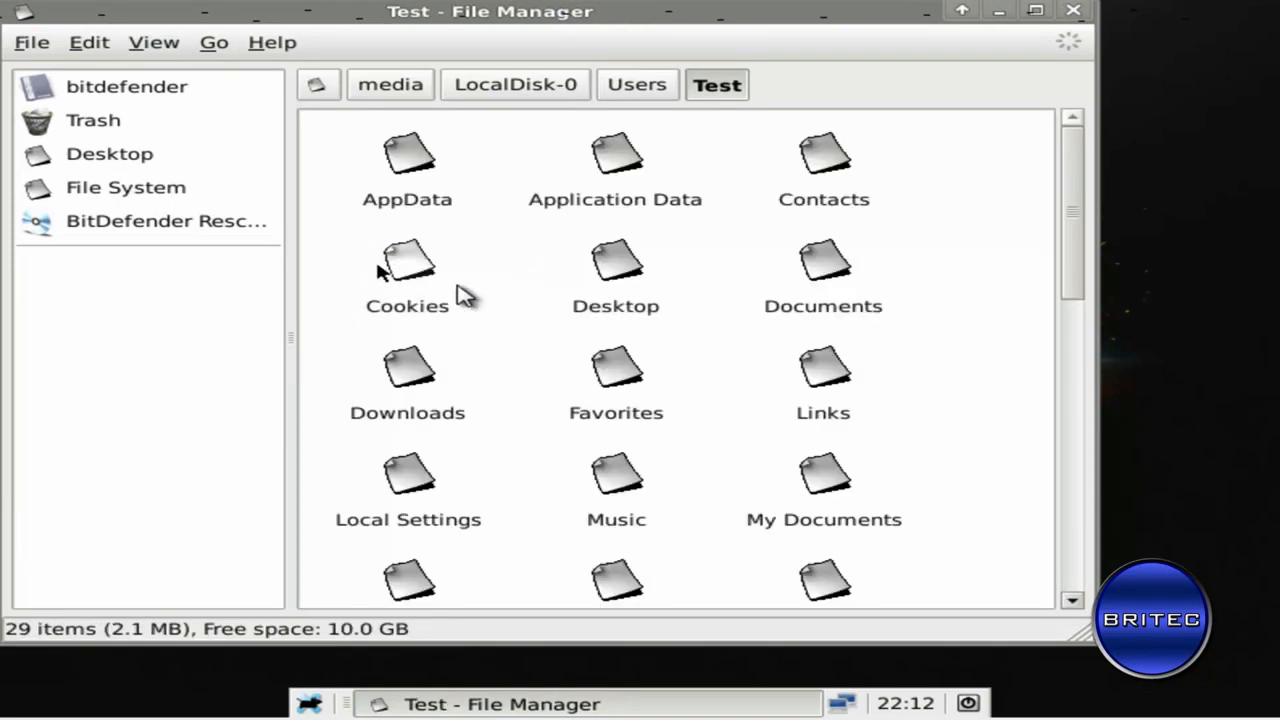
{"action": "mouse_move", "coordinate": [1087, 230]}
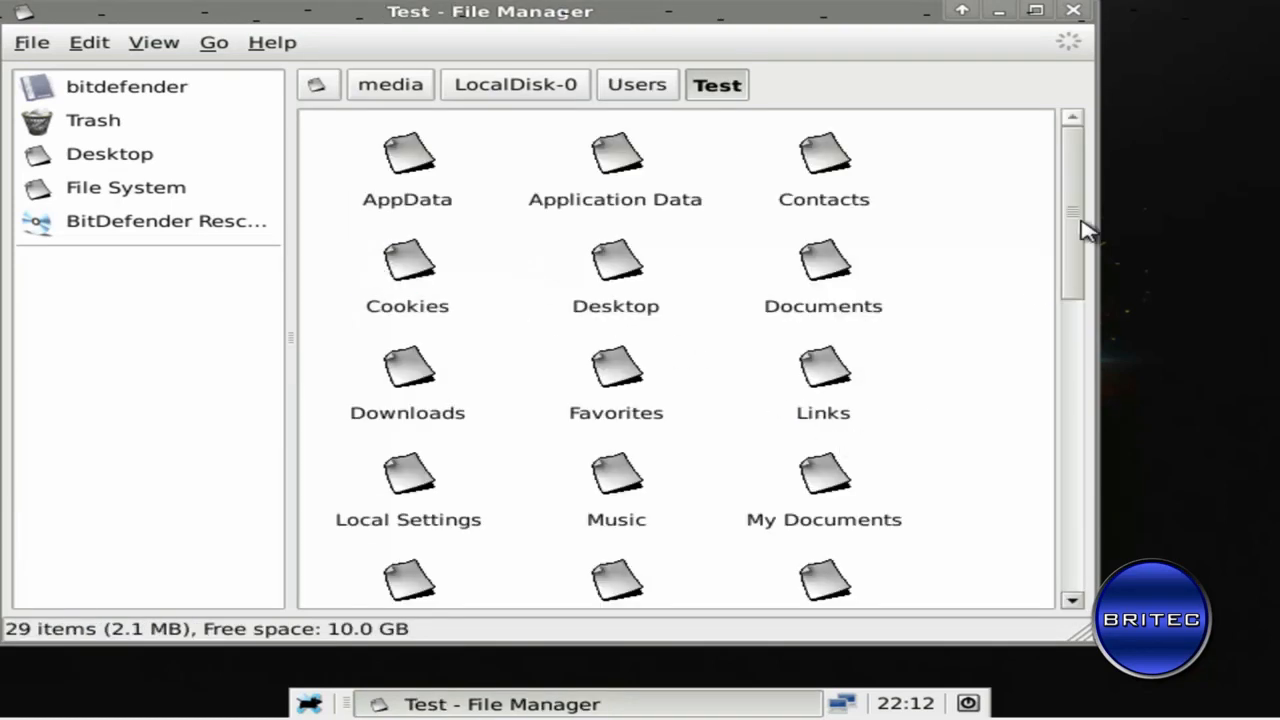
{"action": "scroll", "scroll_direction": "down", "scroll_amount": 3}
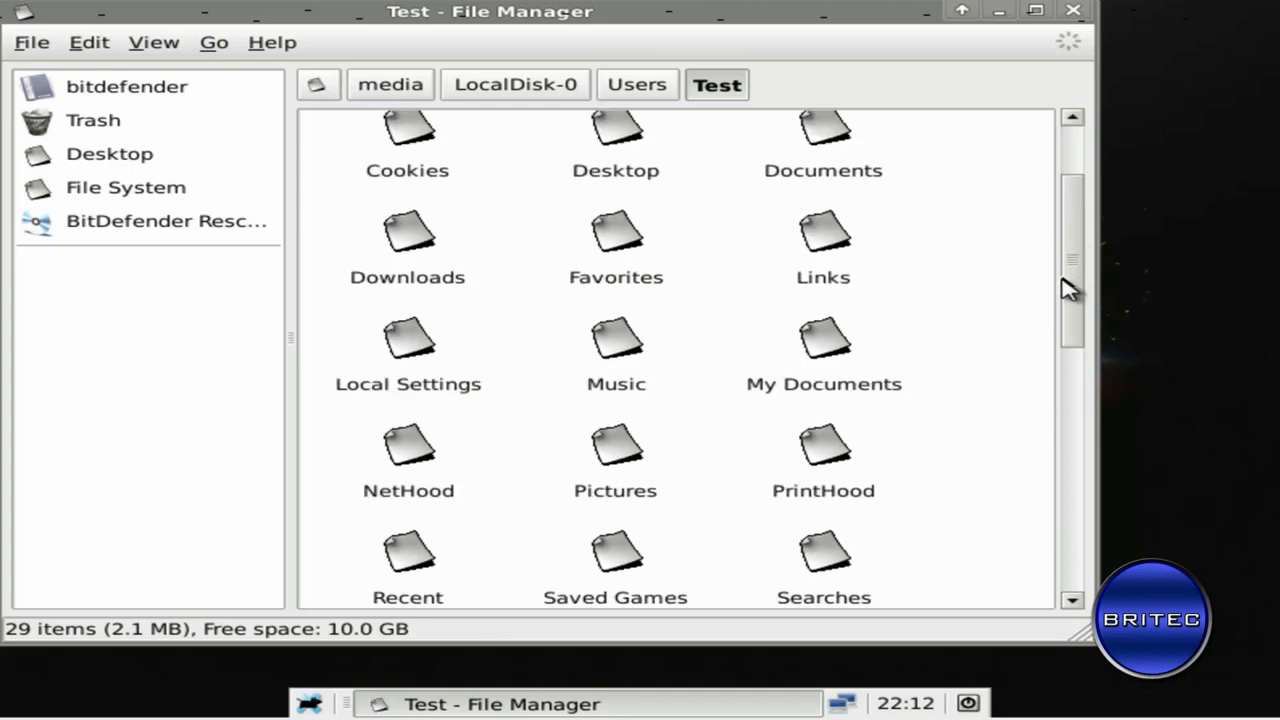
{"action": "scroll", "scroll_direction": "down", "scroll_amount": 3}
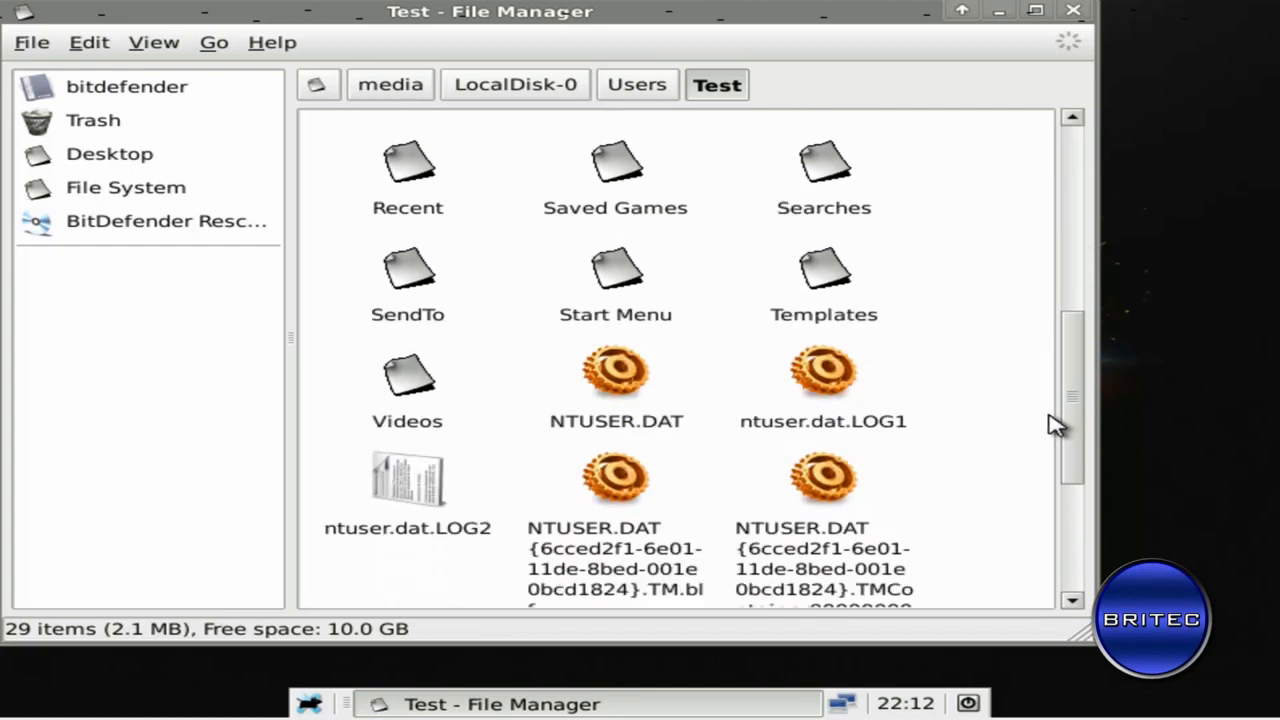
{"action": "scroll", "scroll_direction": "up", "scroll_amount": 3}
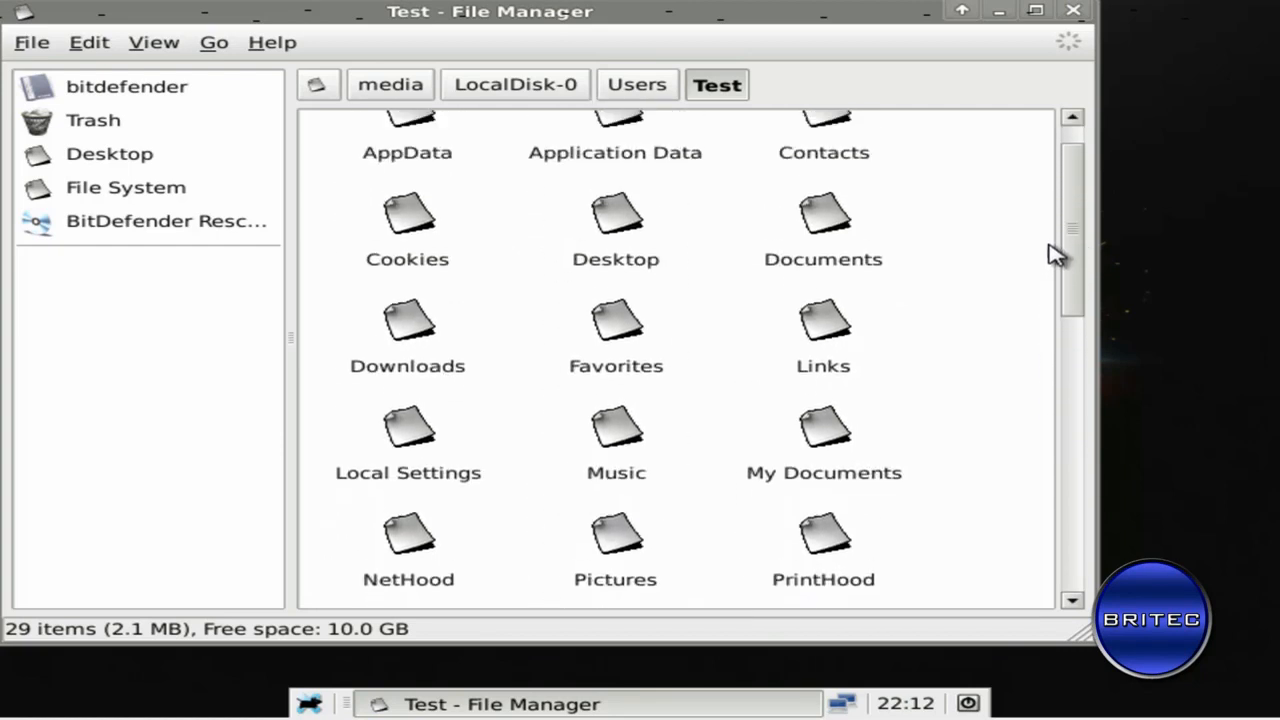
{"action": "double_click", "coordinate": [615, 230]}
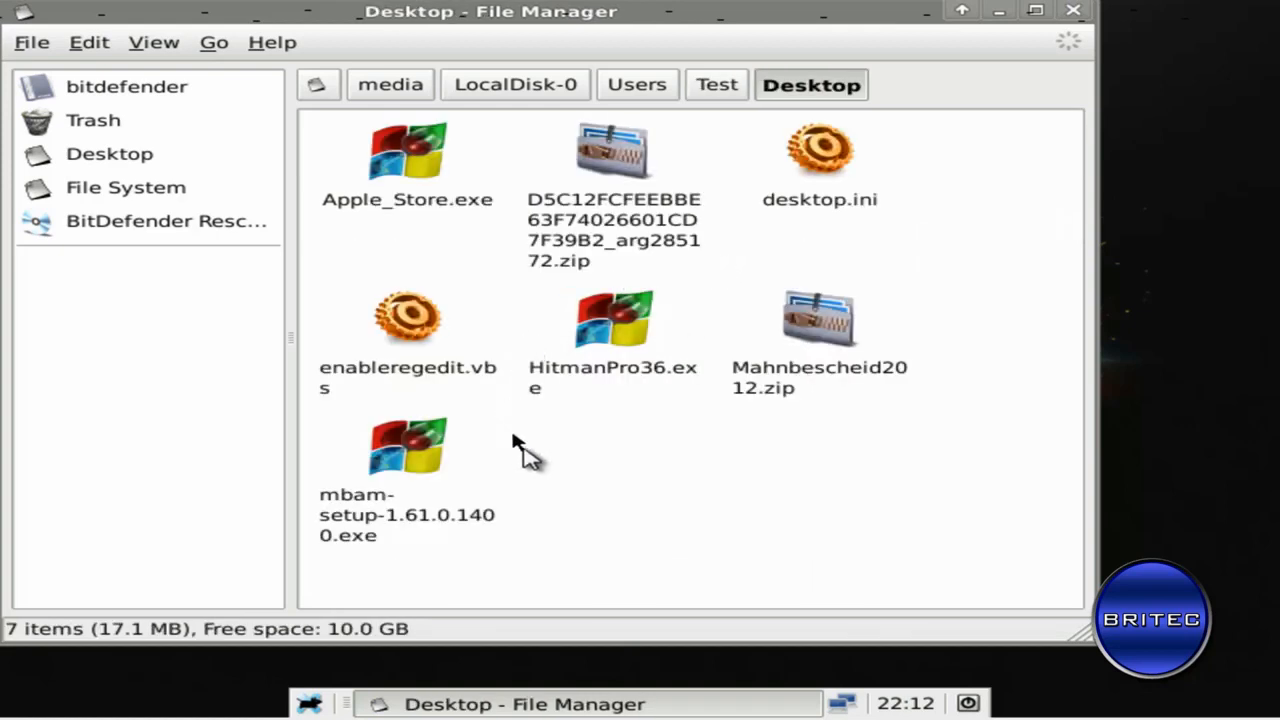
{"action": "left_click", "coordinate": [407, 160]}
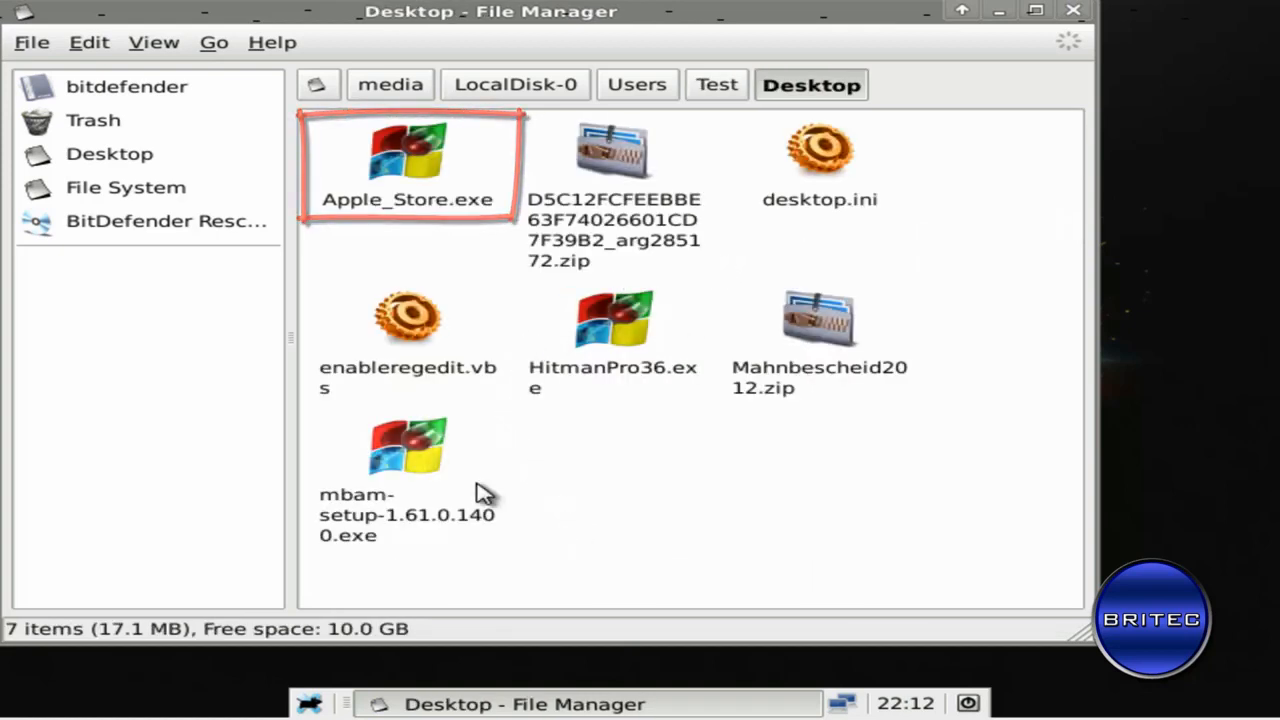
{"action": "right_click", "coordinate": [407, 160]}
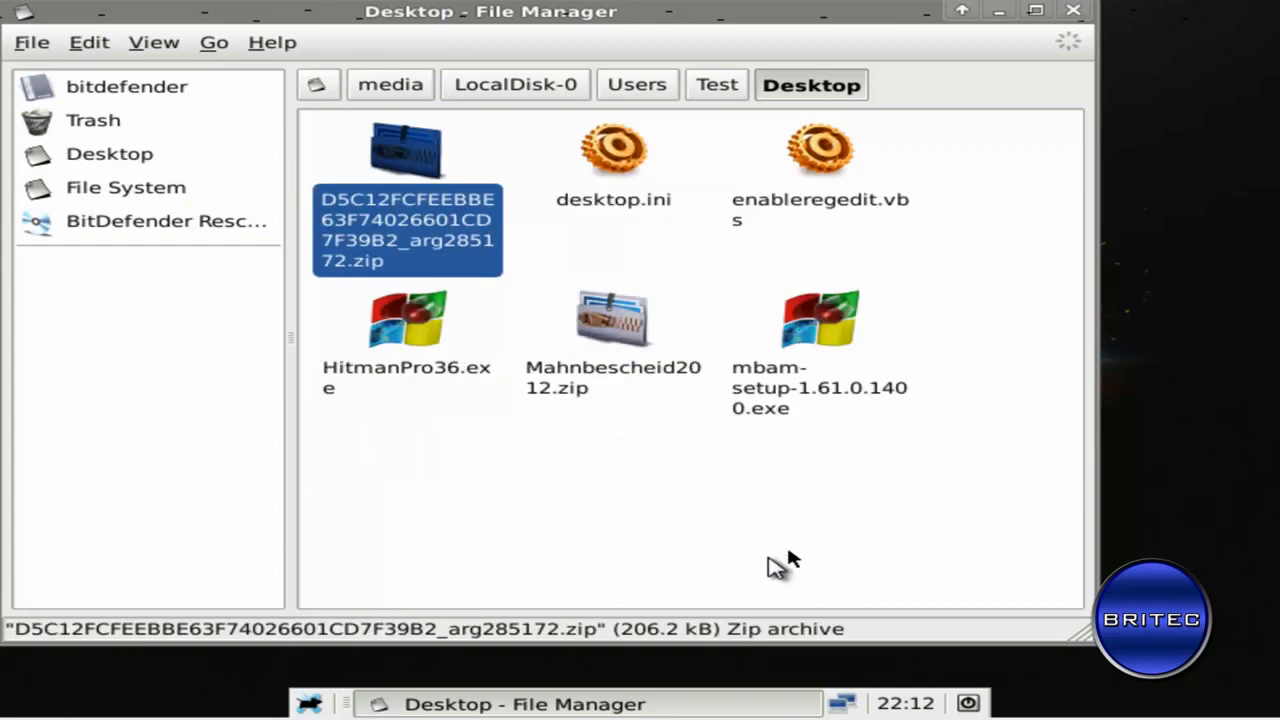
{"action": "mouse_move", "coordinate": [1060, 55]}
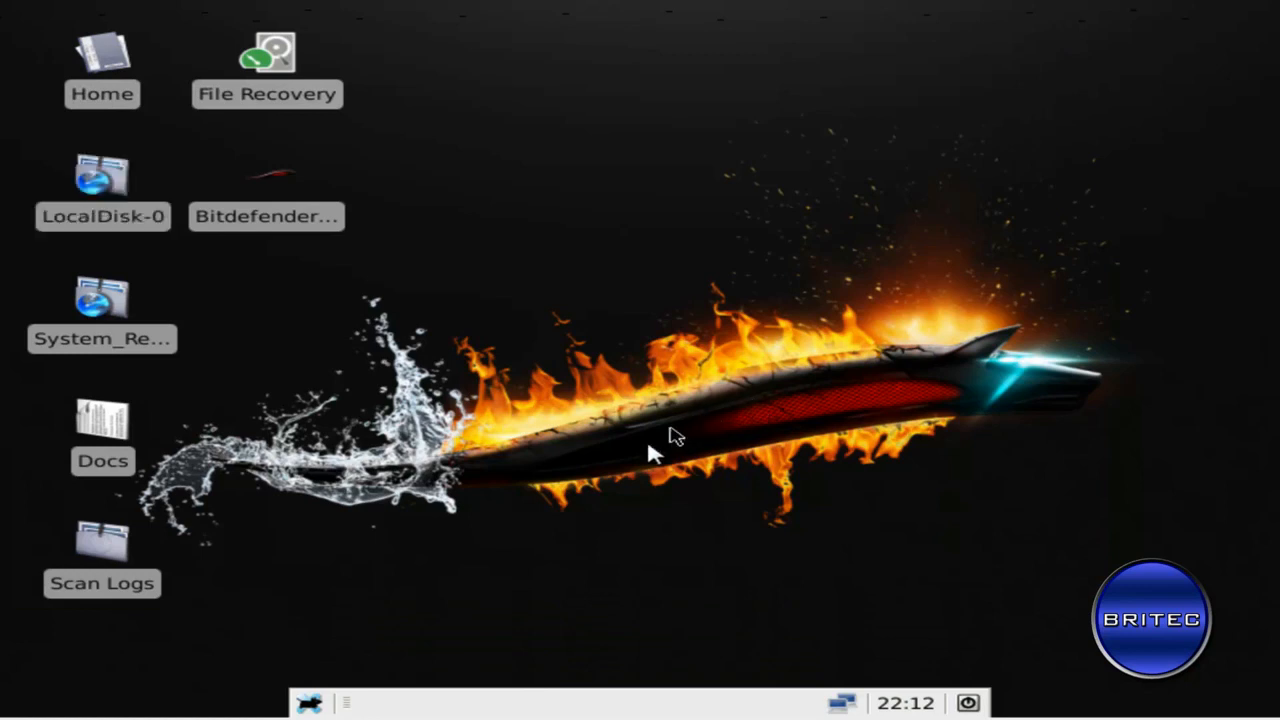
{"action": "mouse_move", "coordinate": [430, 490]}
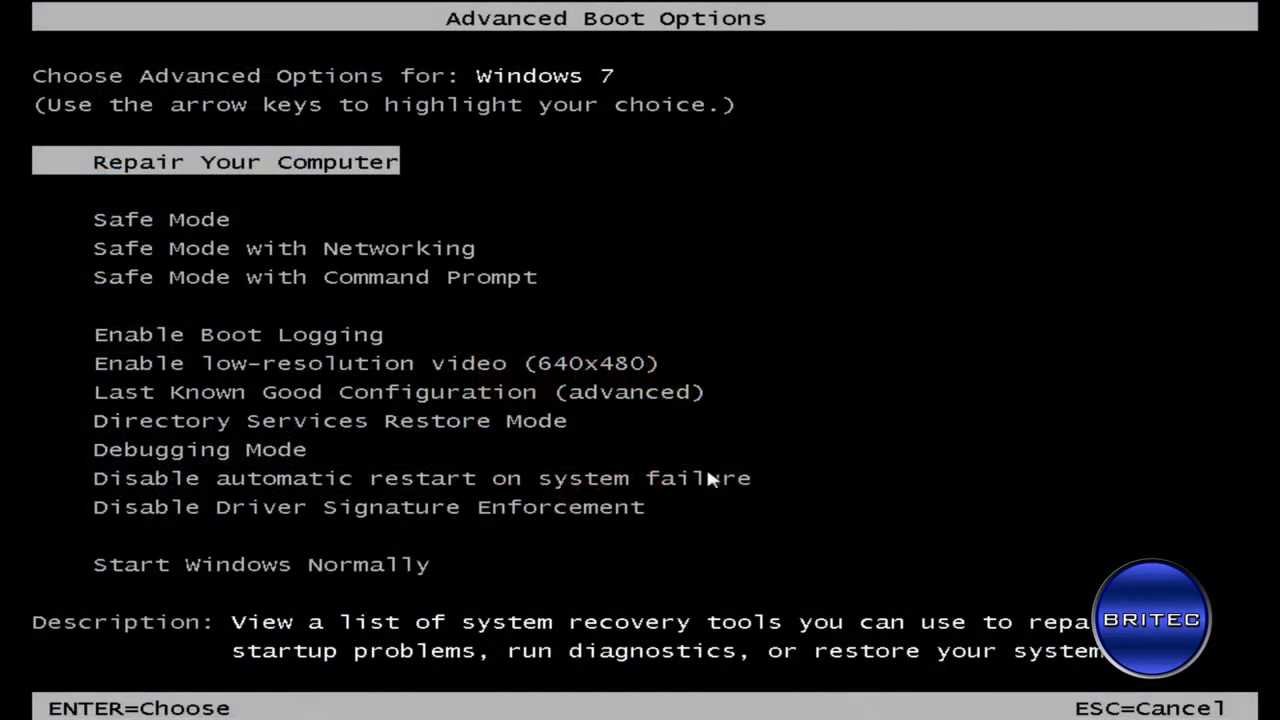
{"action": "mouse_move", "coordinate": [672, 471]}
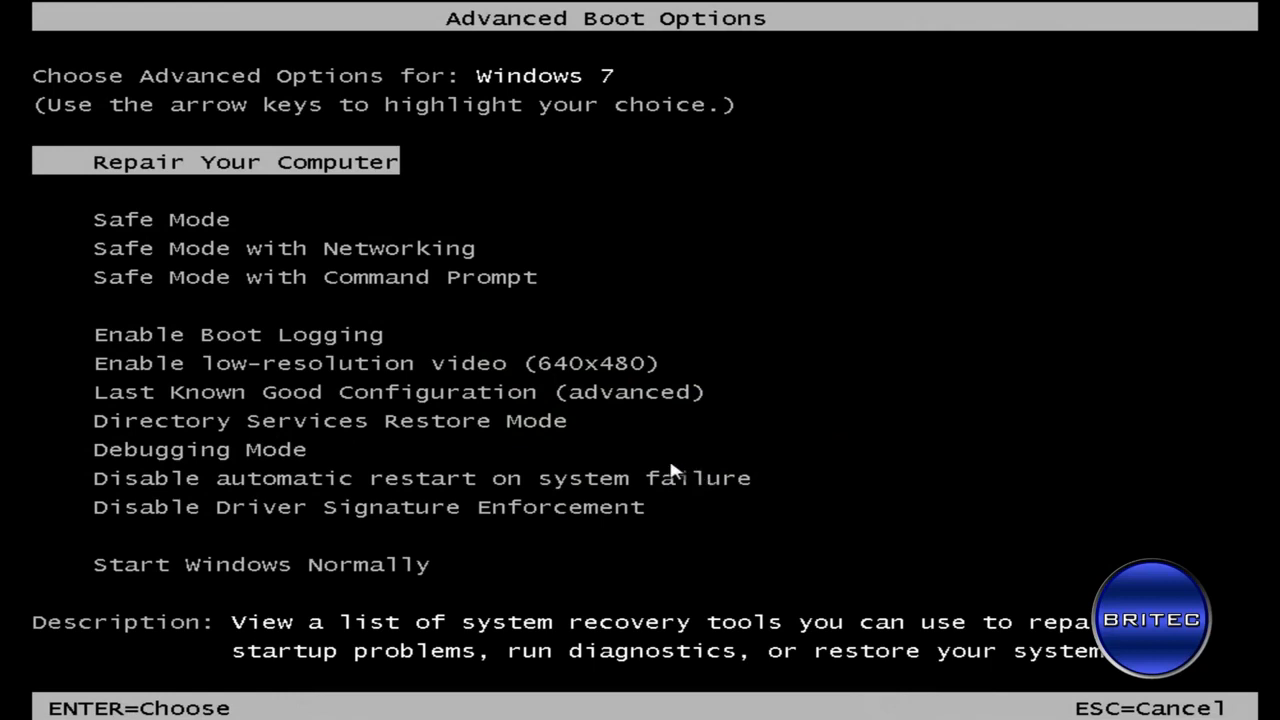
- Highlight Safe Mode in the Advanced Boot Options menu
{"action": "key", "text": "down"}
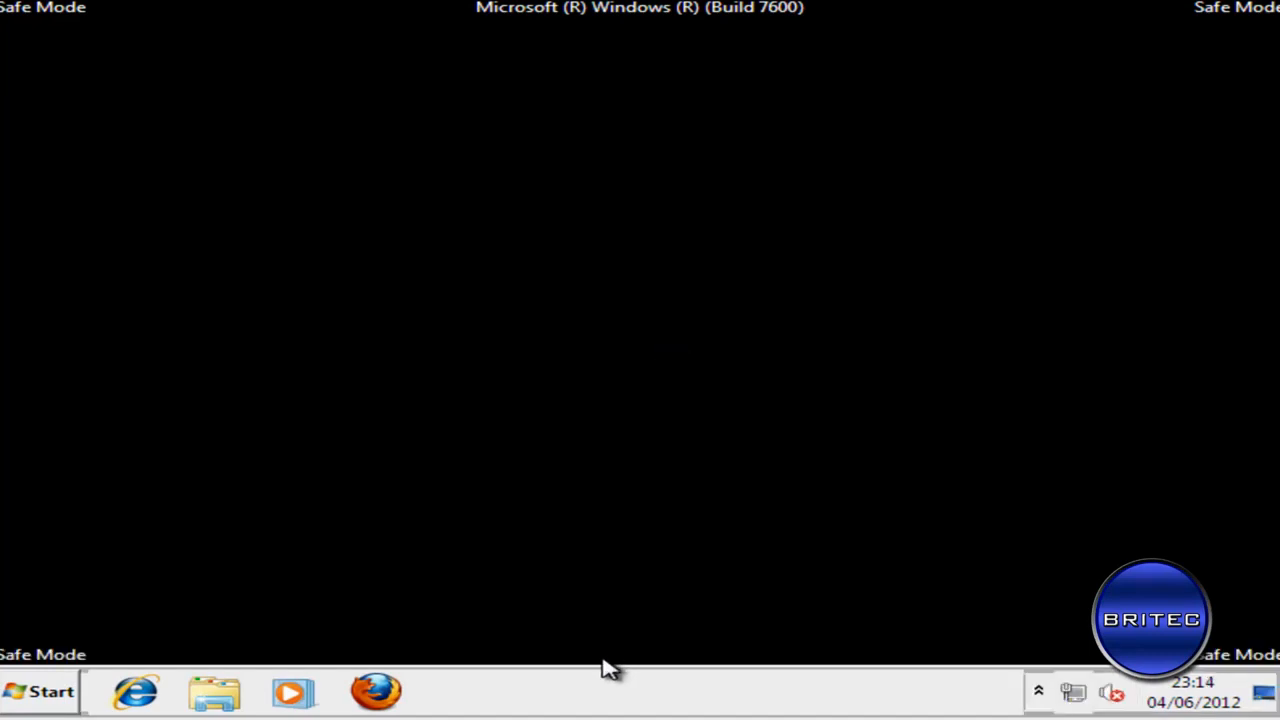
{"action": "mouse_move", "coordinate": [490, 605]}
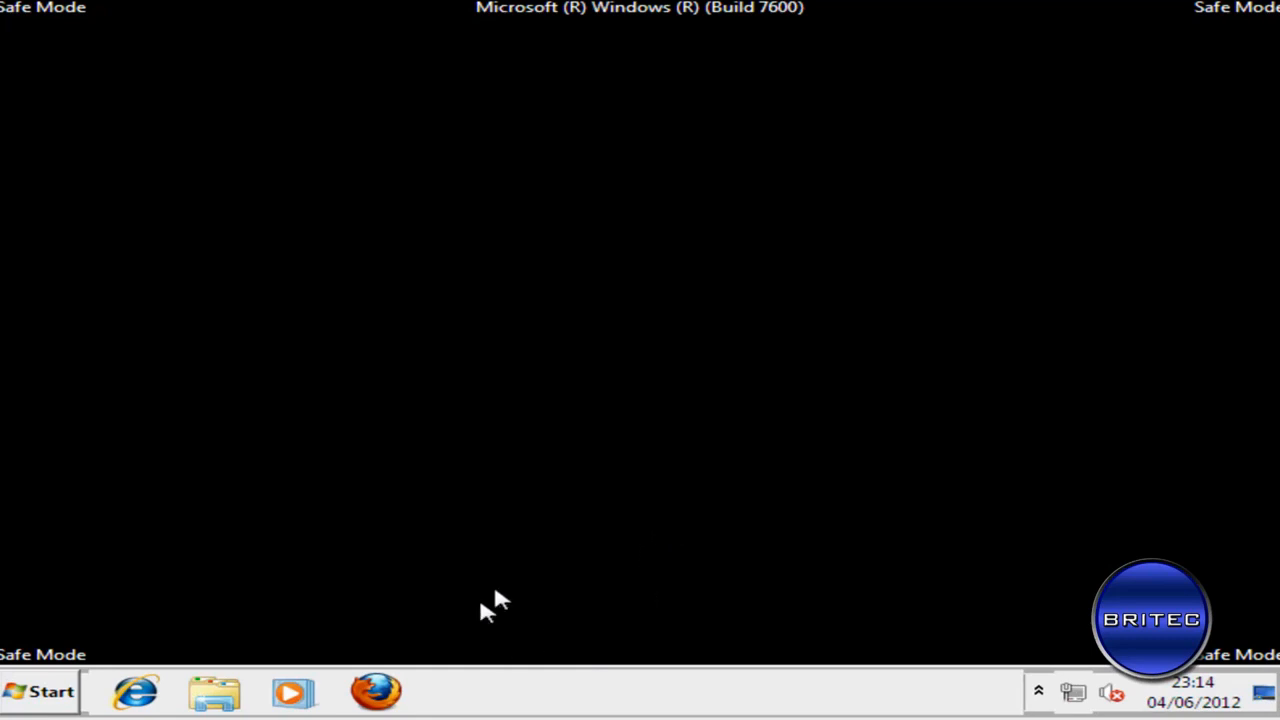
{"action": "mouse_move", "coordinate": [40, 691]}
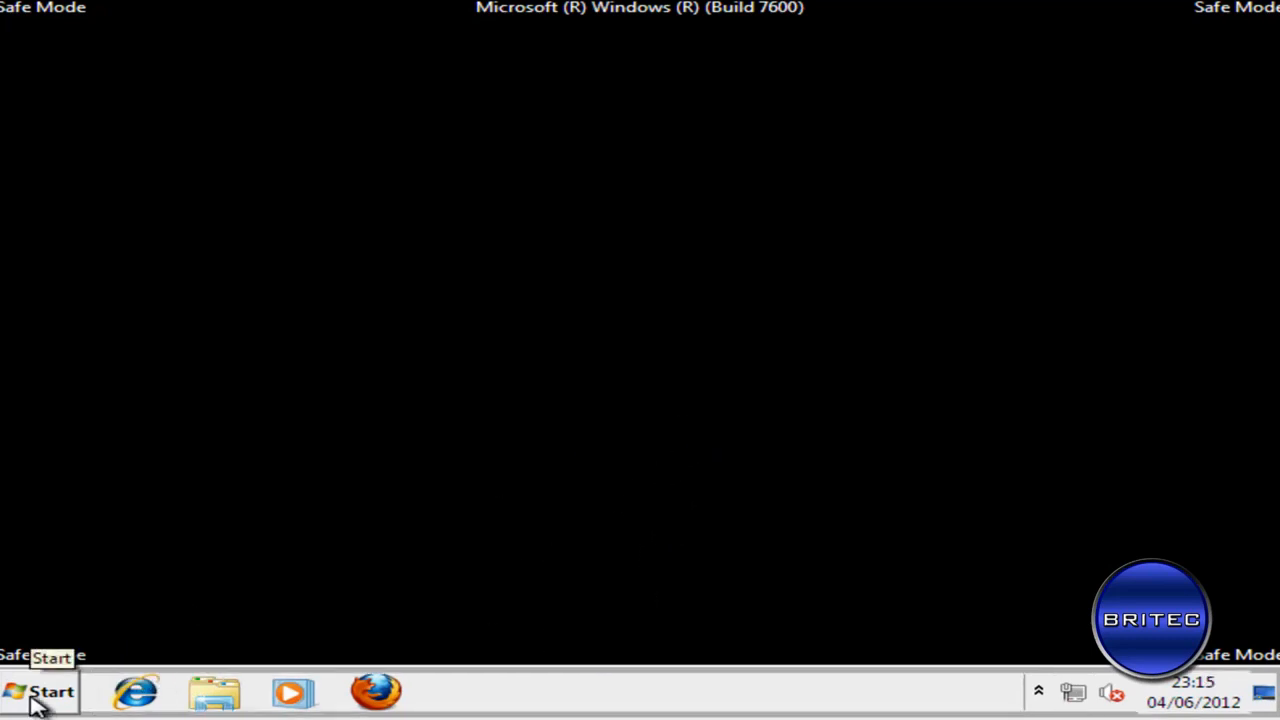
{"action": "mouse_move", "coordinate": [545, 700]}
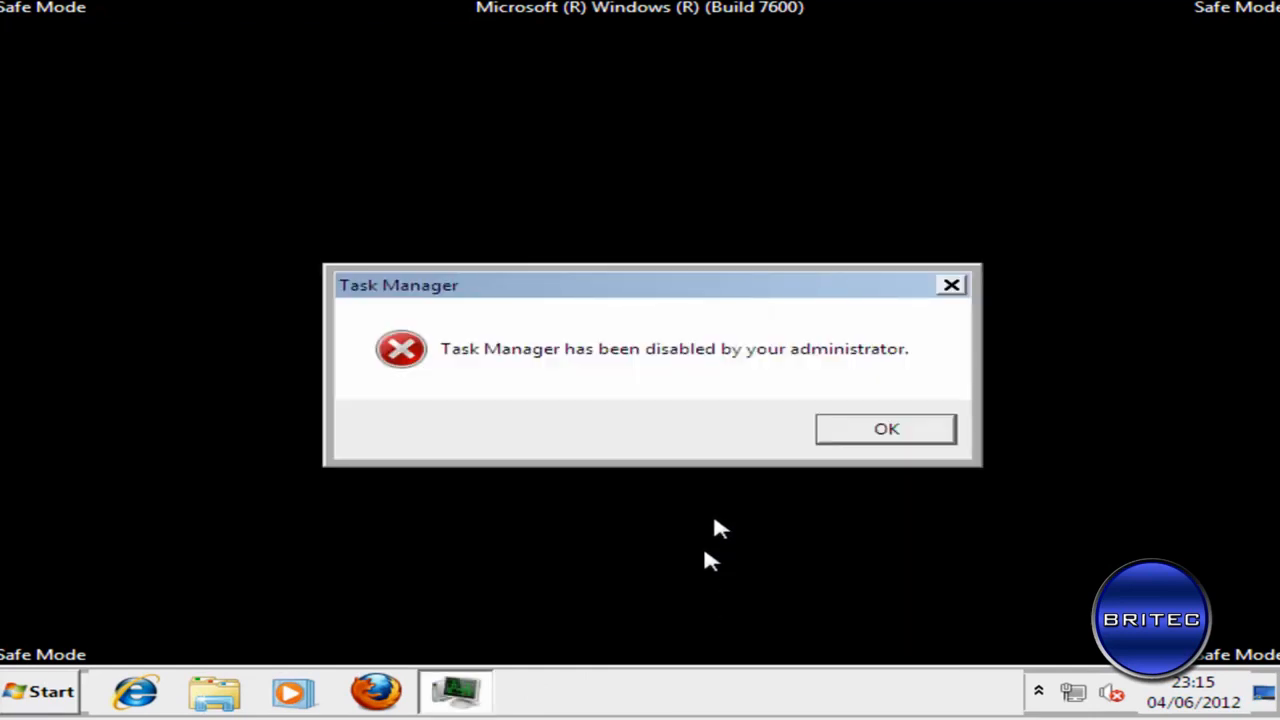
- Search the Start menu for regedit and attempt to launch regedit.exe
{"action": "left_click", "coordinate": [40, 690]}
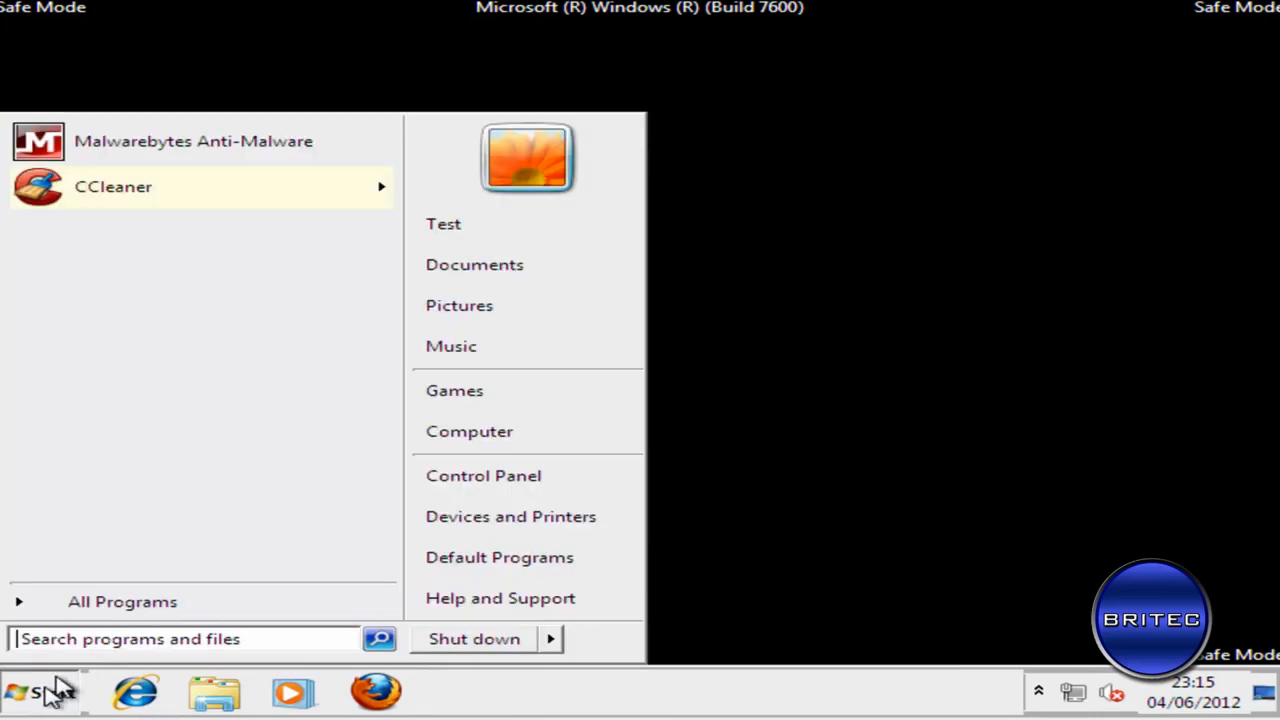
{"action": "type", "text": "regedit"}
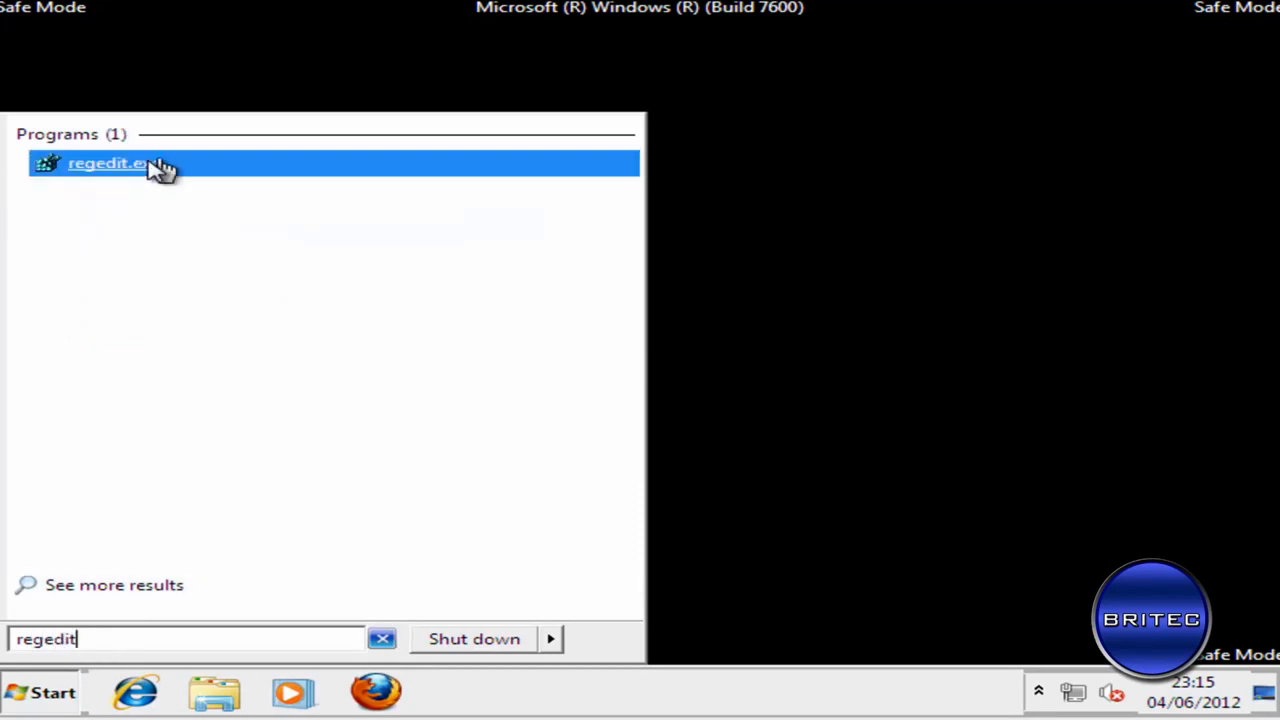
{"action": "left_click", "coordinate": [110, 163]}
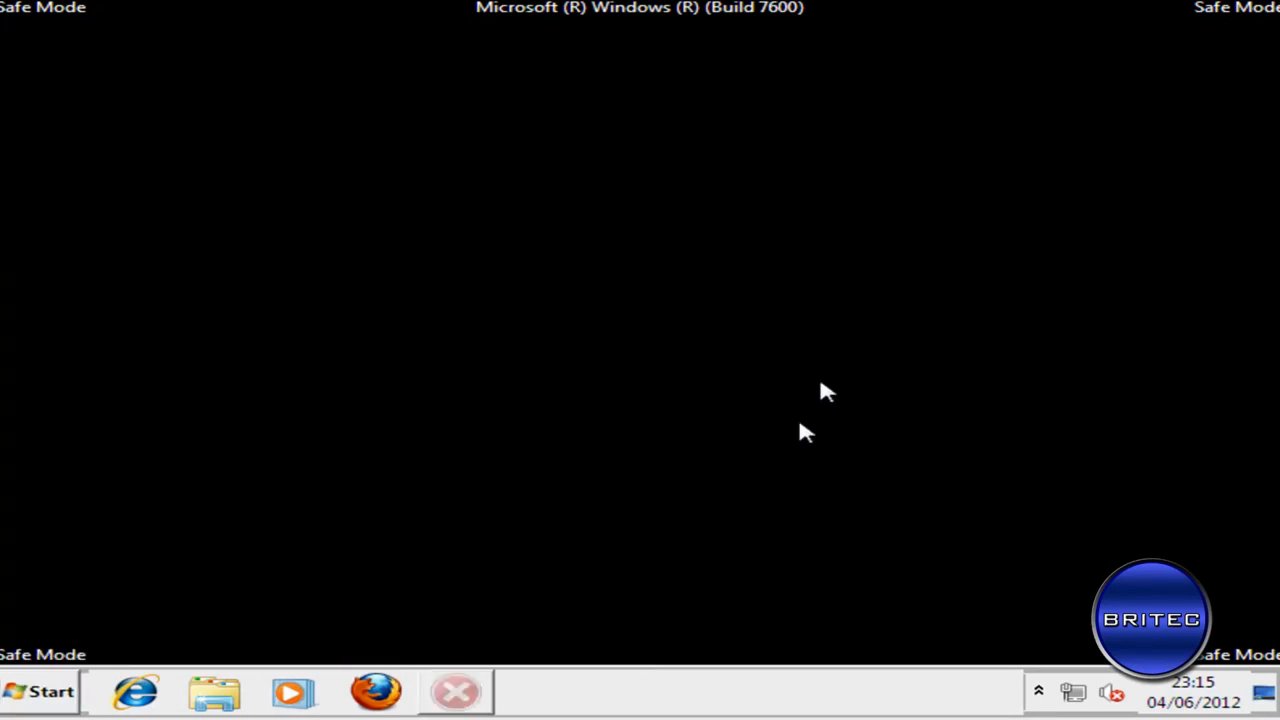
{"action": "left_click", "coordinate": [40, 691]}
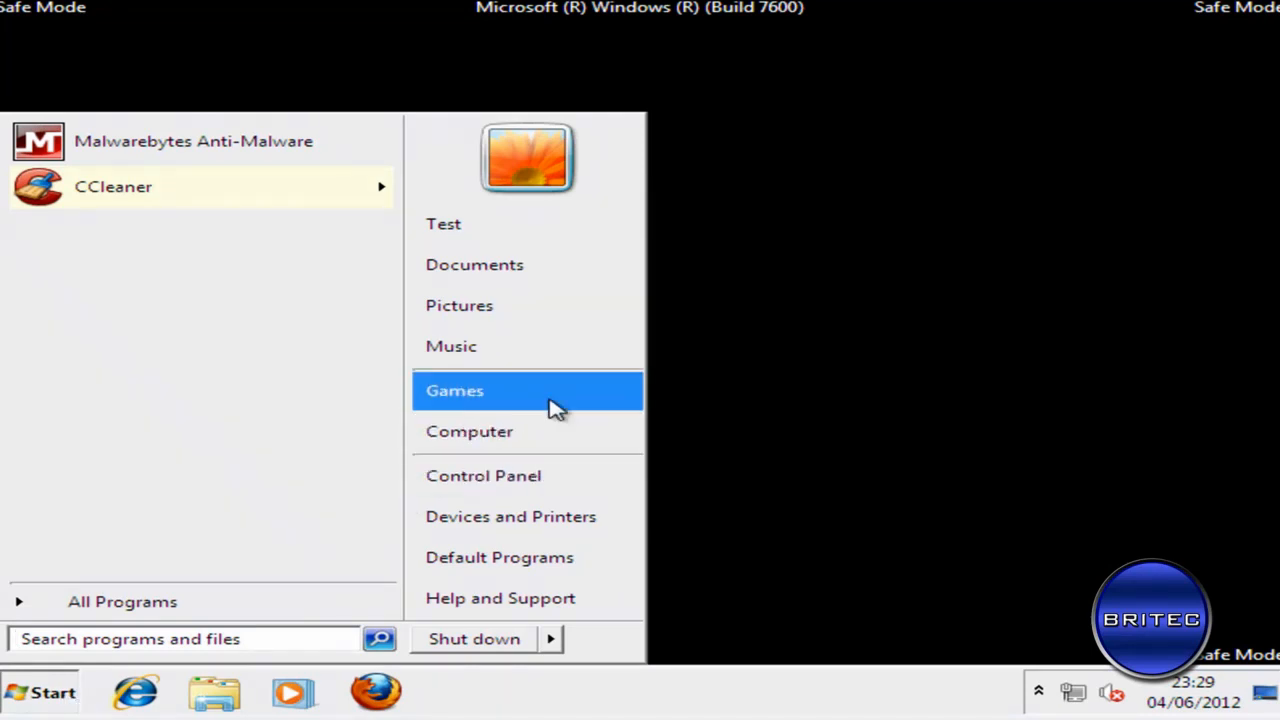
- Run enableregedit.vbs from C:\Users\Test\Desktop, allowing it and confirming restored access
{"action": "left_click", "coordinate": [469, 431]}
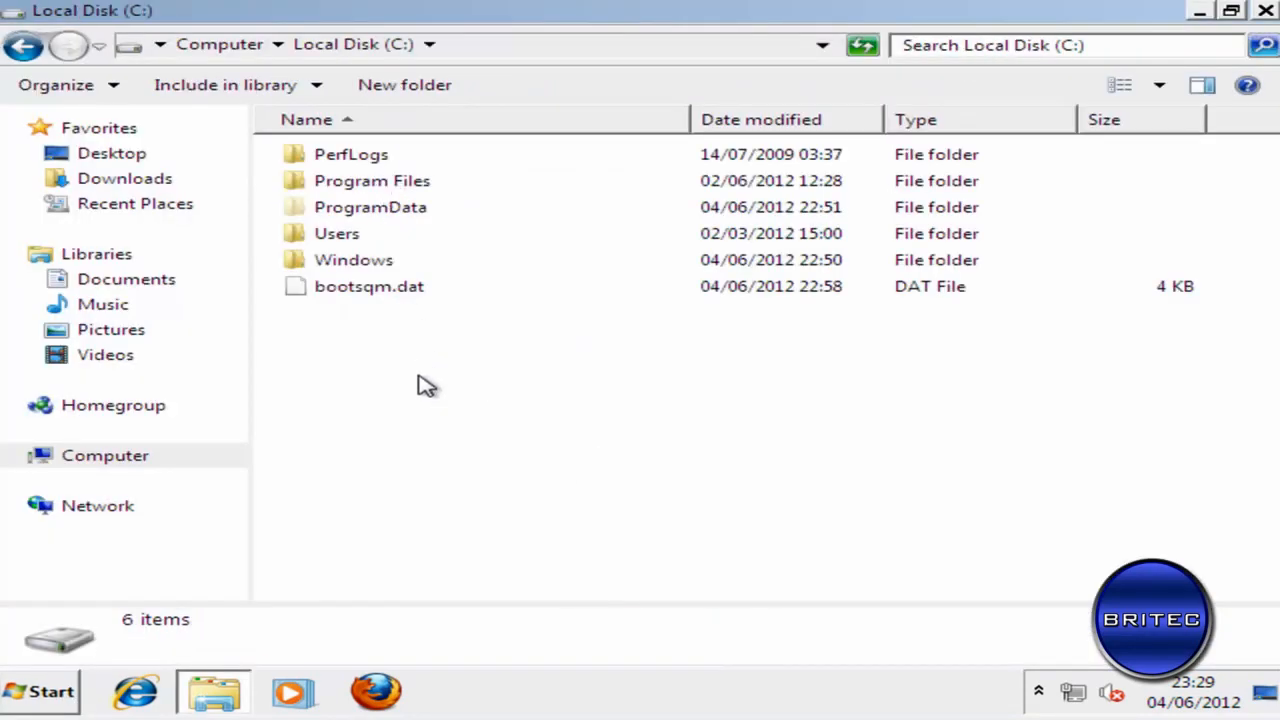
{"action": "double_click", "coordinate": [337, 233]}
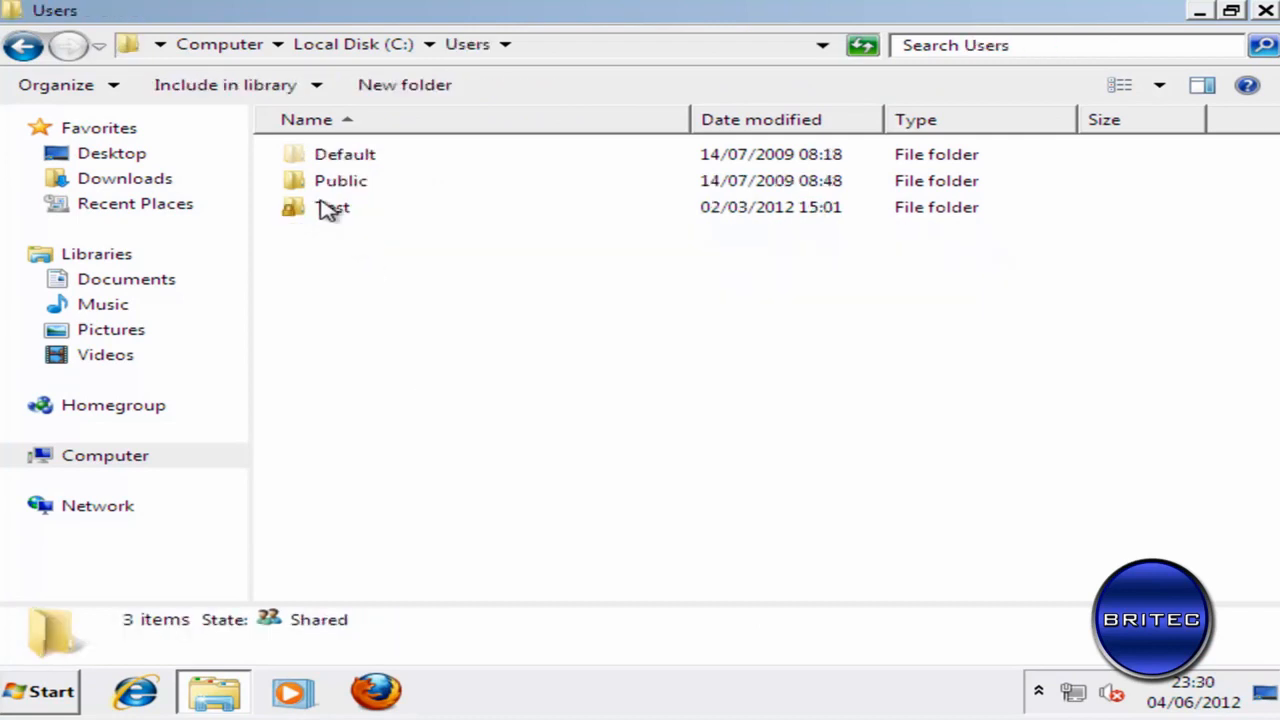
{"action": "double_click", "coordinate": [333, 207]}
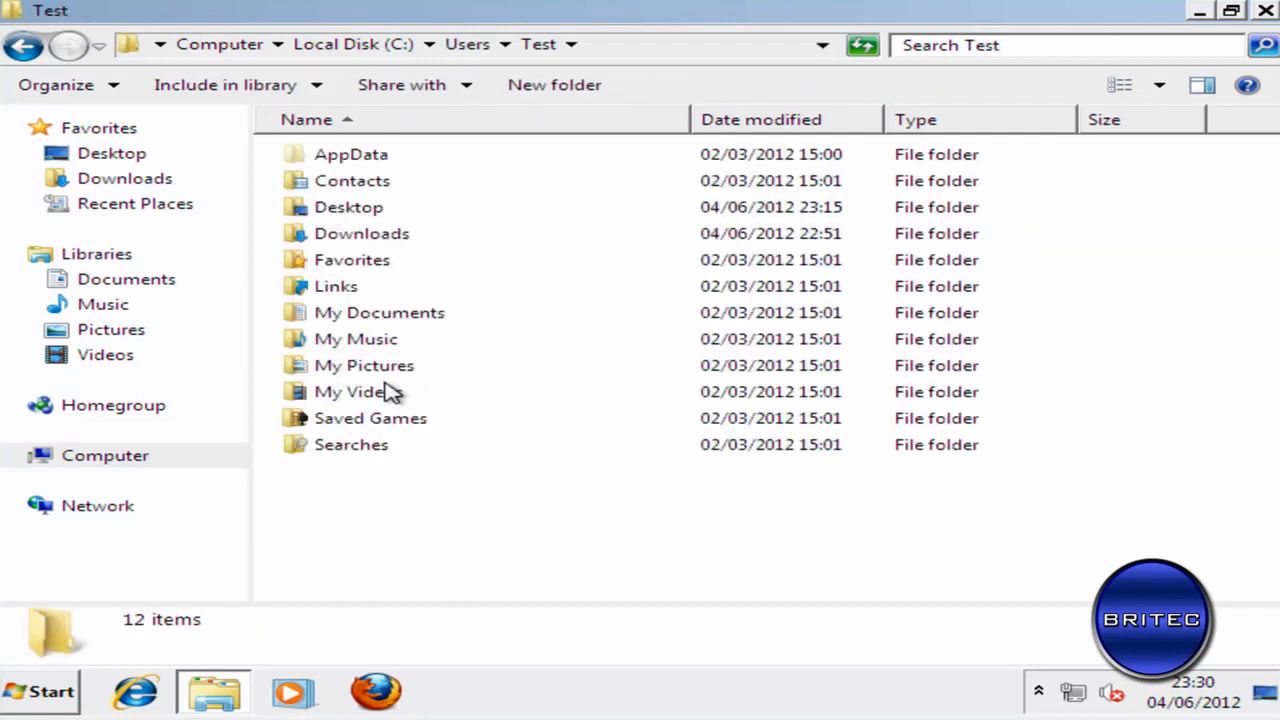
{"action": "double_click", "coordinate": [348, 207]}
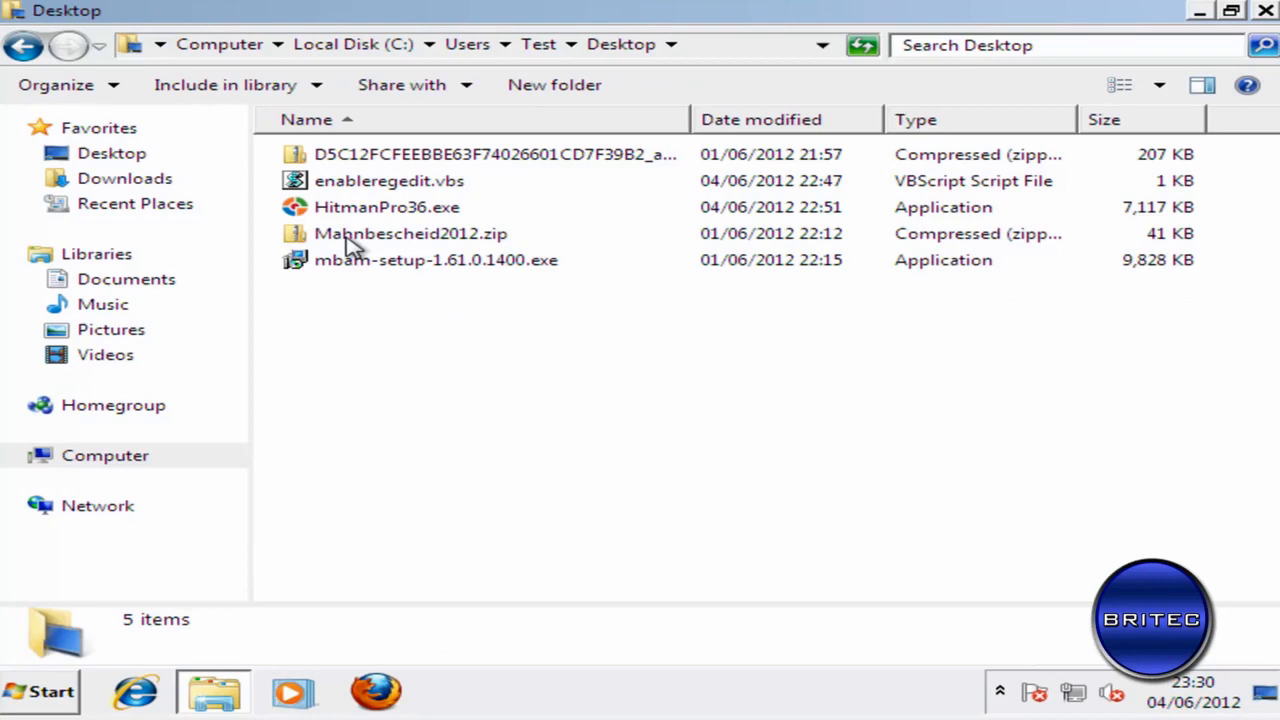
{"action": "mouse_move", "coordinate": [375, 185]}
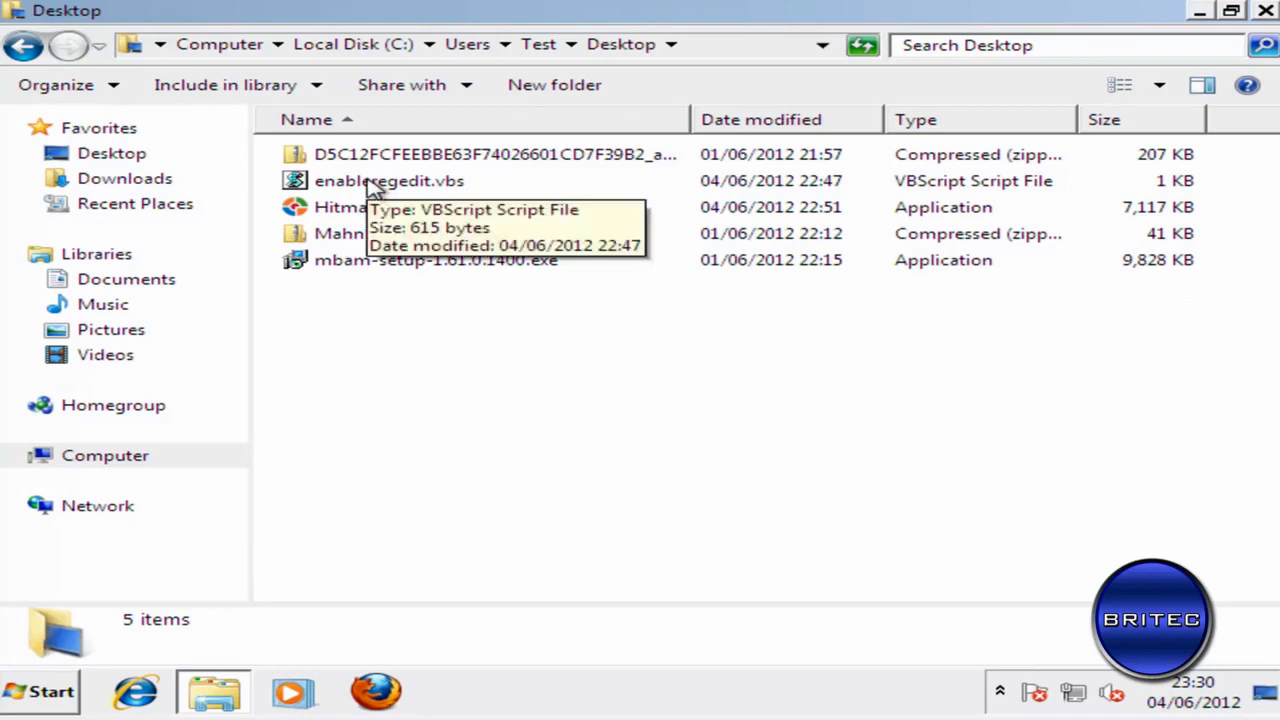
{"action": "double_click", "coordinate": [389, 181]}
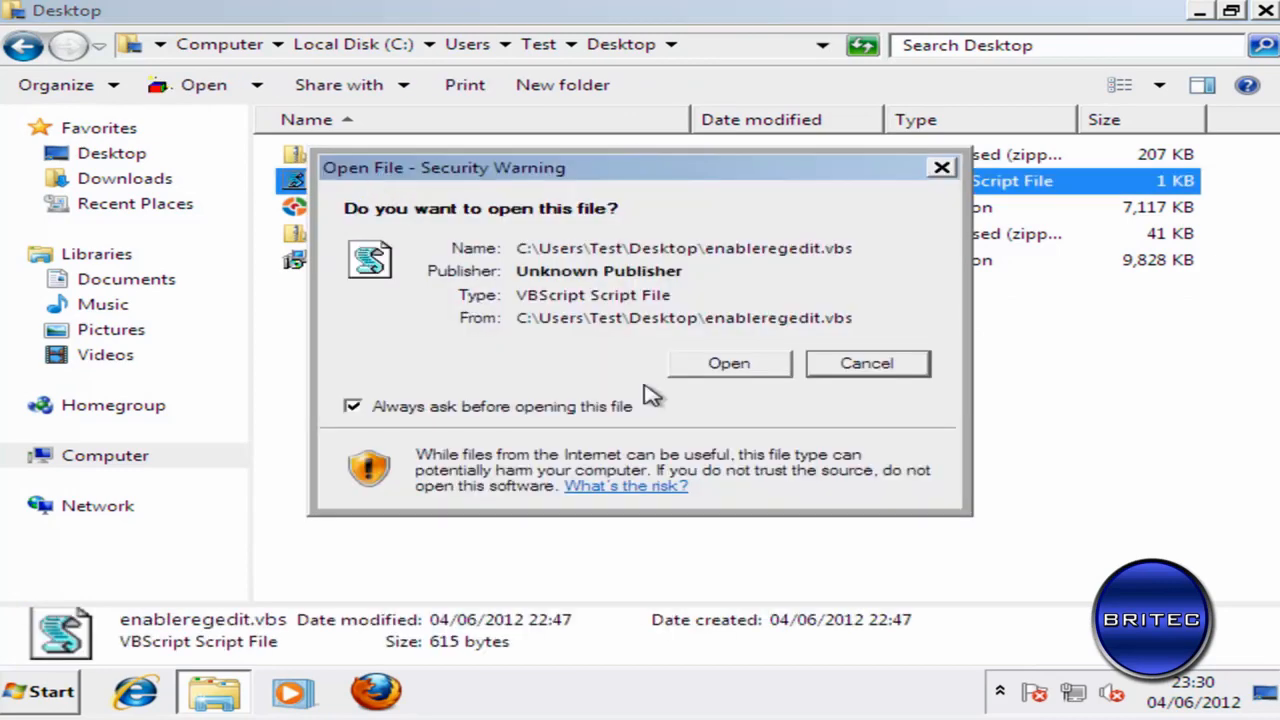
{"action": "left_click", "coordinate": [728, 363]}
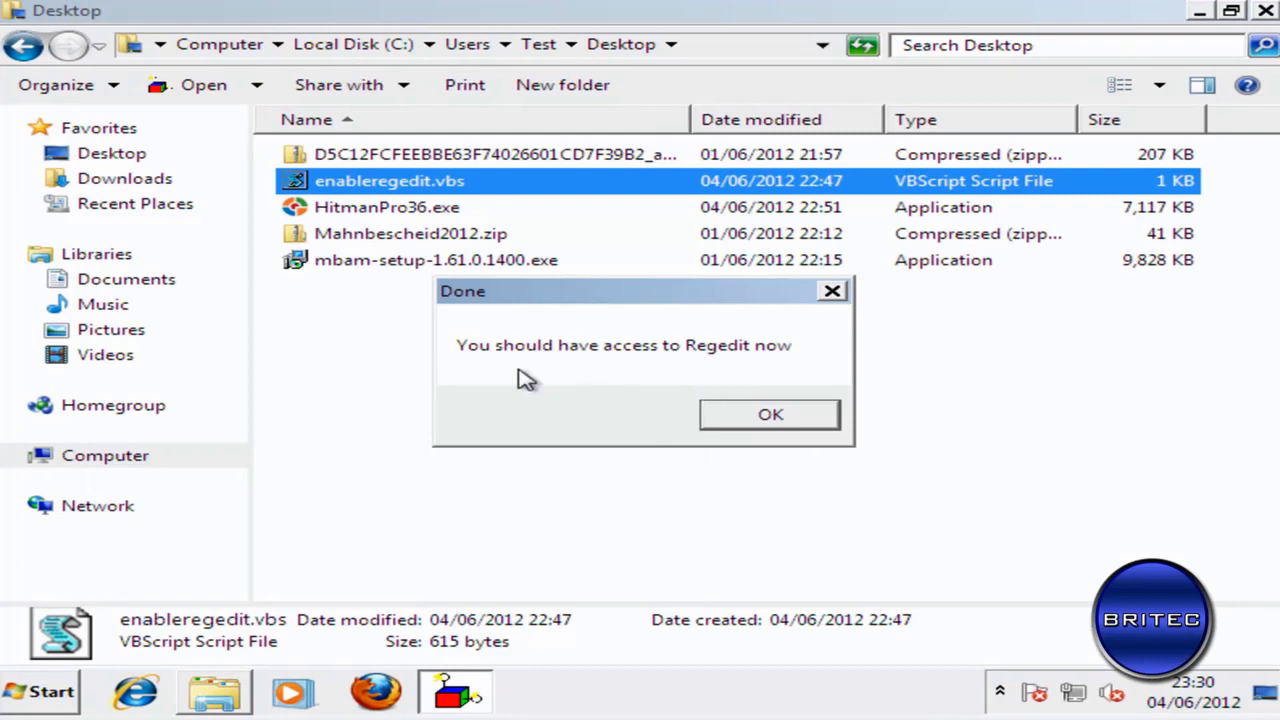
{"action": "left_click", "coordinate": [770, 414]}
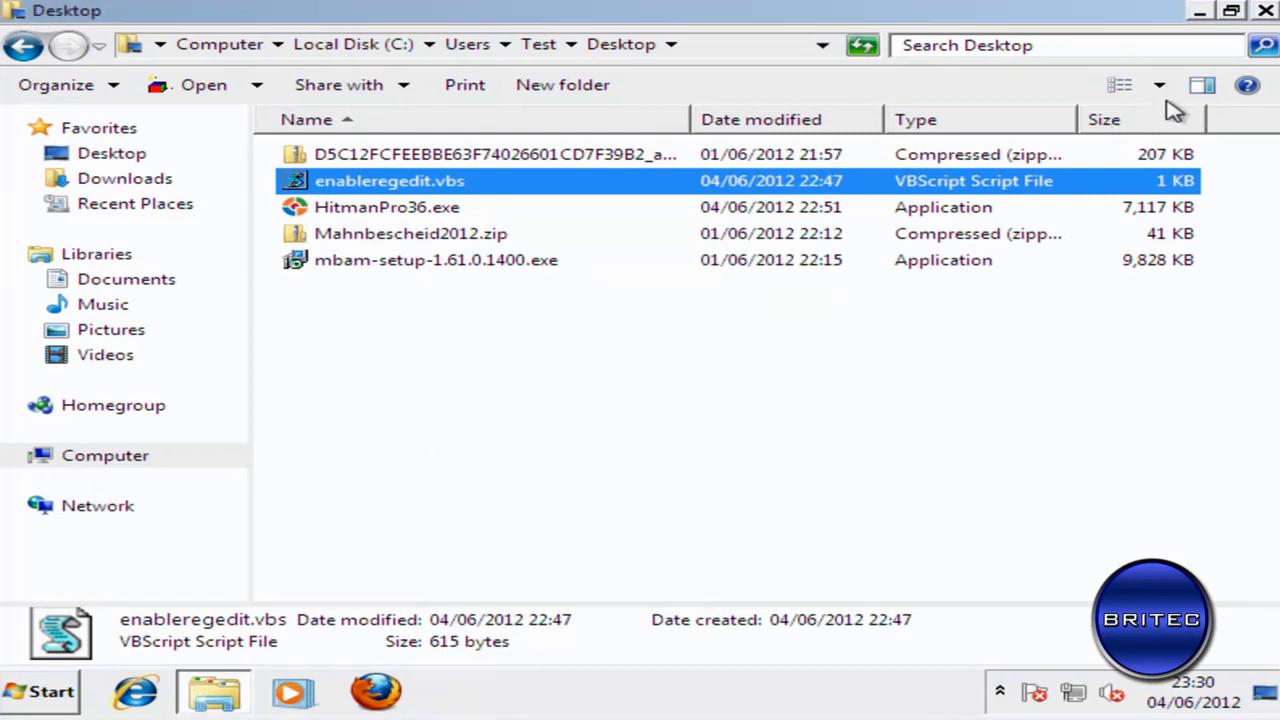
{"action": "left_click", "coordinate": [40, 691]}
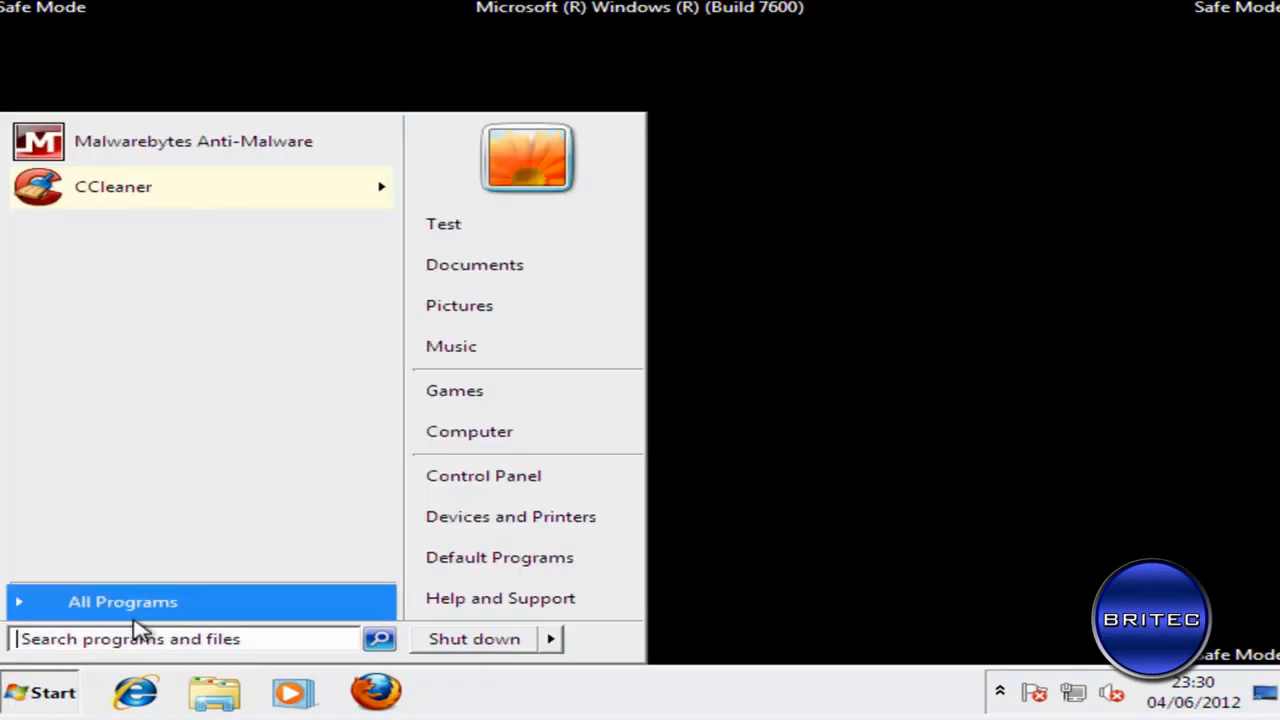
{"action": "mouse_move", "coordinate": [825, 580]}
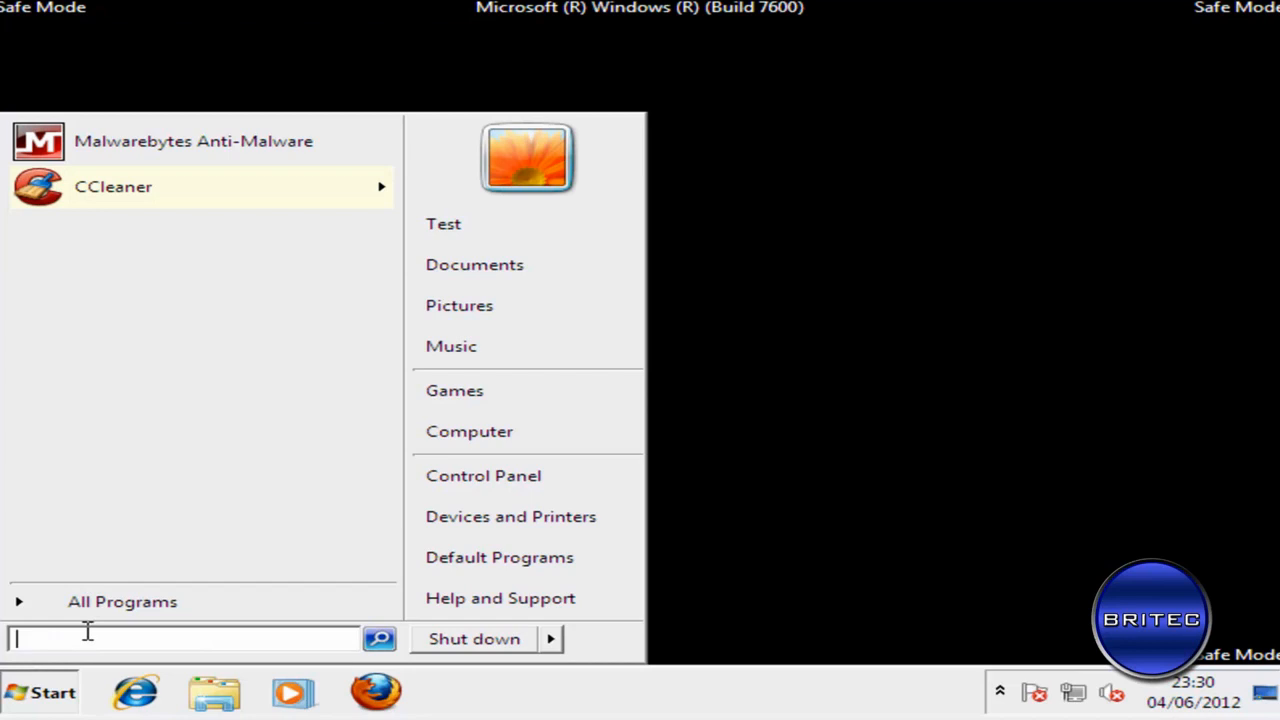
- Launch regedit and navigate to HKCU\Software\Microsoft\Windows NT\CurrentVersion\Winlogon
{"action": "type", "text": "regedit"}
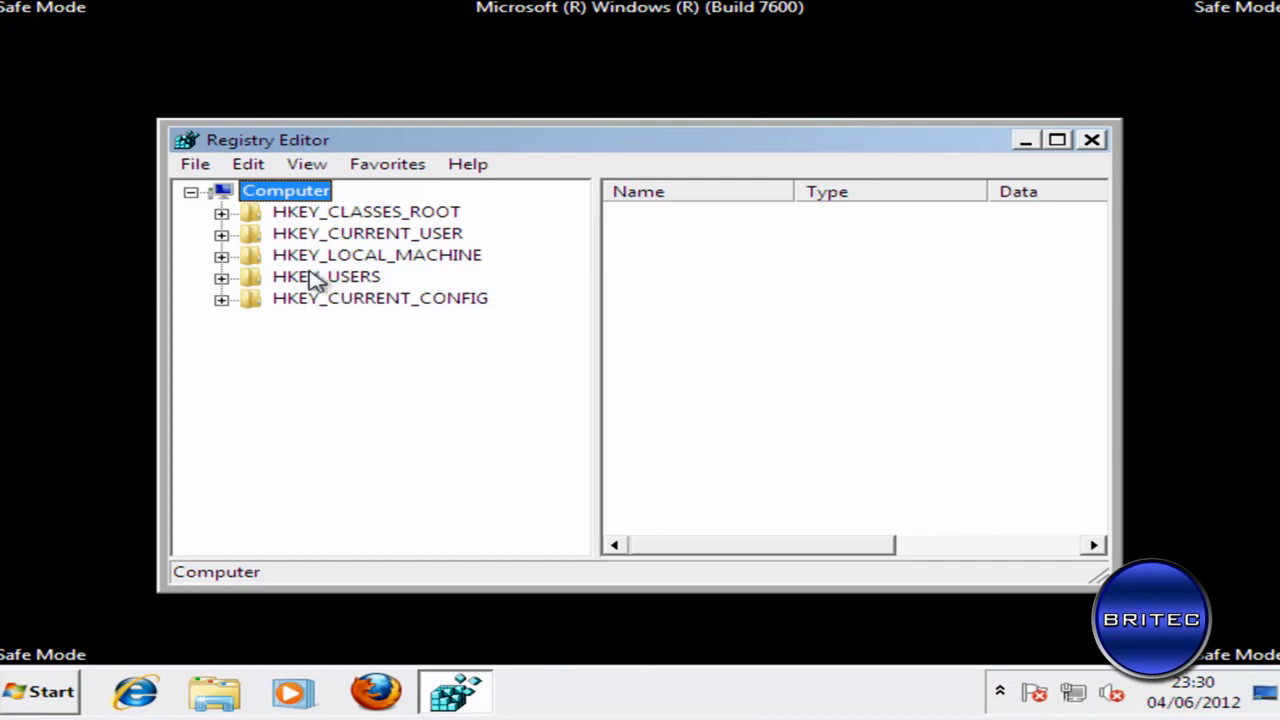
{"action": "left_click", "coordinate": [221, 233]}
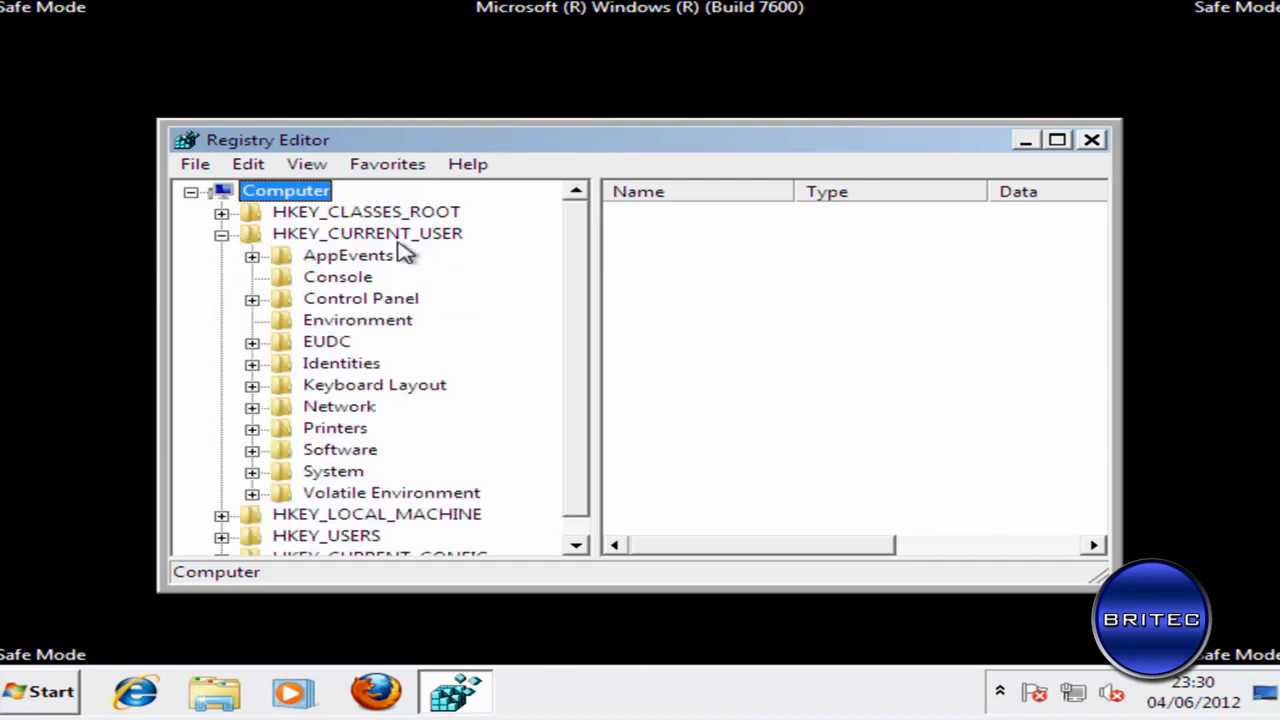
{"action": "mouse_move", "coordinate": [260, 472]}
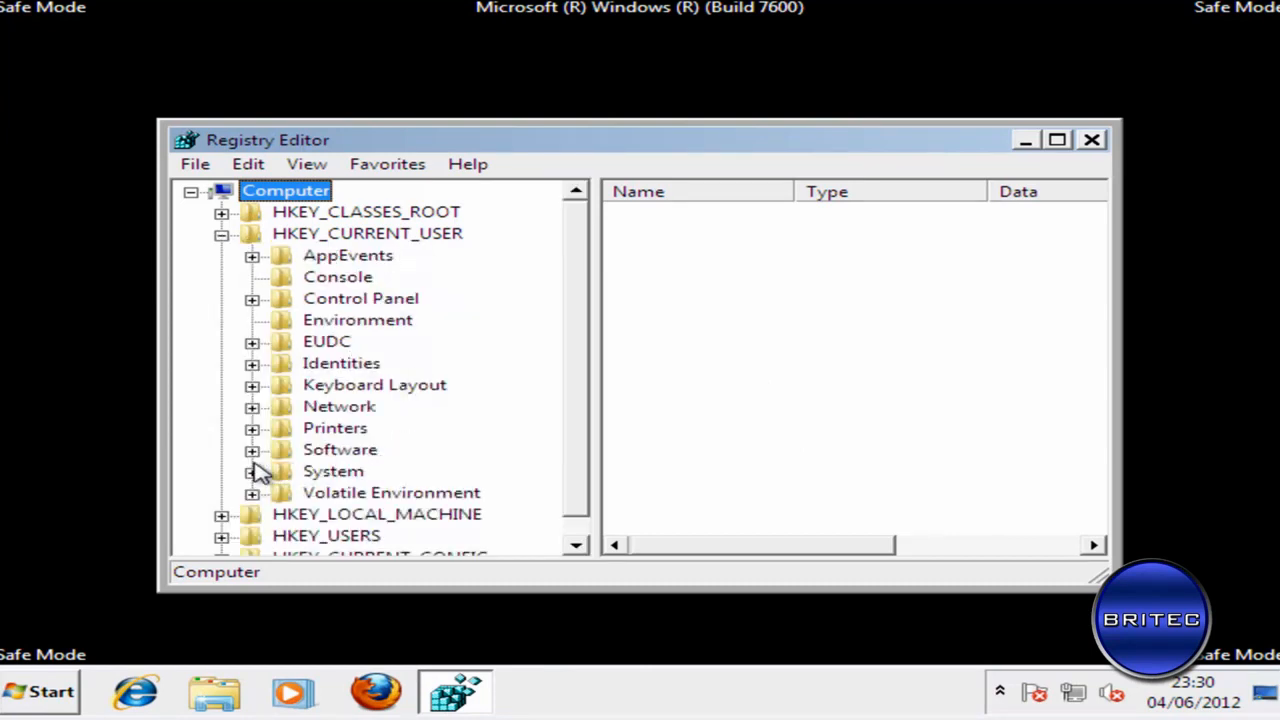
{"action": "left_click", "coordinate": [252, 449]}
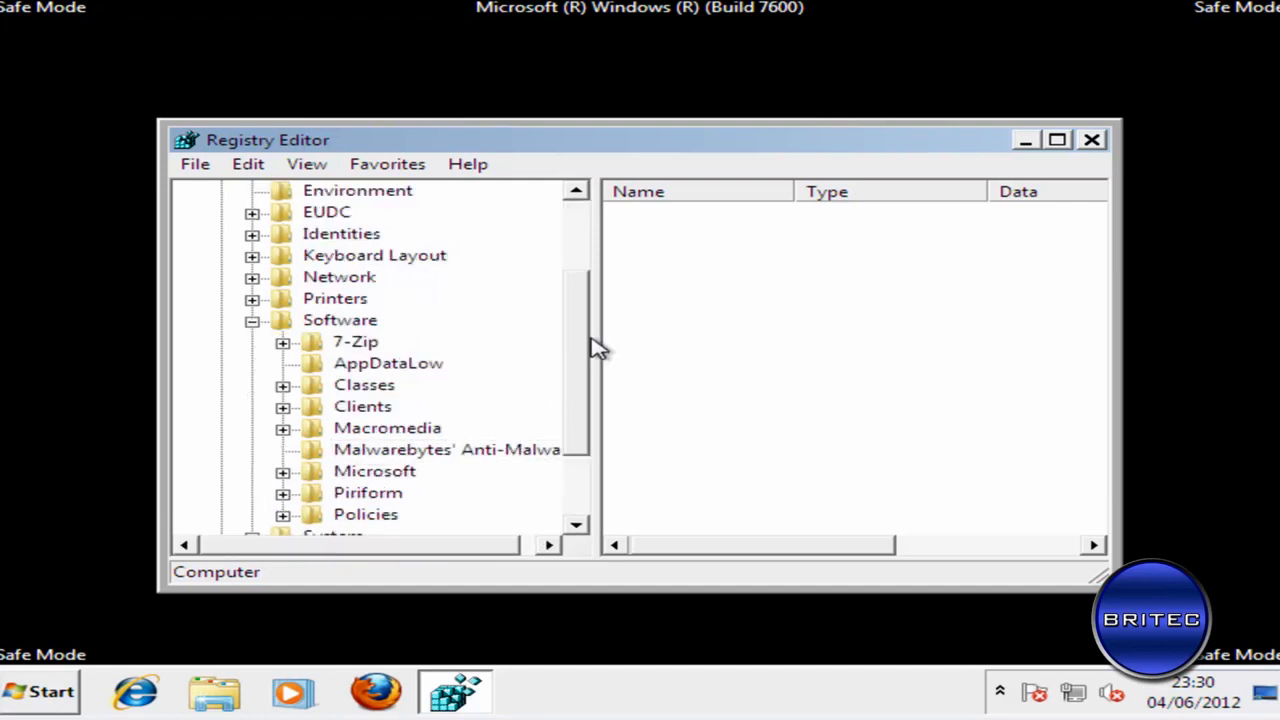
{"action": "scroll", "scroll_direction": "down", "scroll_amount": 3}
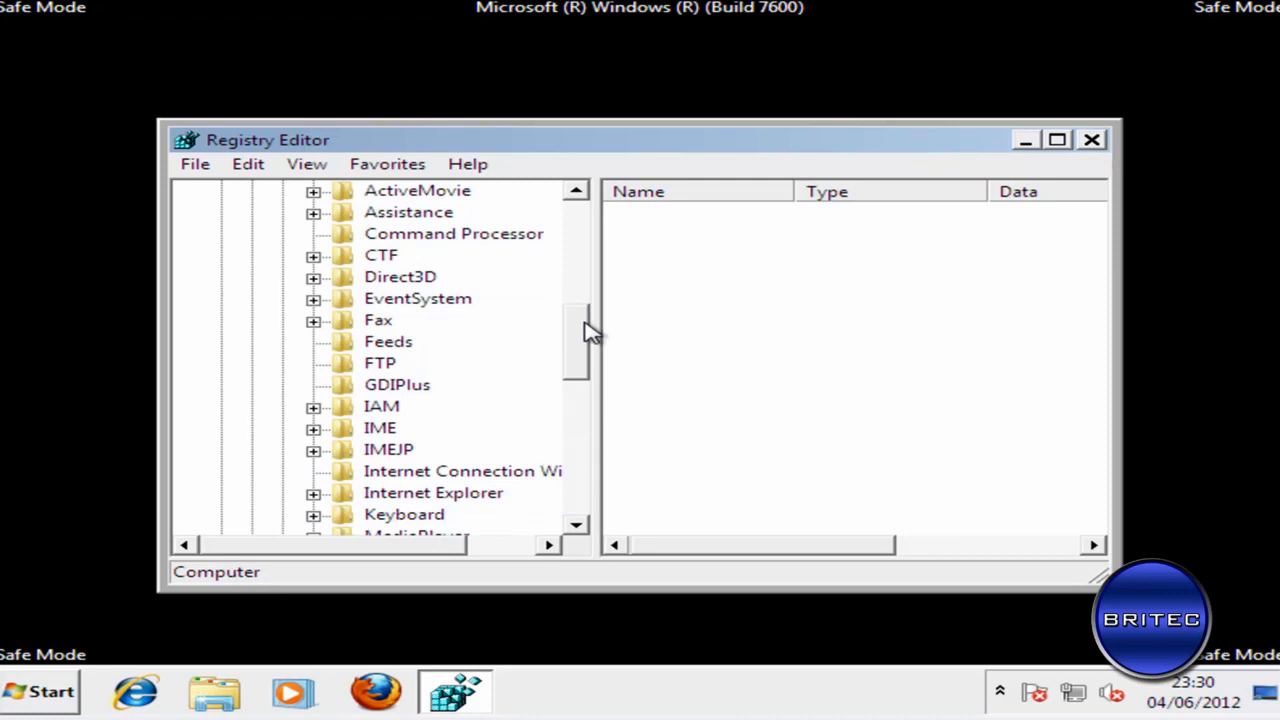
{"action": "scroll", "scroll_direction": "down", "scroll_amount": 3}
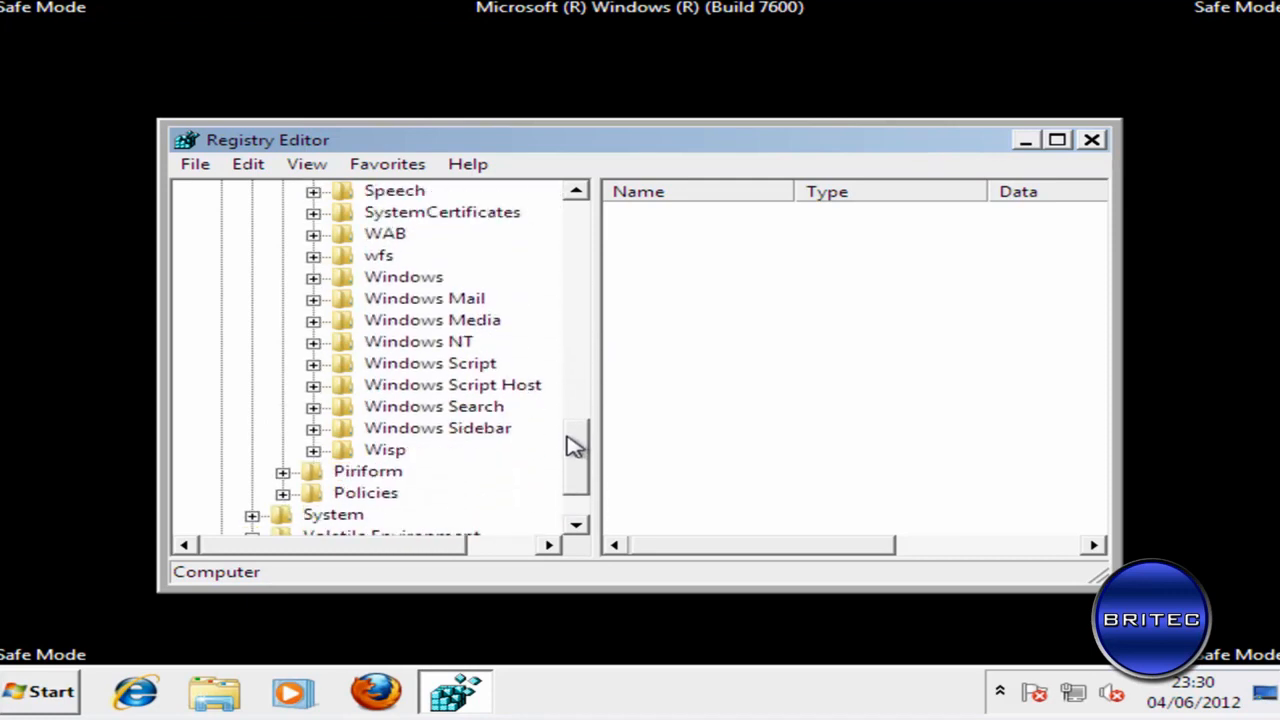
{"action": "left_click", "coordinate": [313, 341]}
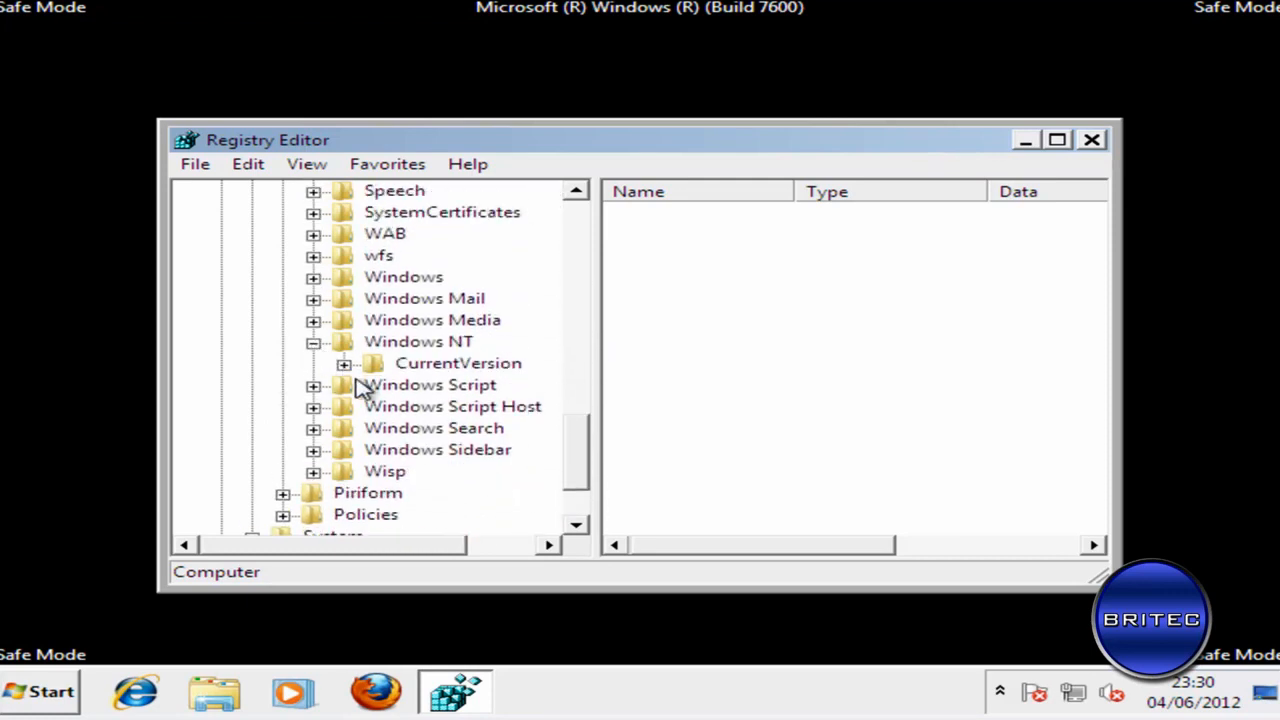
{"action": "left_click", "coordinate": [344, 363]}
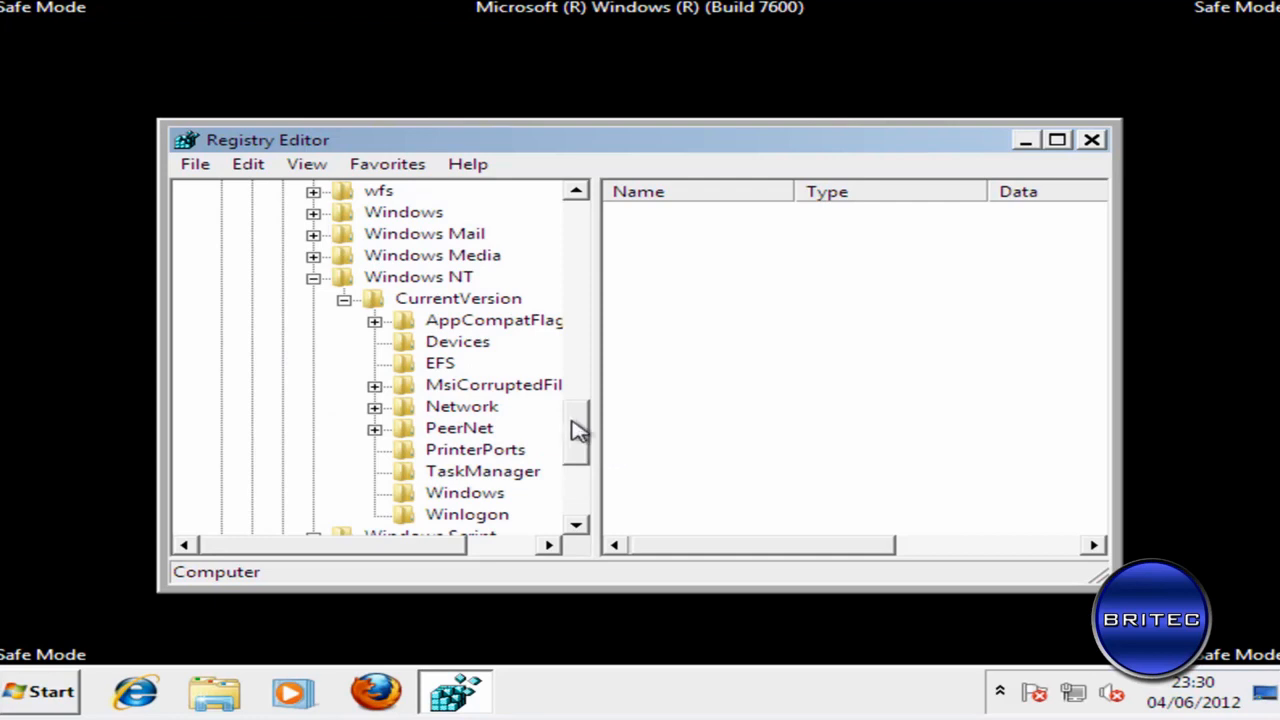
{"action": "left_click", "coordinate": [467, 514]}
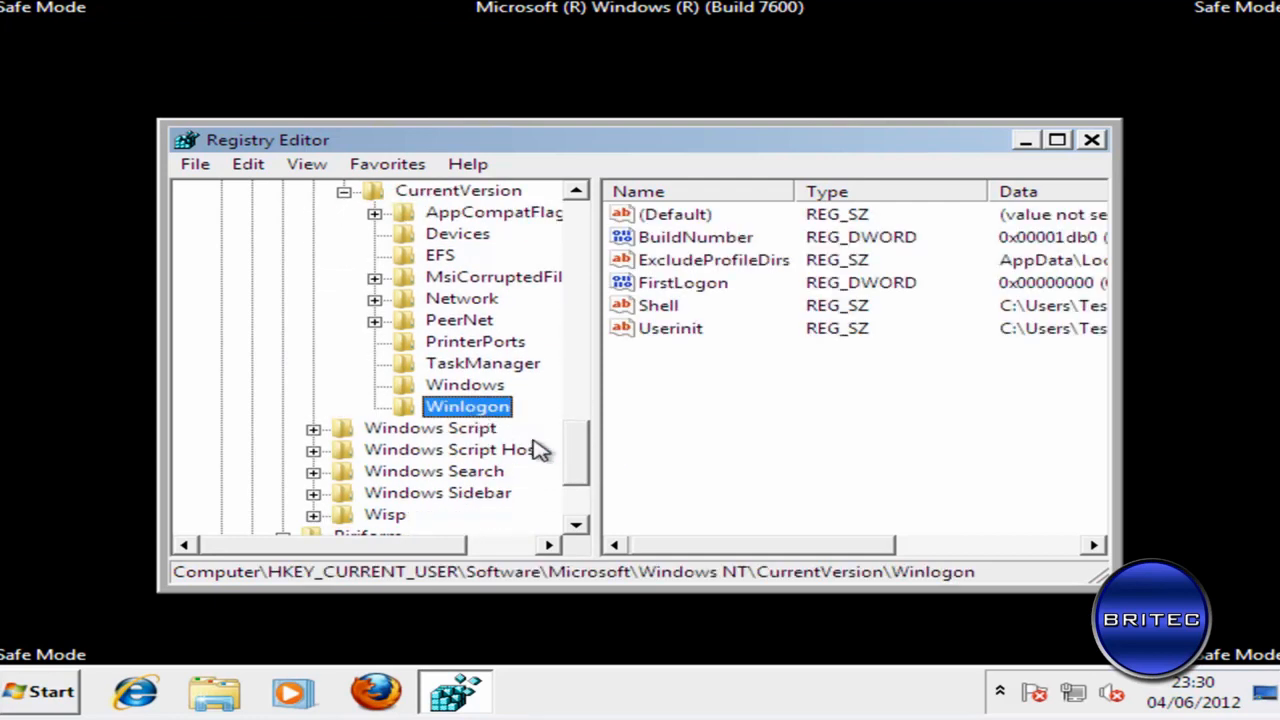
{"action": "mouse_move", "coordinate": [710, 489]}
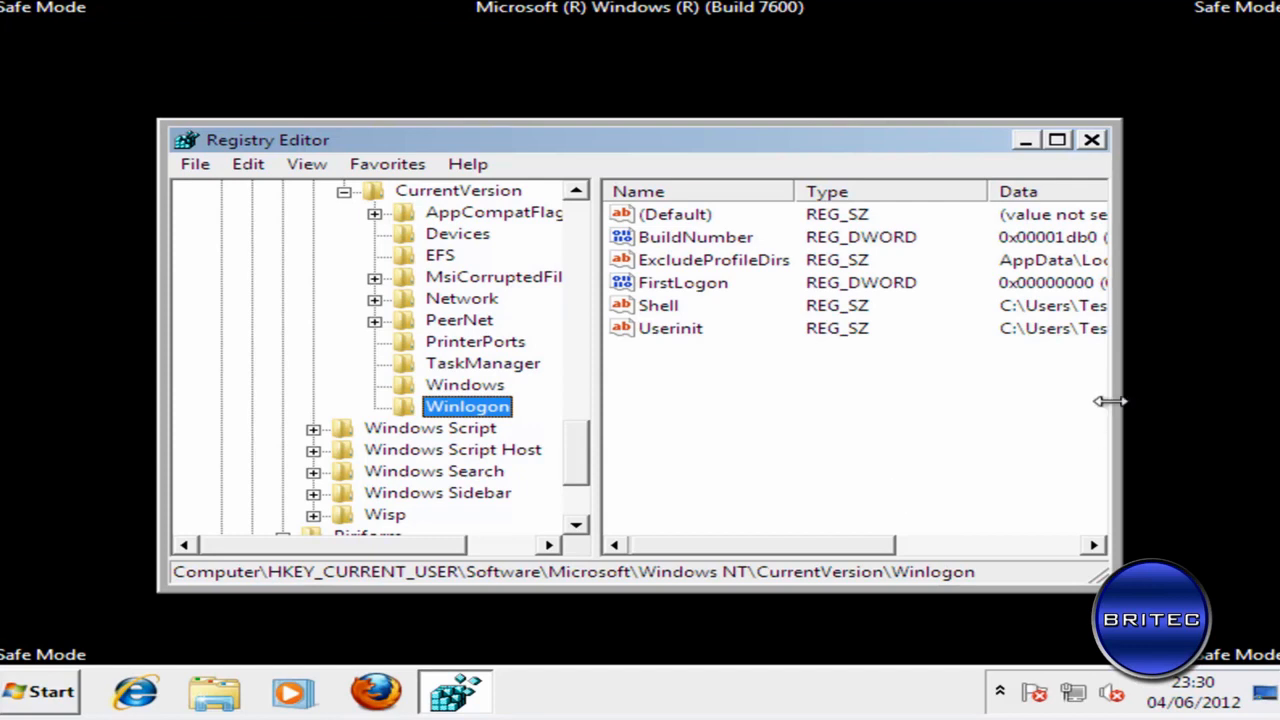
{"action": "left_click_drag", "start_coordinate": [1110, 400], "coordinate": [1210, 400]}
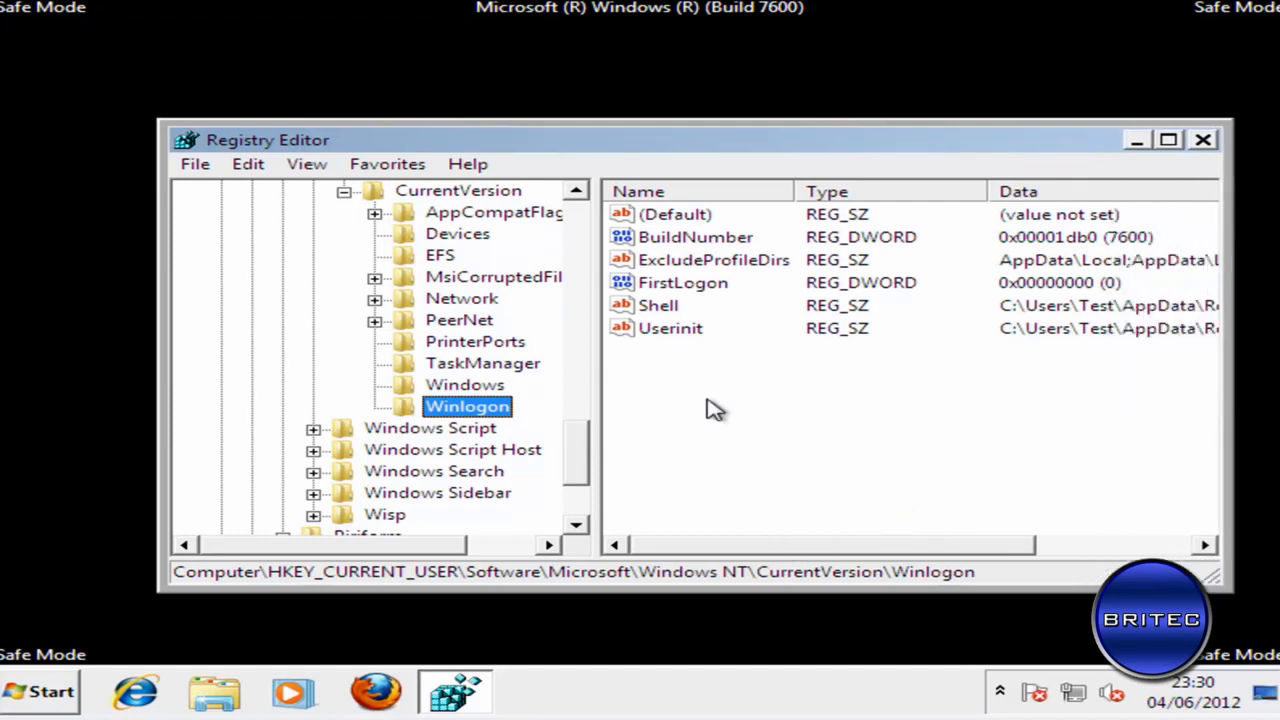
- Inspect the Shell value, then delete the Userinit and Shell values
{"action": "double_click", "coordinate": [670, 328]}
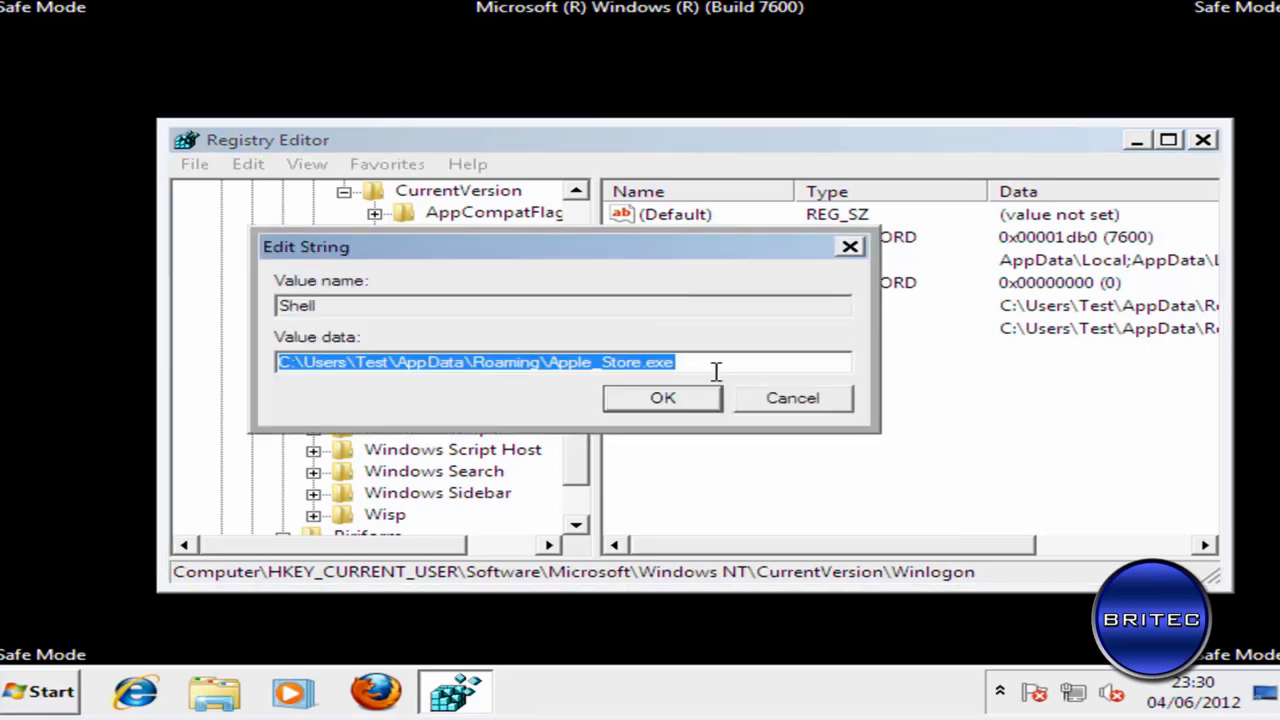
{"action": "left_click", "coordinate": [662, 397]}
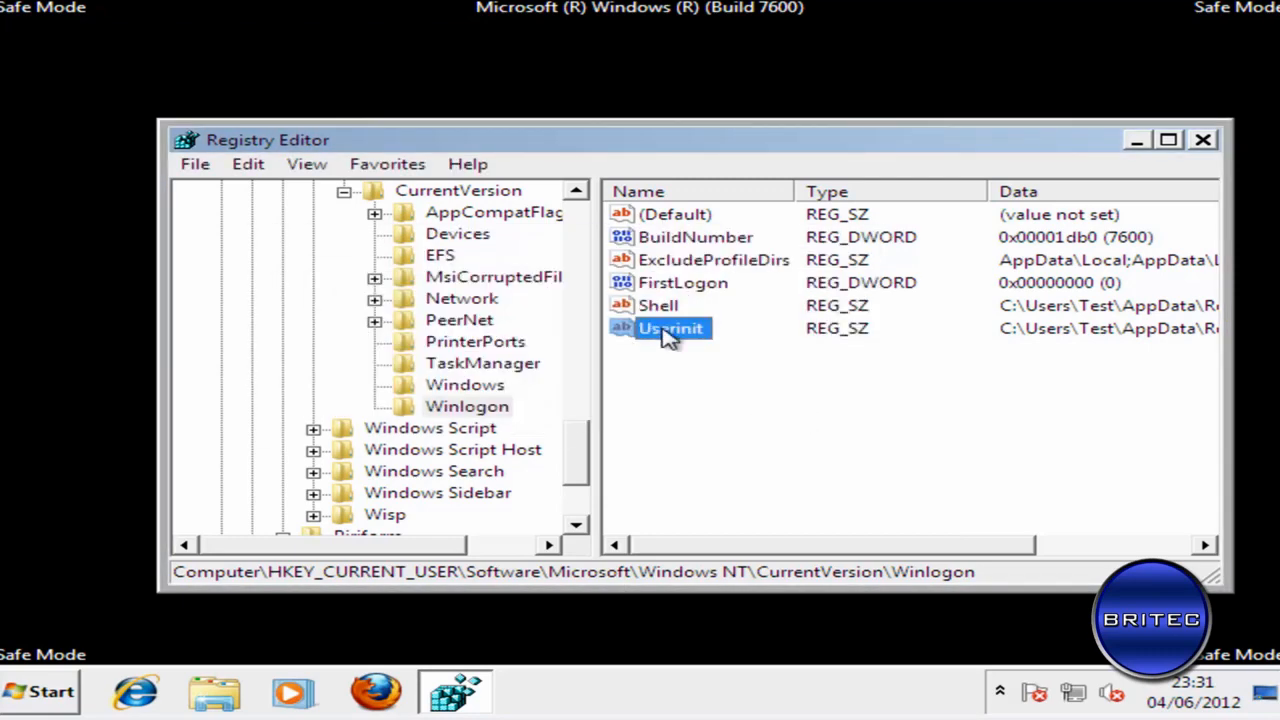
{"action": "key", "text": "Delete"}
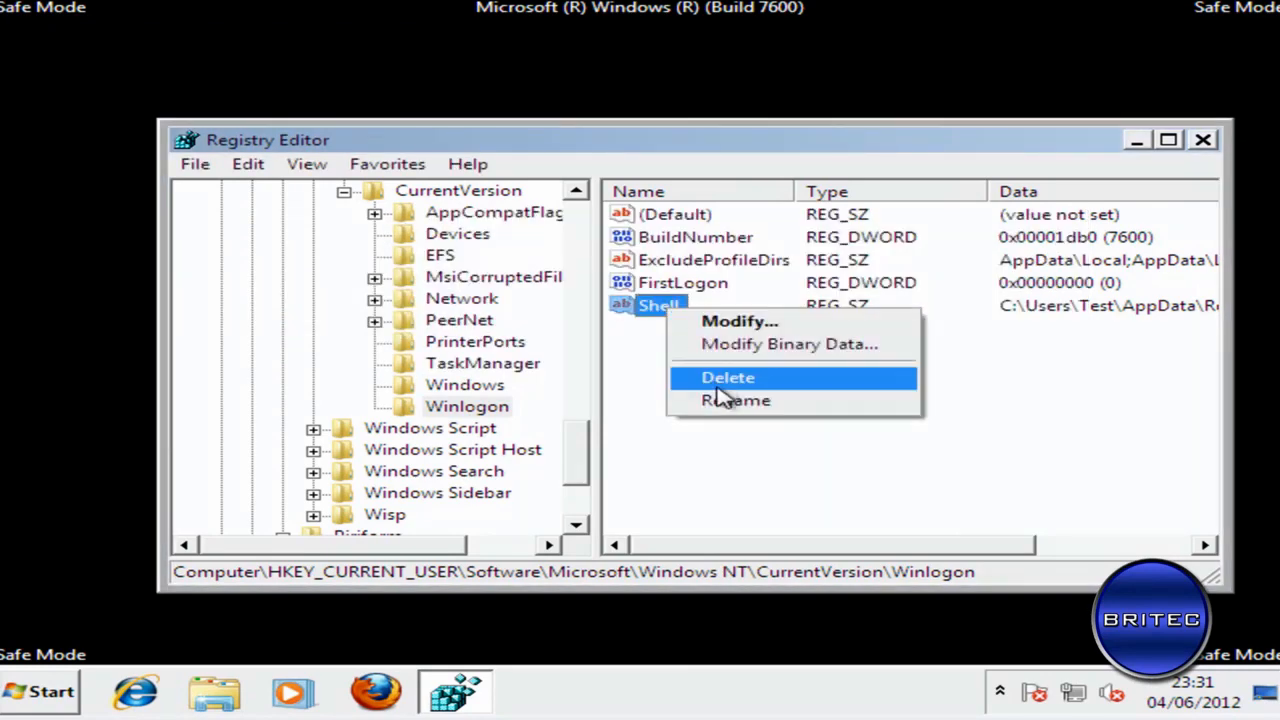
{"action": "left_click", "coordinate": [728, 377]}
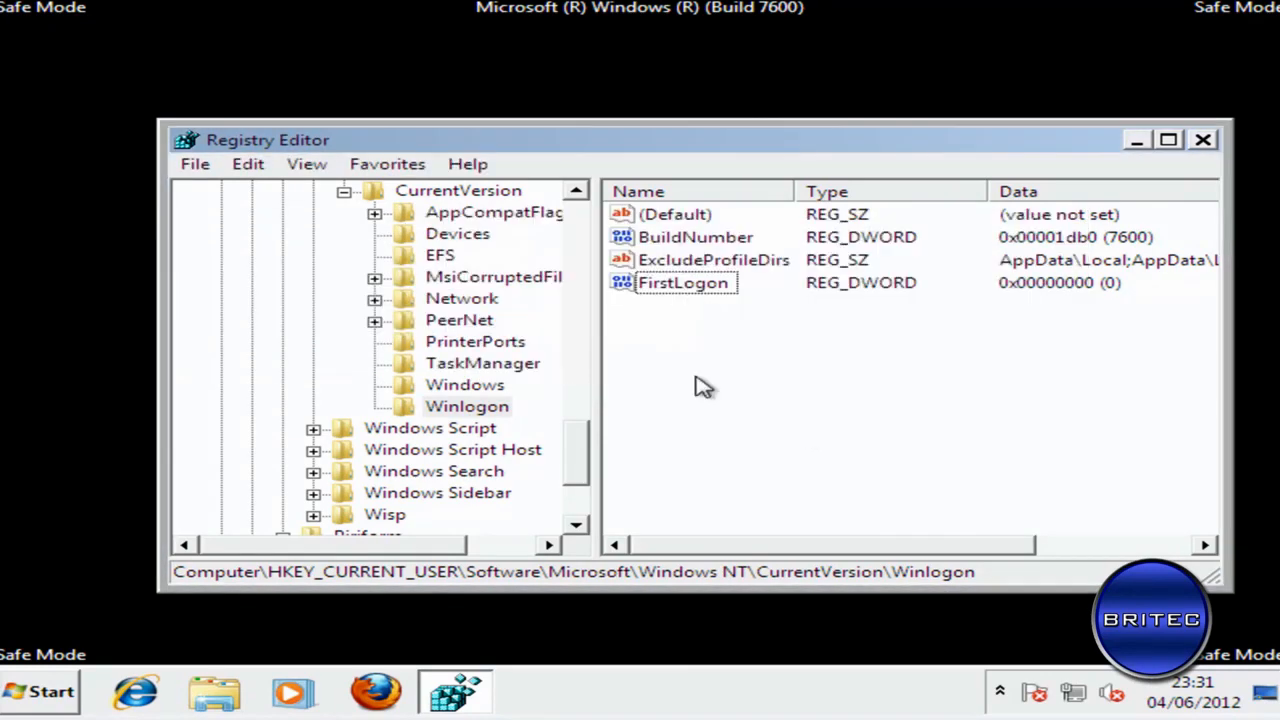
{"action": "mouse_move", "coordinate": [470, 375]}
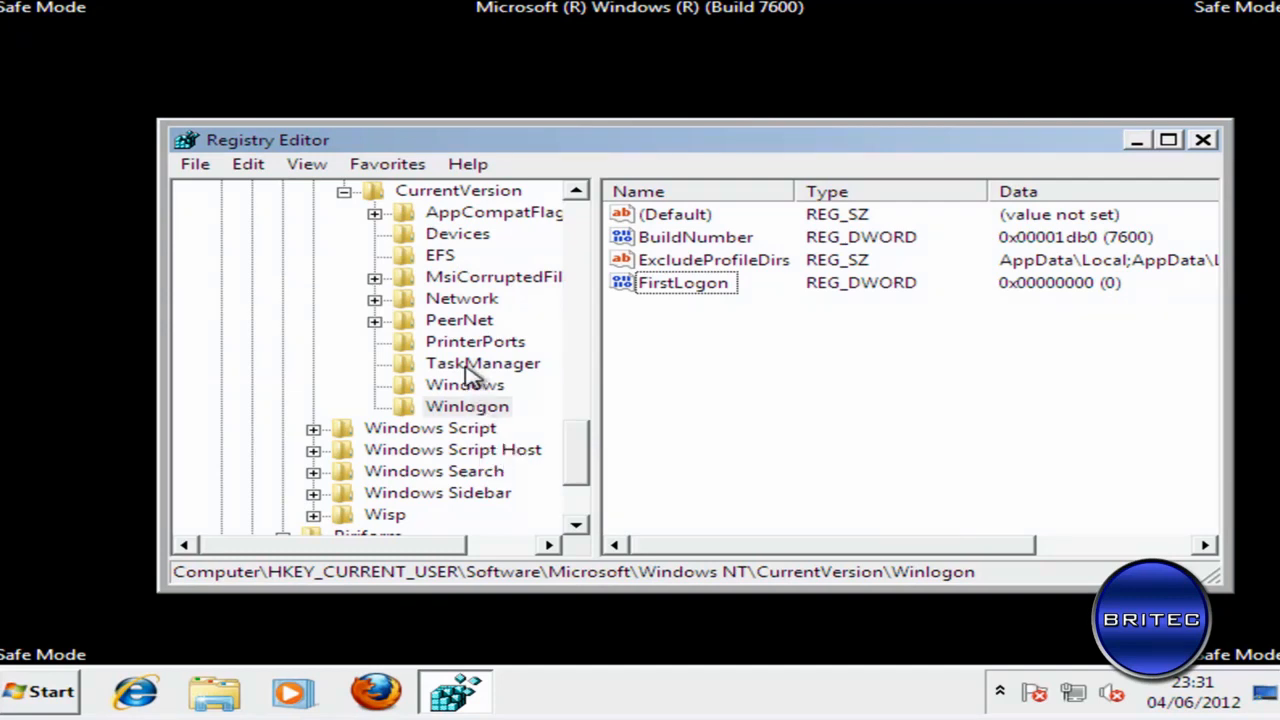
- Inspect the Preferences value in the TaskManager key without changes
{"action": "left_click", "coordinate": [483, 363]}
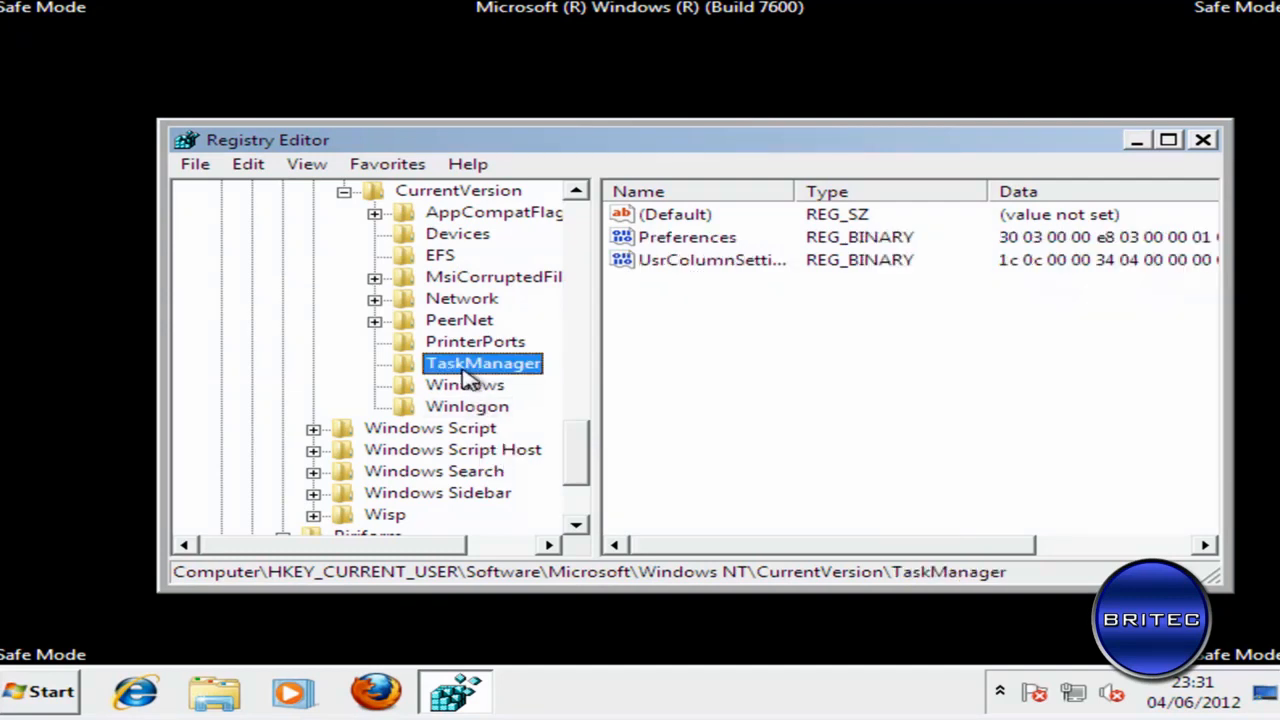
{"action": "mouse_move", "coordinate": [730, 297]}
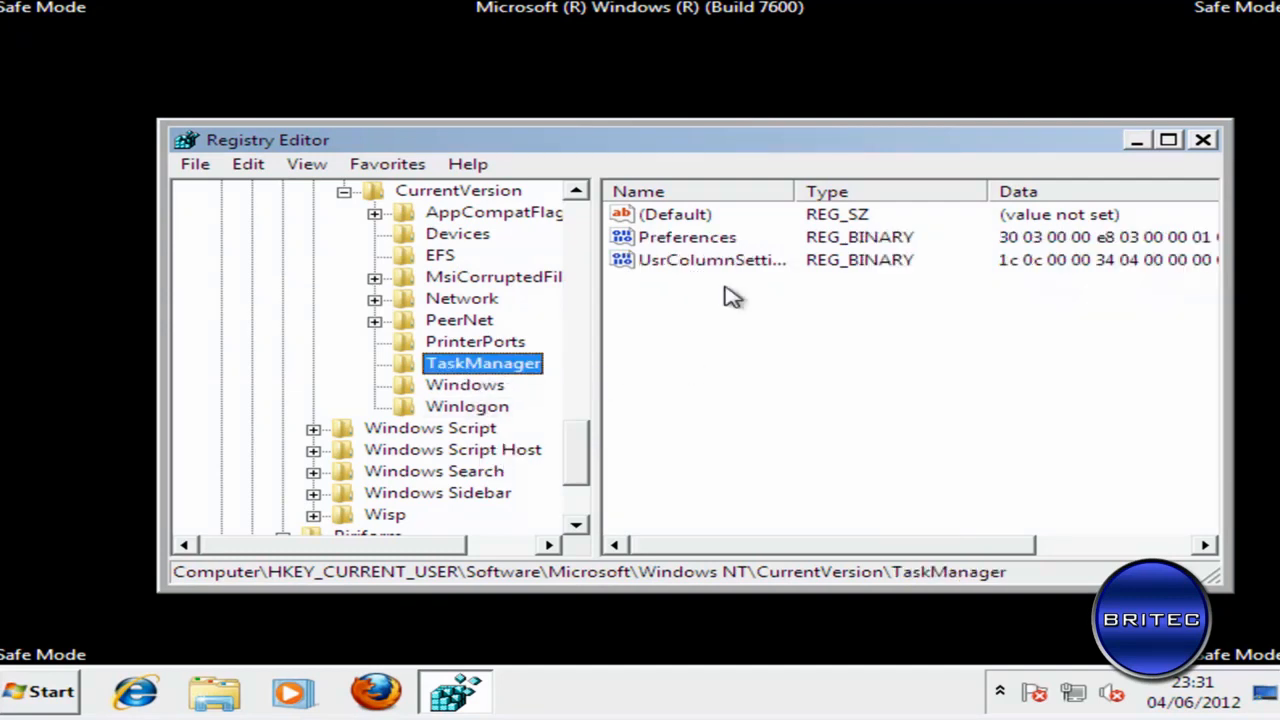
{"action": "double_click", "coordinate": [687, 237]}
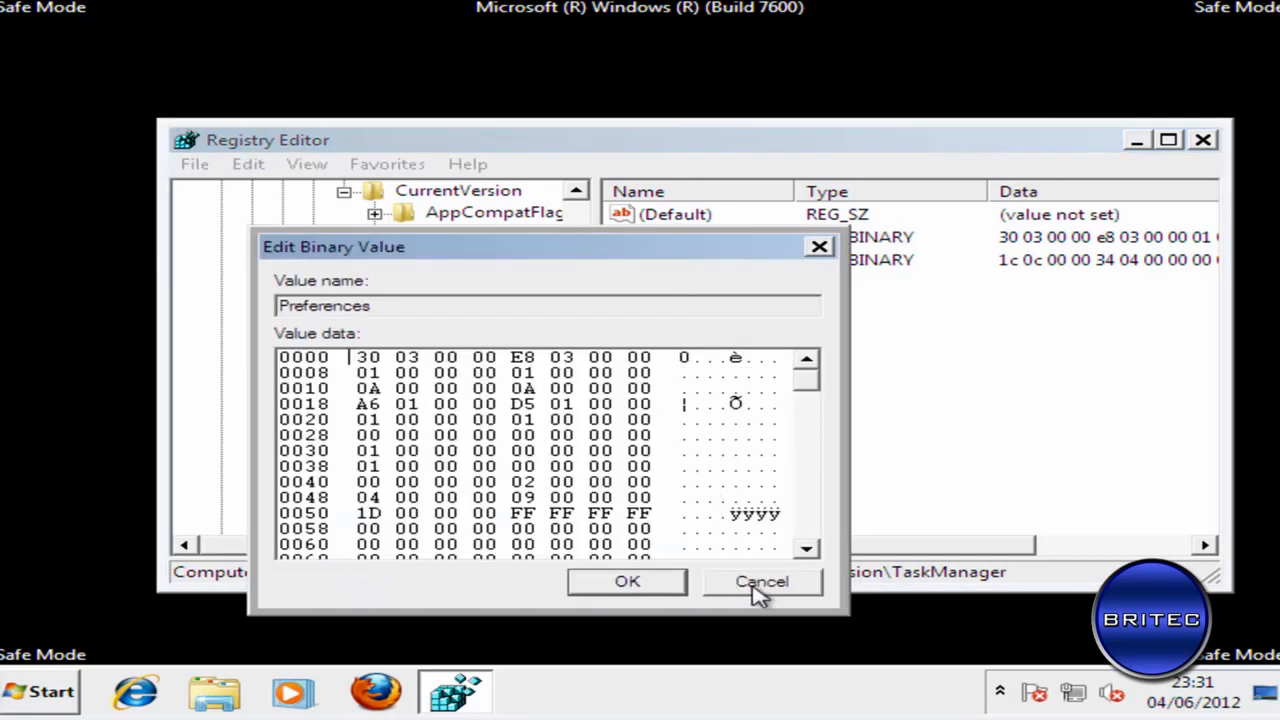
{"action": "left_click", "coordinate": [761, 581]}
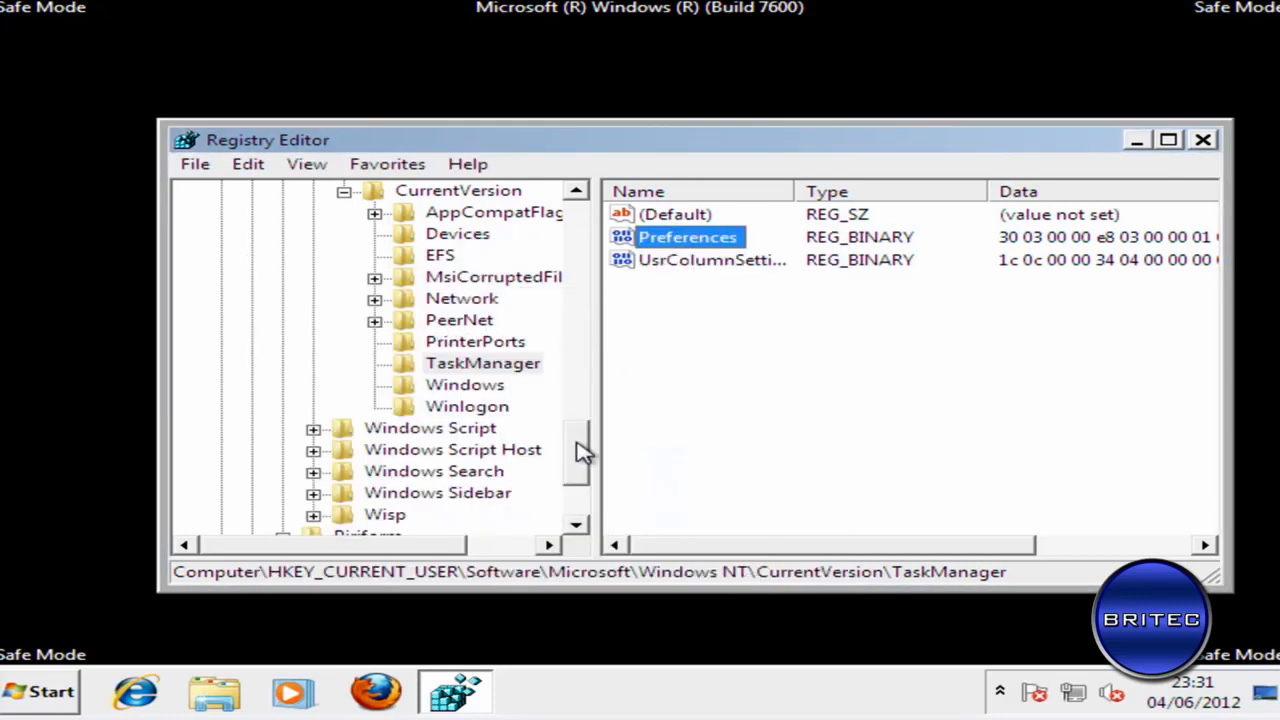
{"action": "left_click", "coordinate": [464, 384]}
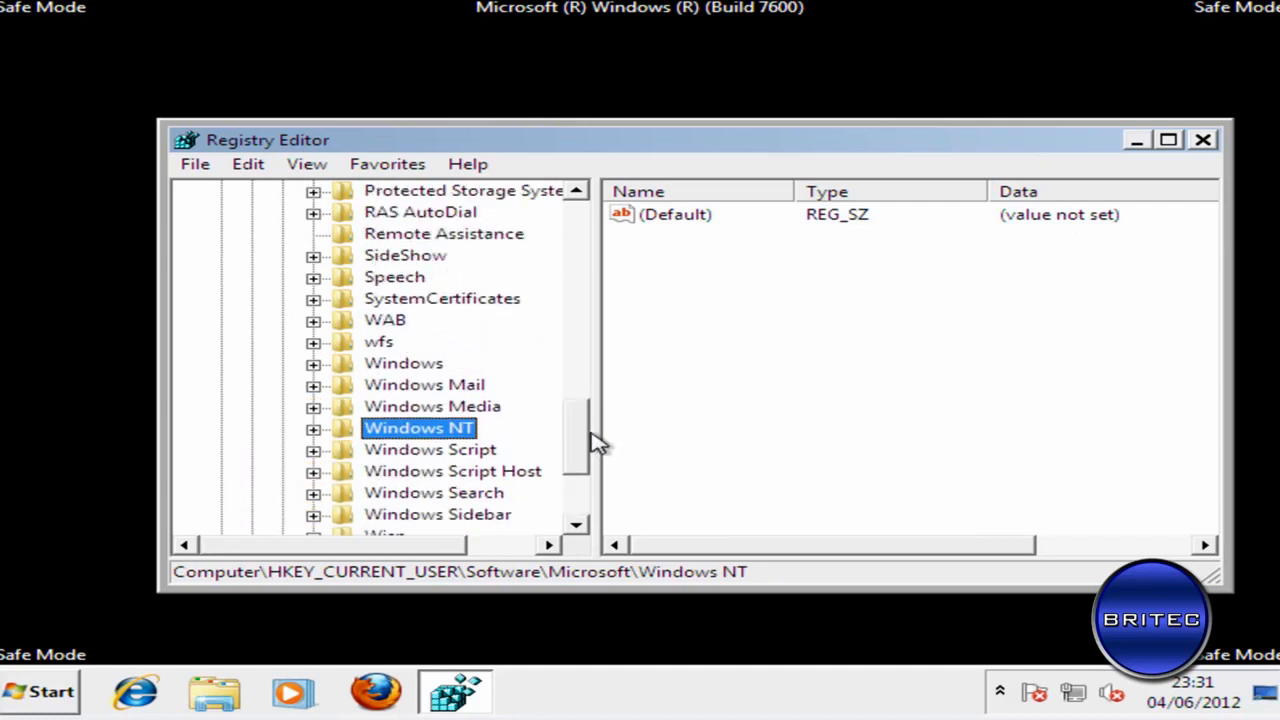
- Locate DisableTaskMgr under HKCU Policies\System and press Delete on it
{"action": "left_click", "coordinate": [313, 363]}
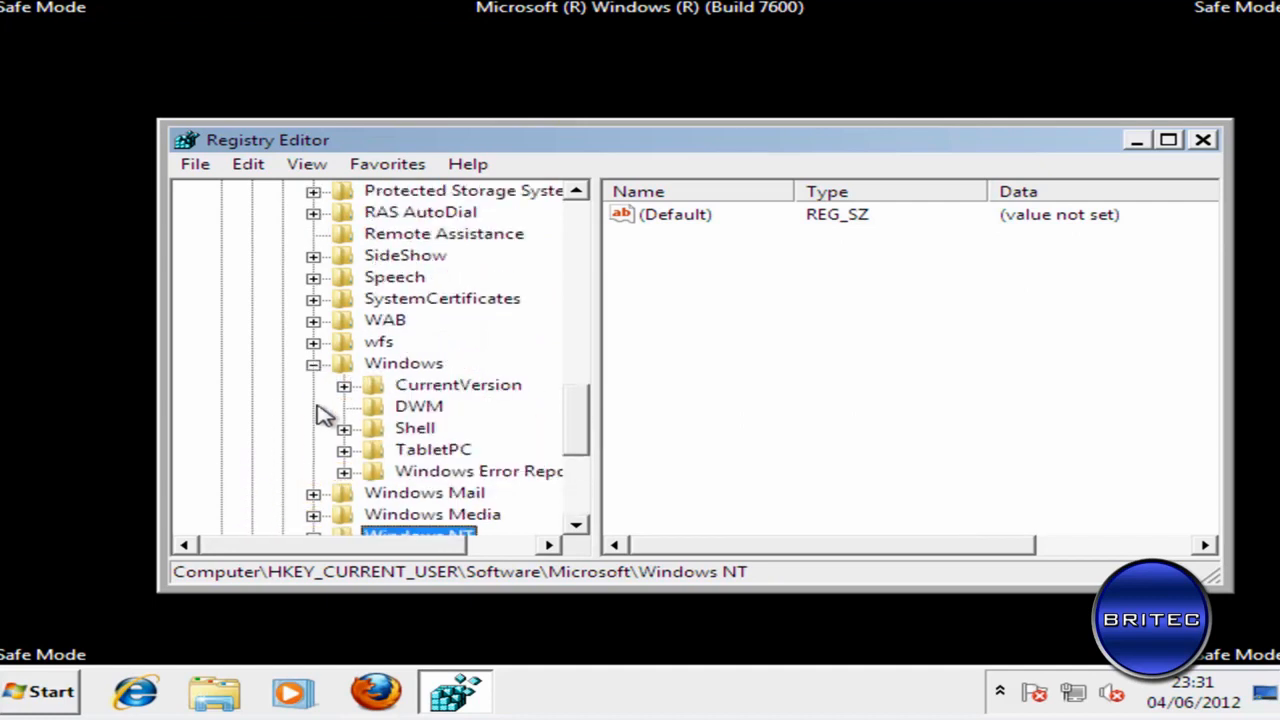
{"action": "left_click", "coordinate": [403, 363]}
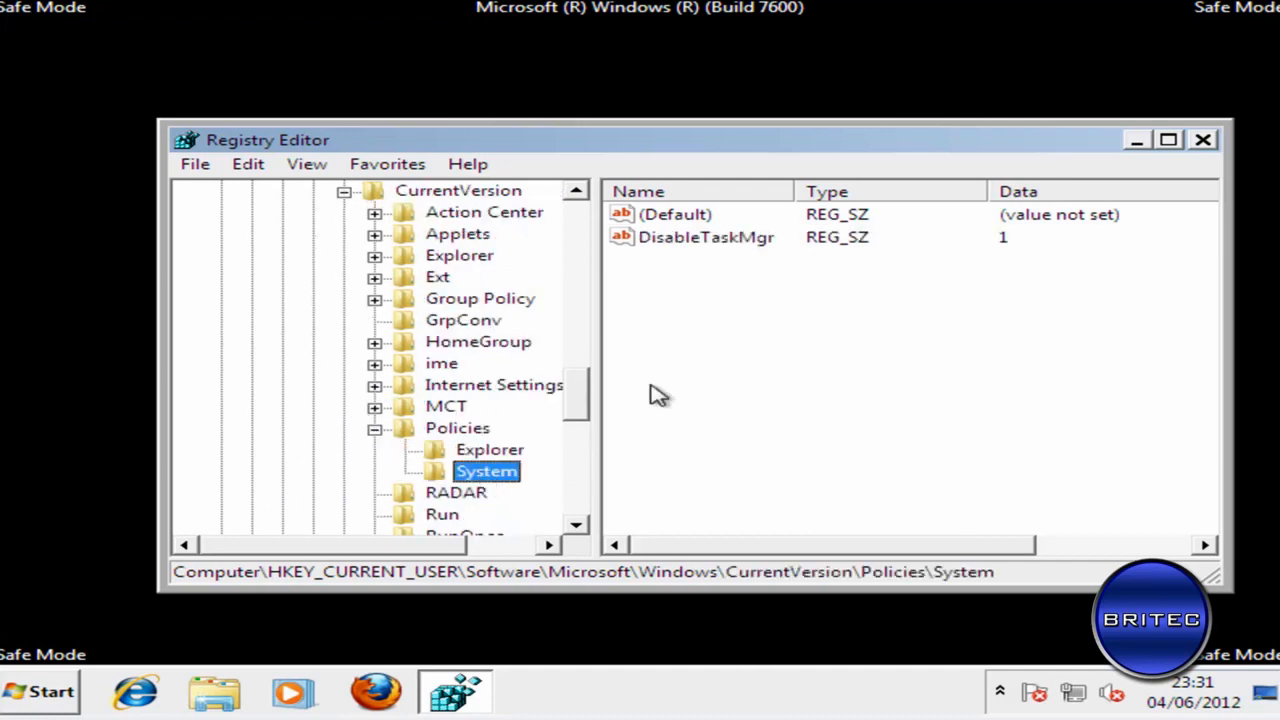
{"action": "left_click", "coordinate": [706, 237]}
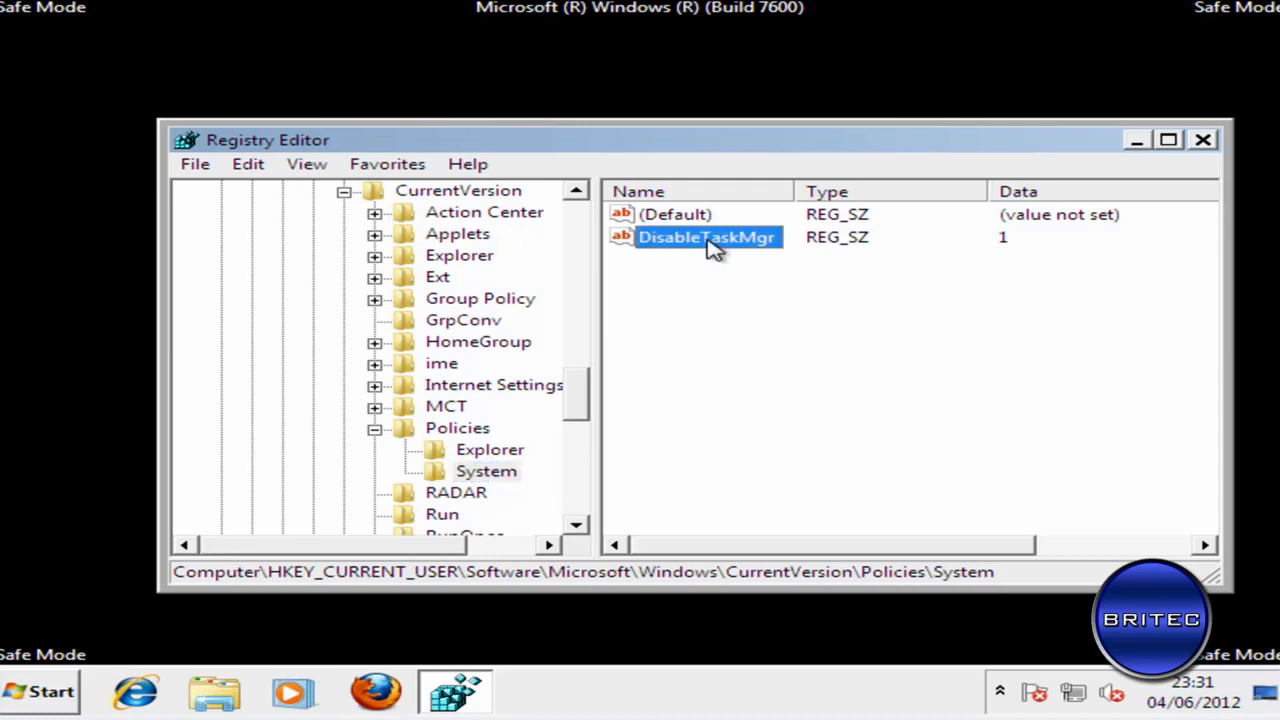
{"action": "key", "text": "Delete"}
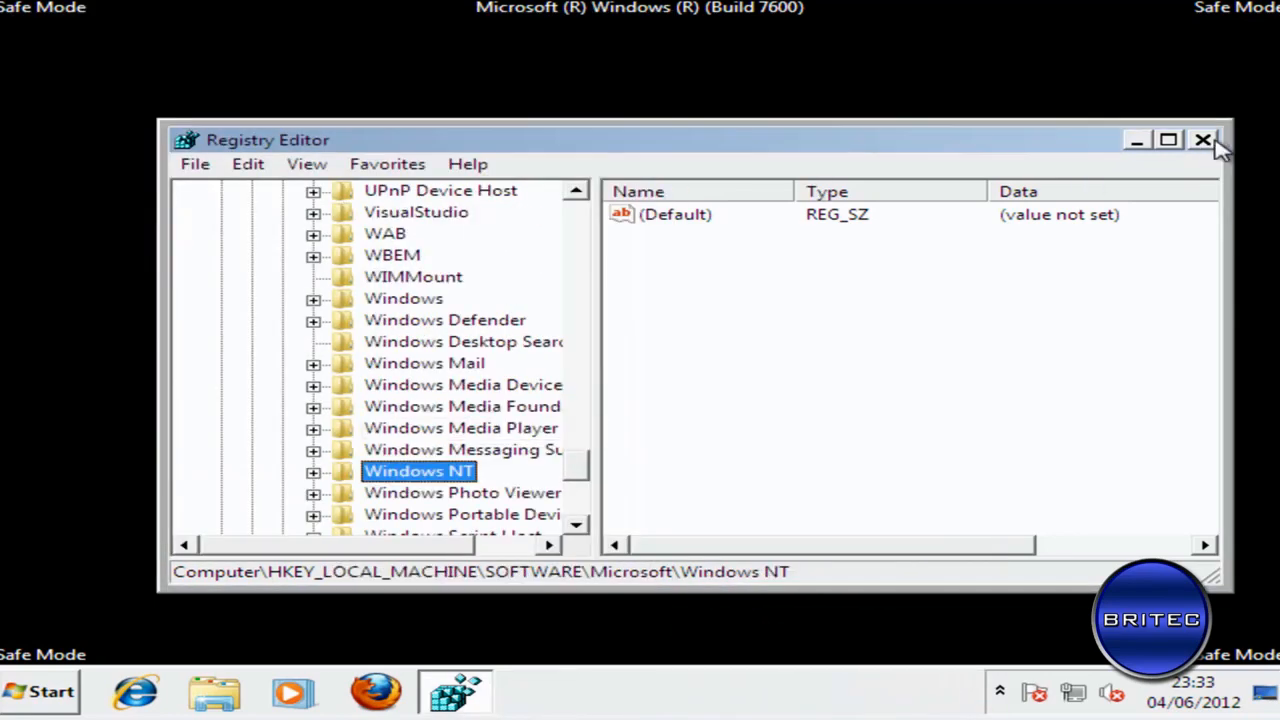
- Close Registry Editor, launch Malwarebytes, check its Update tab and start a full scan
{"action": "left_click", "coordinate": [40, 691]}
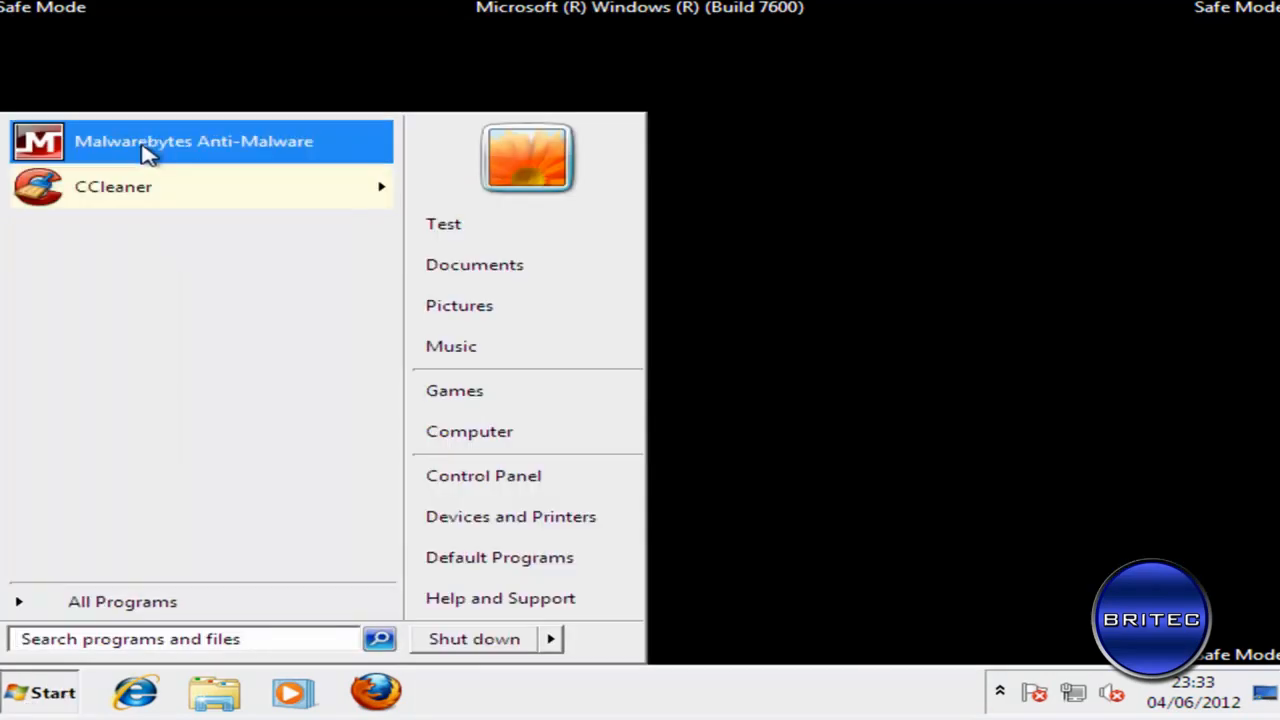
{"action": "left_click", "coordinate": [193, 140]}
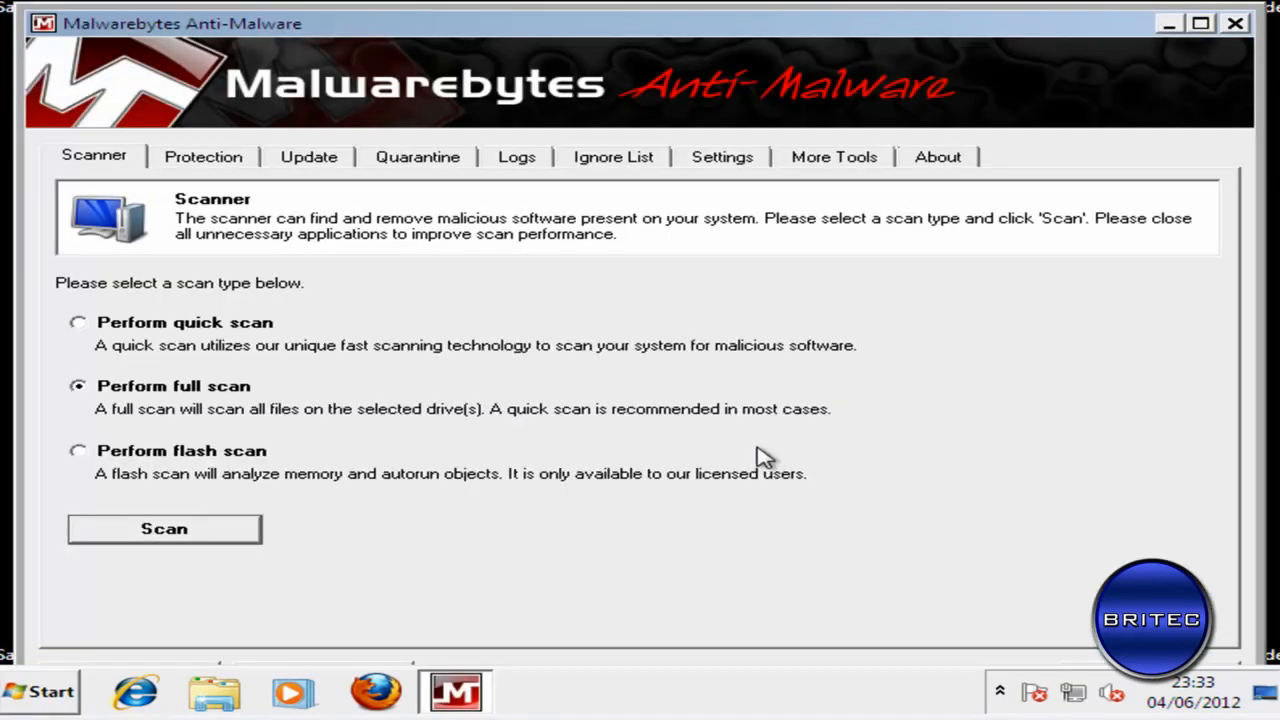
{"action": "mouse_move", "coordinate": [307, 275]}
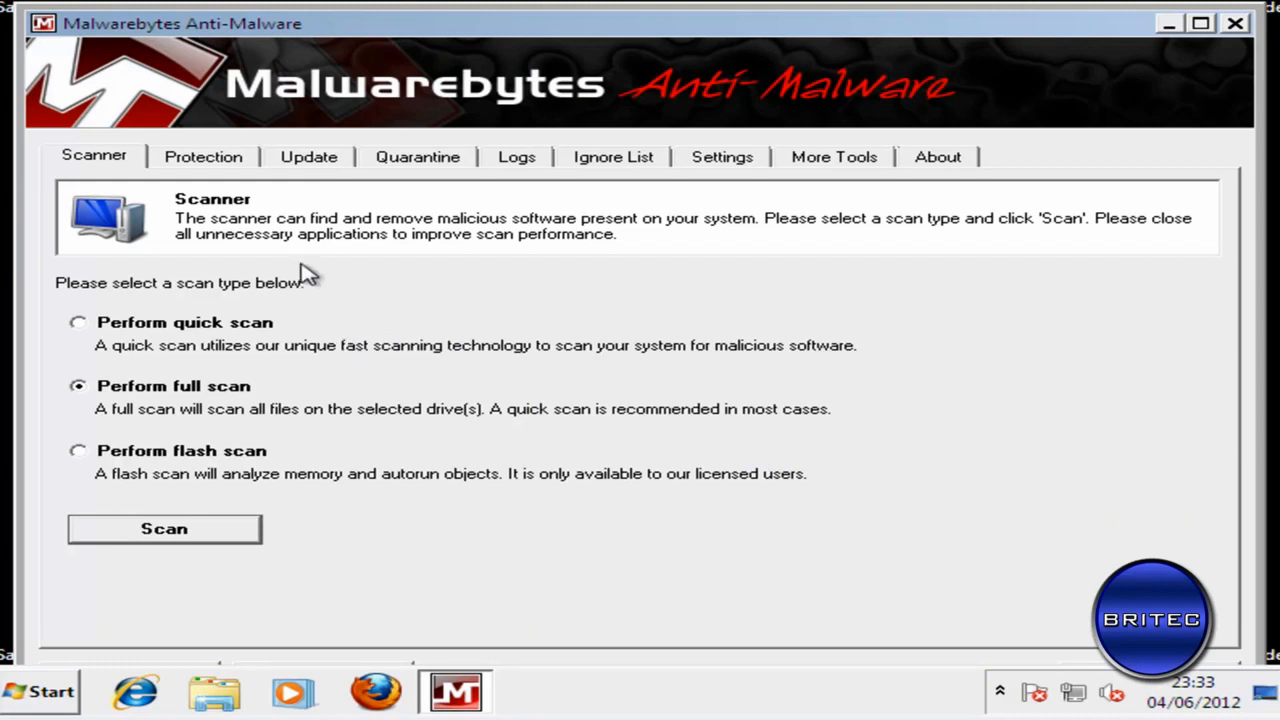
{"action": "left_click", "coordinate": [308, 156]}
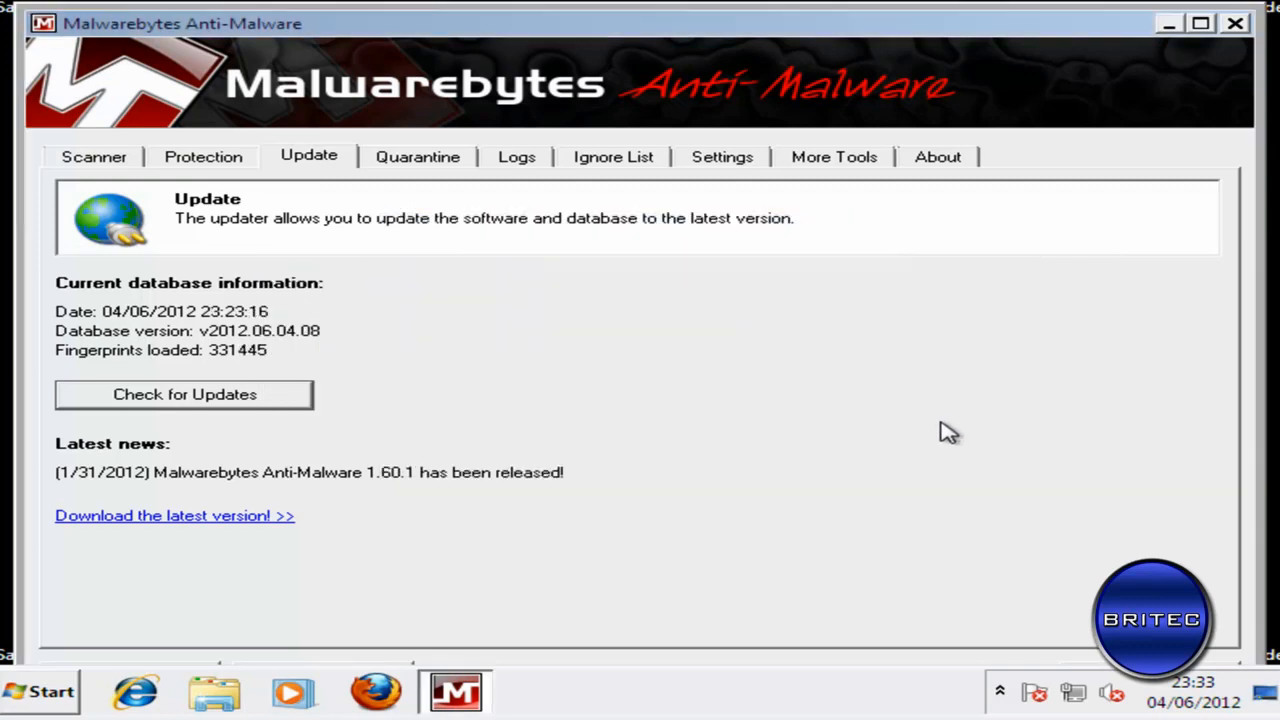
{"action": "left_click", "coordinate": [93, 156]}
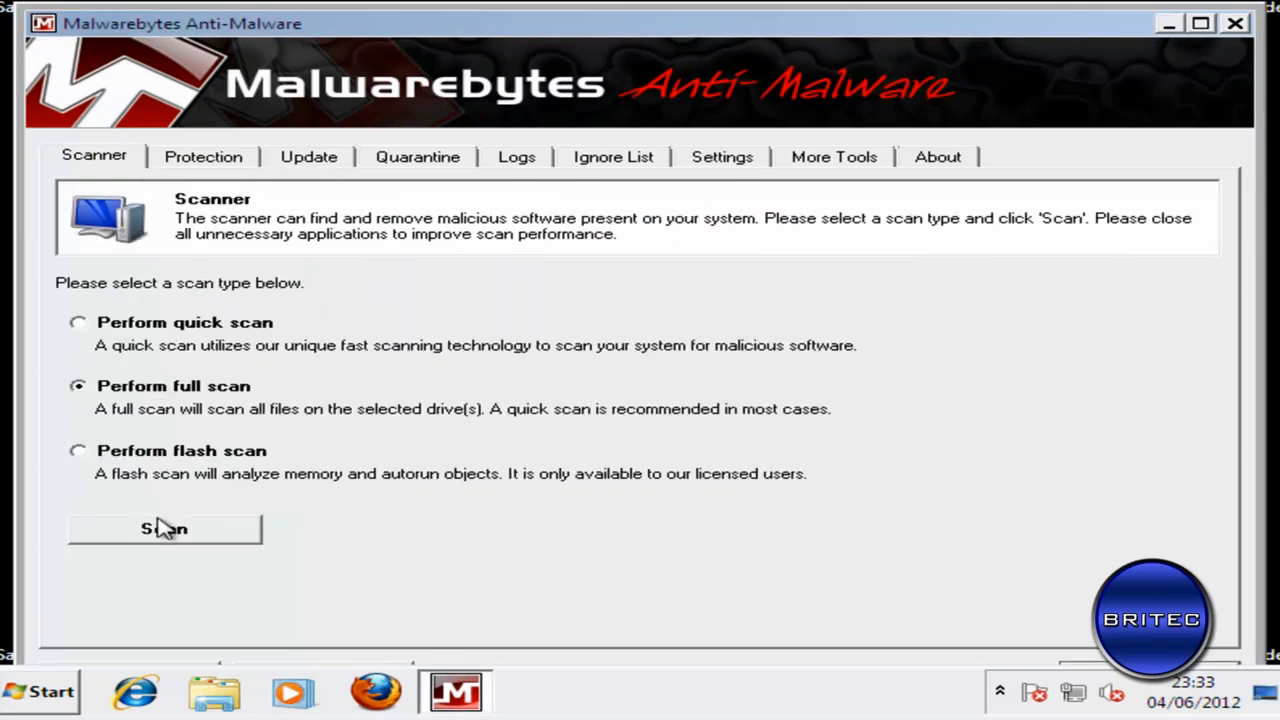
{"action": "left_click", "coordinate": [164, 528]}
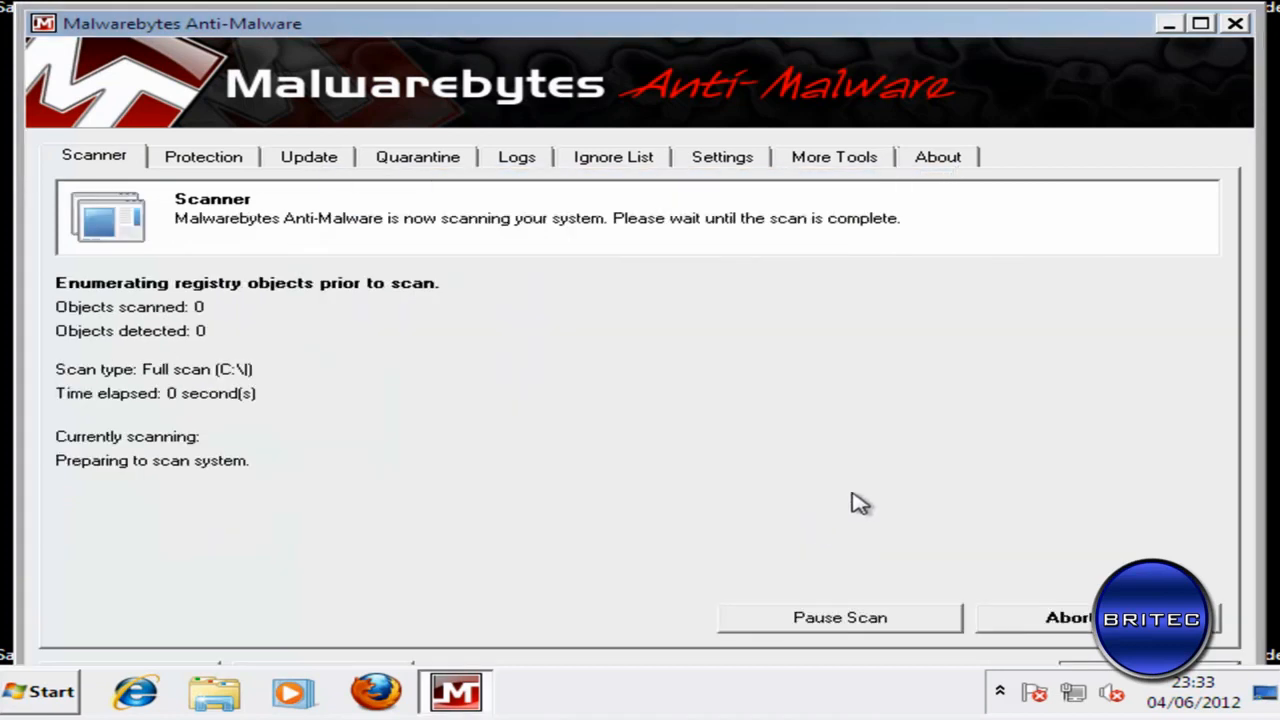
{"action": "left_click", "coordinate": [40, 691]}
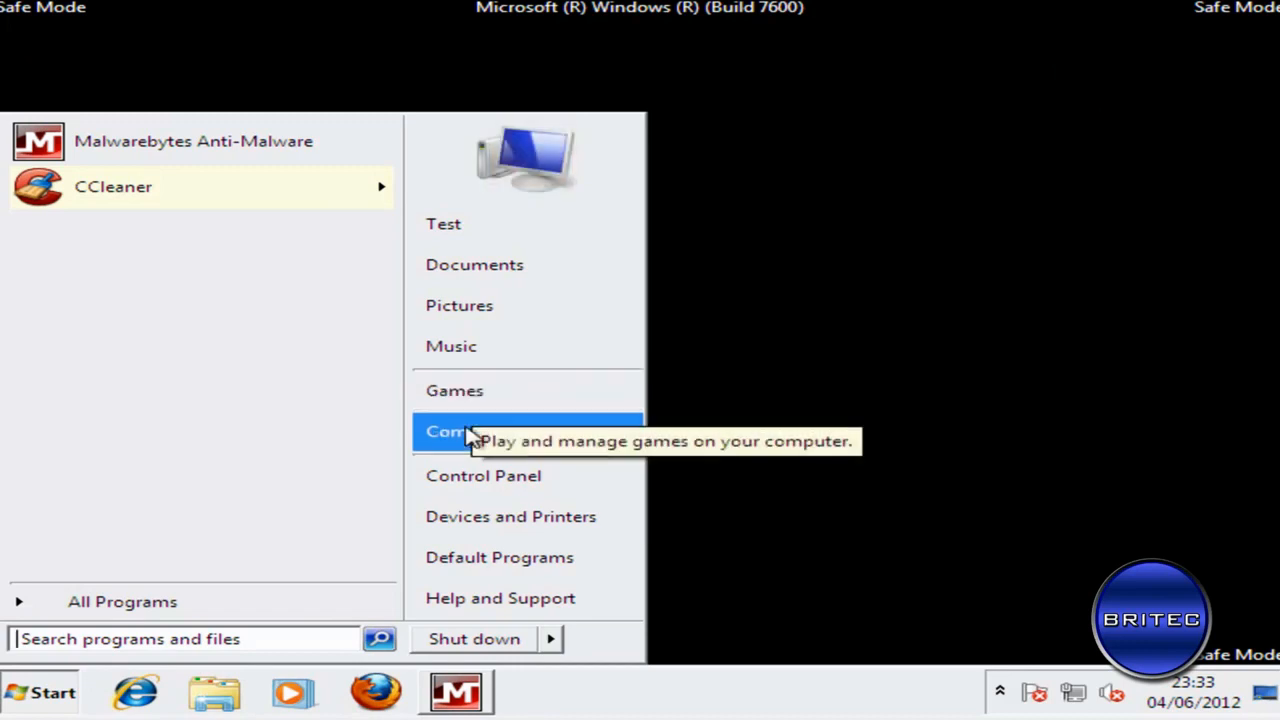
- Launch HitmanPro36.exe from the user's Desktop folder
{"action": "left_click", "coordinate": [463, 431]}
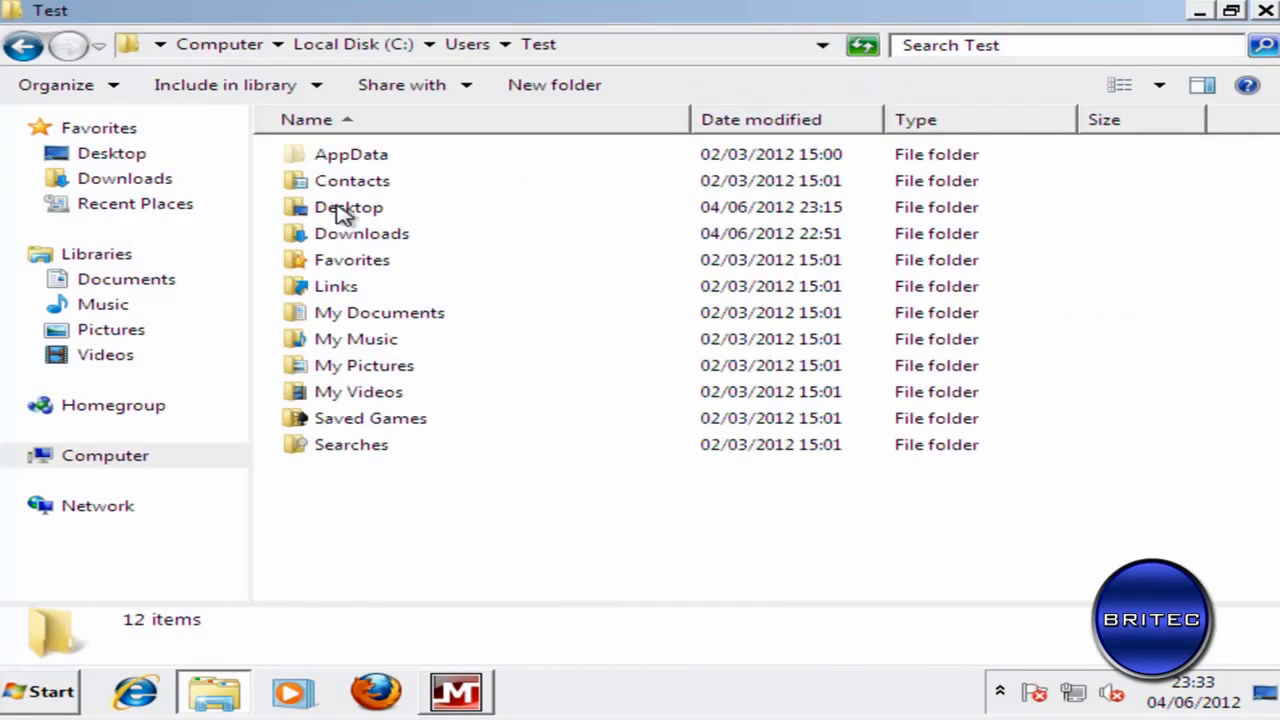
{"action": "double_click", "coordinate": [348, 207]}
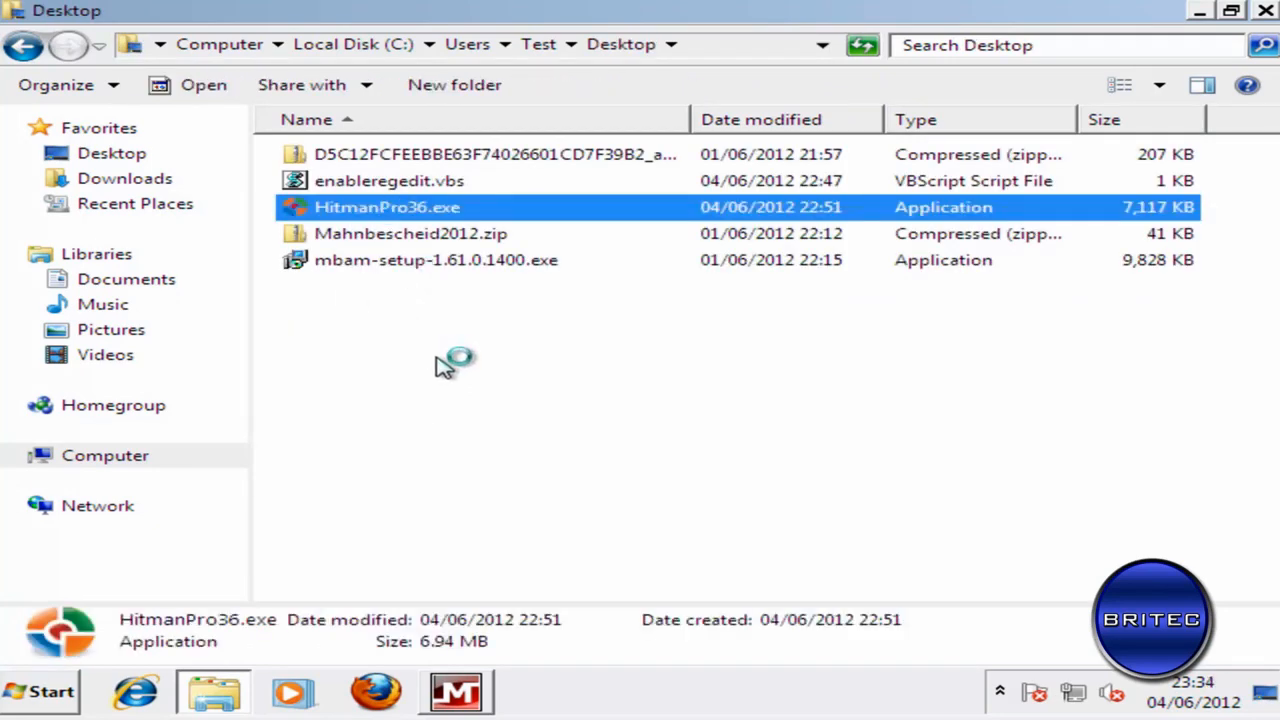
{"action": "double_click", "coordinate": [387, 207]}
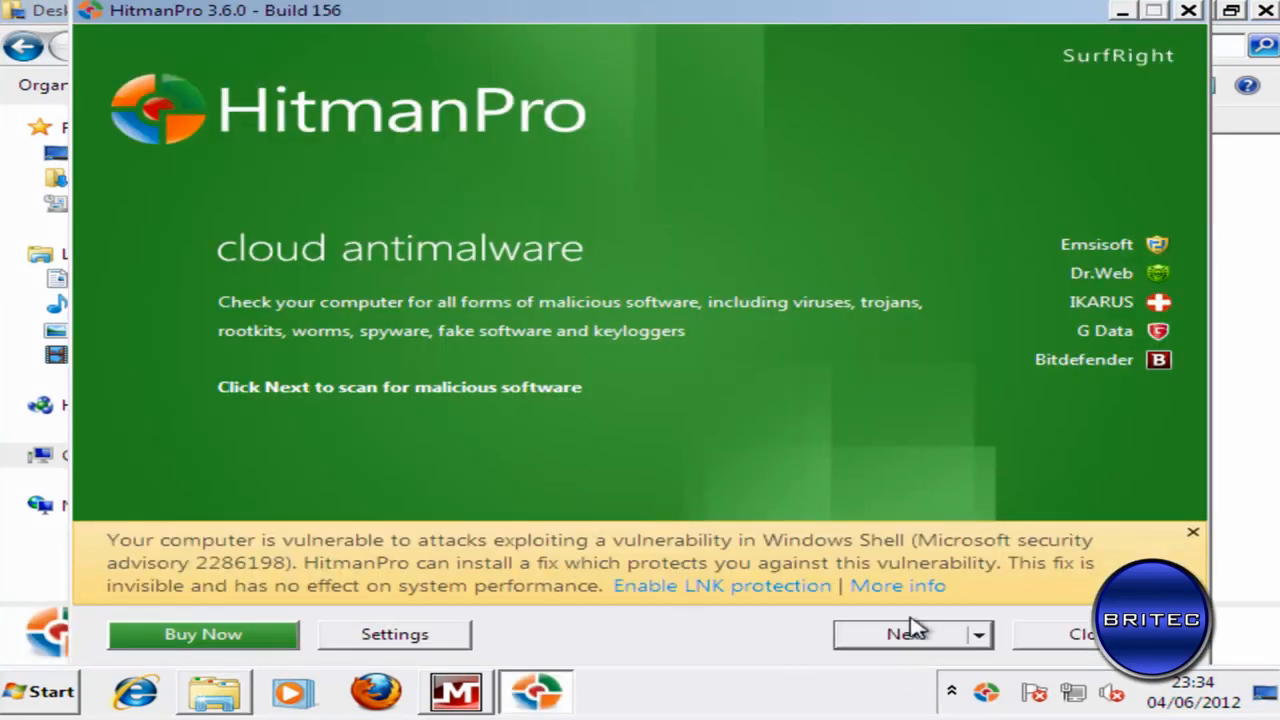
- Start a one-time HitmanPro scan without installing, minimizing windows, then restore the scan
{"action": "left_click", "coordinate": [905, 634]}
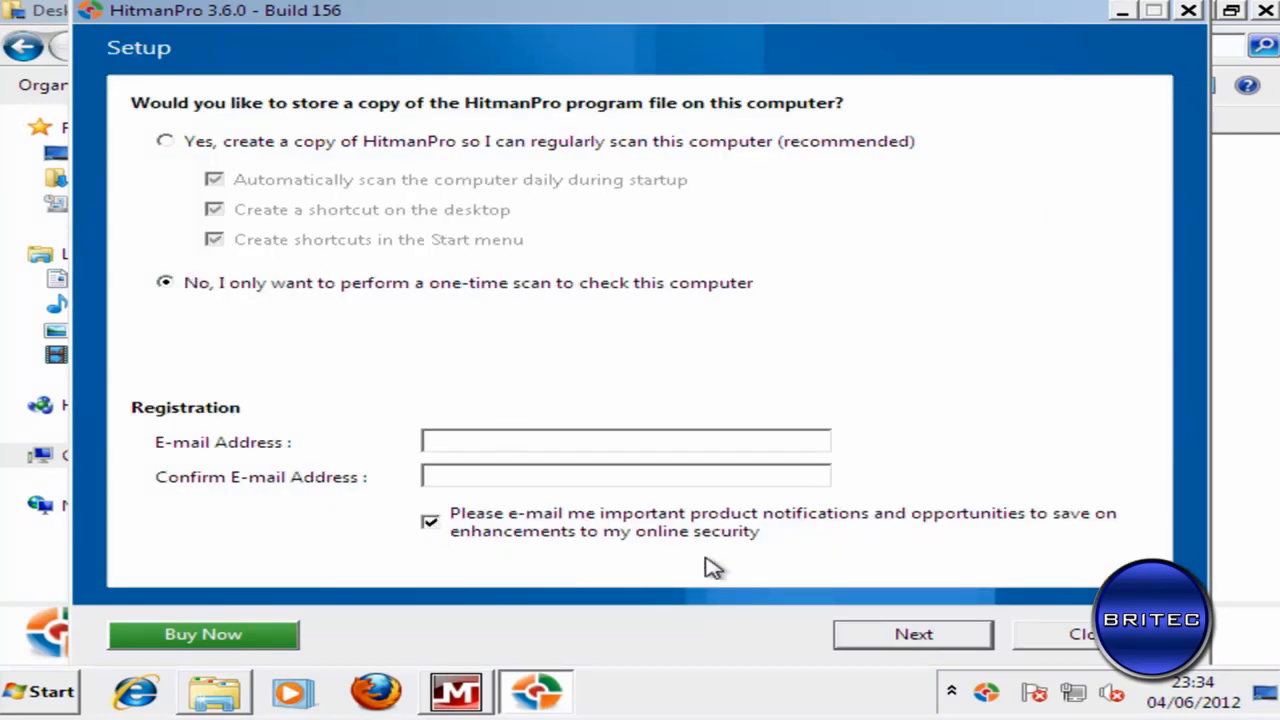
{"action": "left_click", "coordinate": [912, 633]}
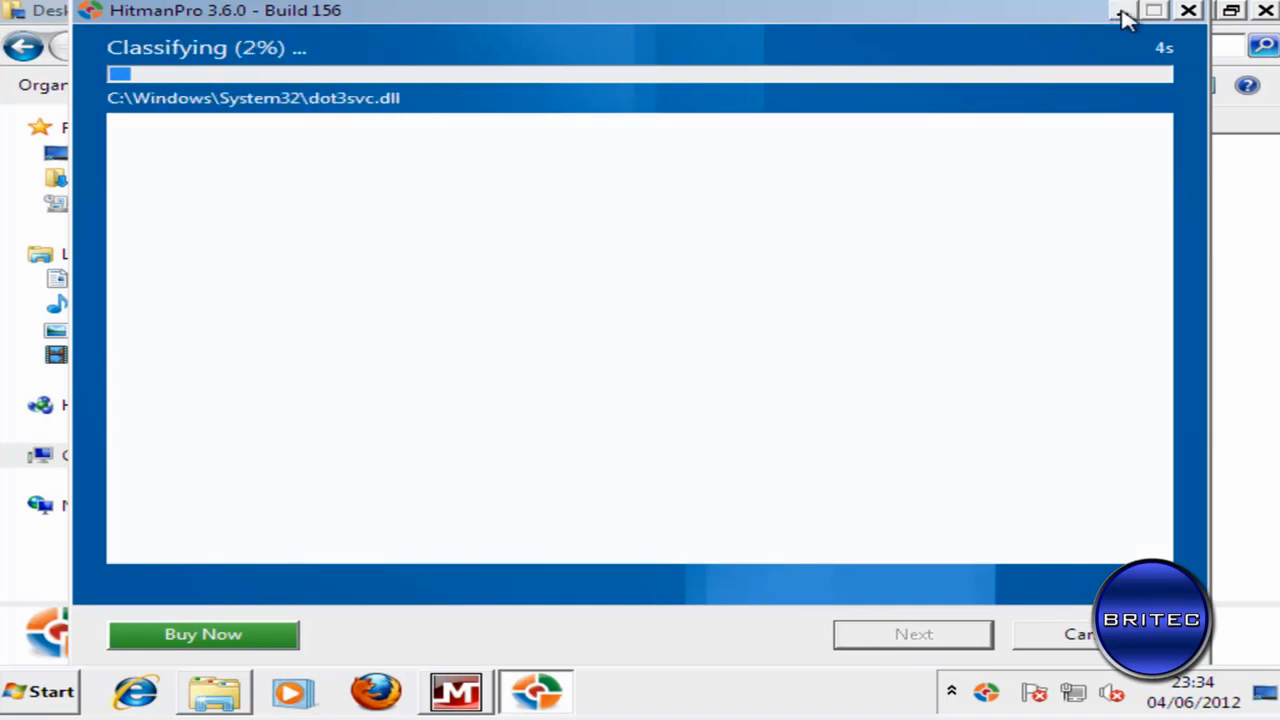
{"action": "mouse_move", "coordinate": [1119, 11]}
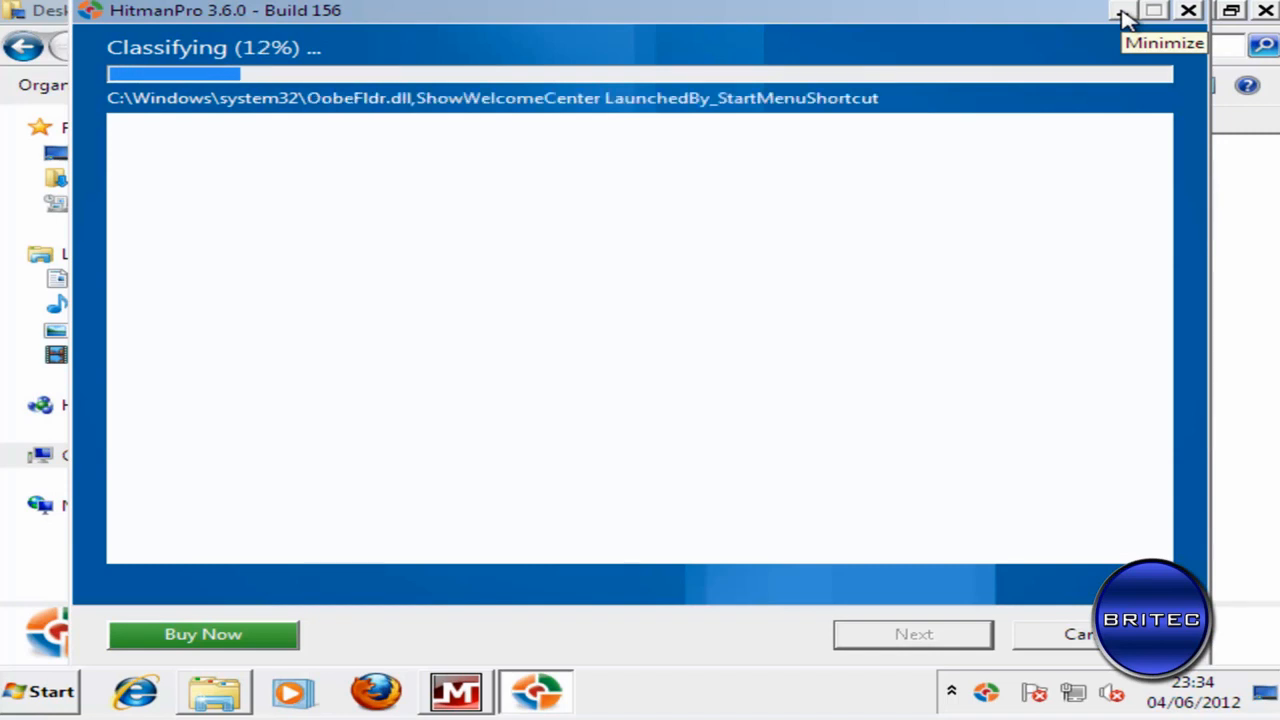
{"action": "left_click", "coordinate": [1120, 11]}
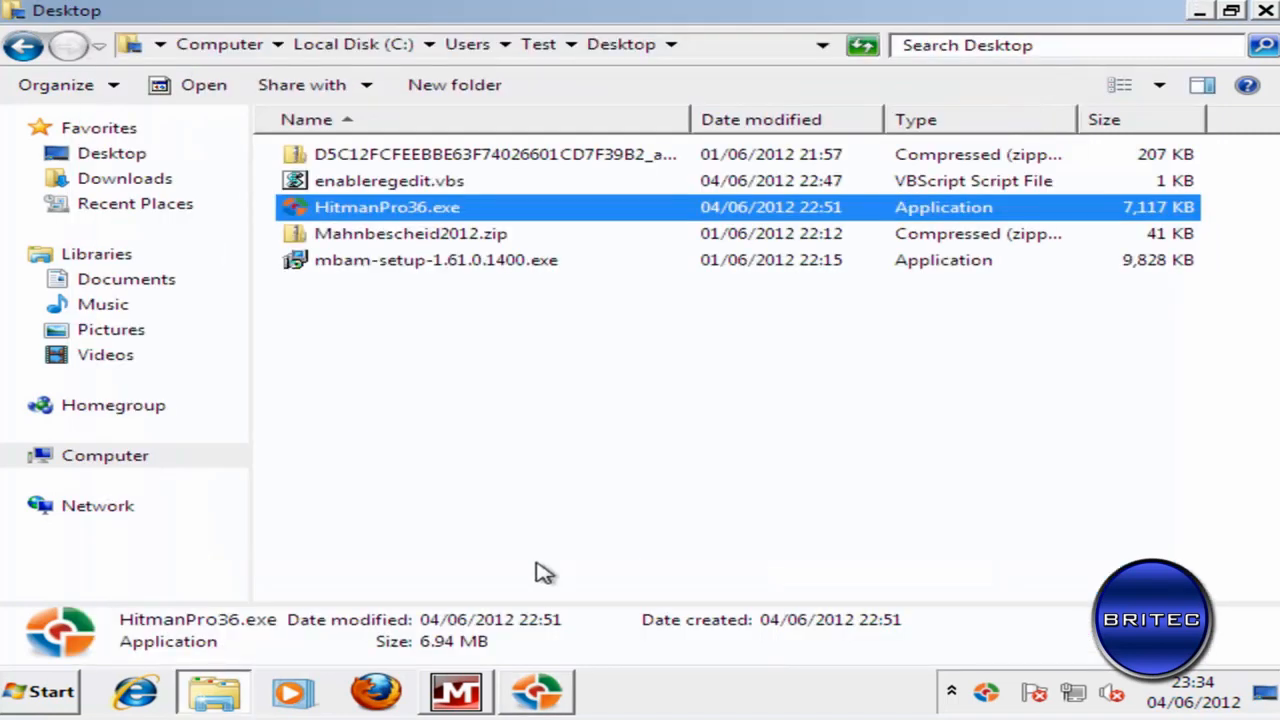
{"action": "left_click", "coordinate": [1264, 10]}
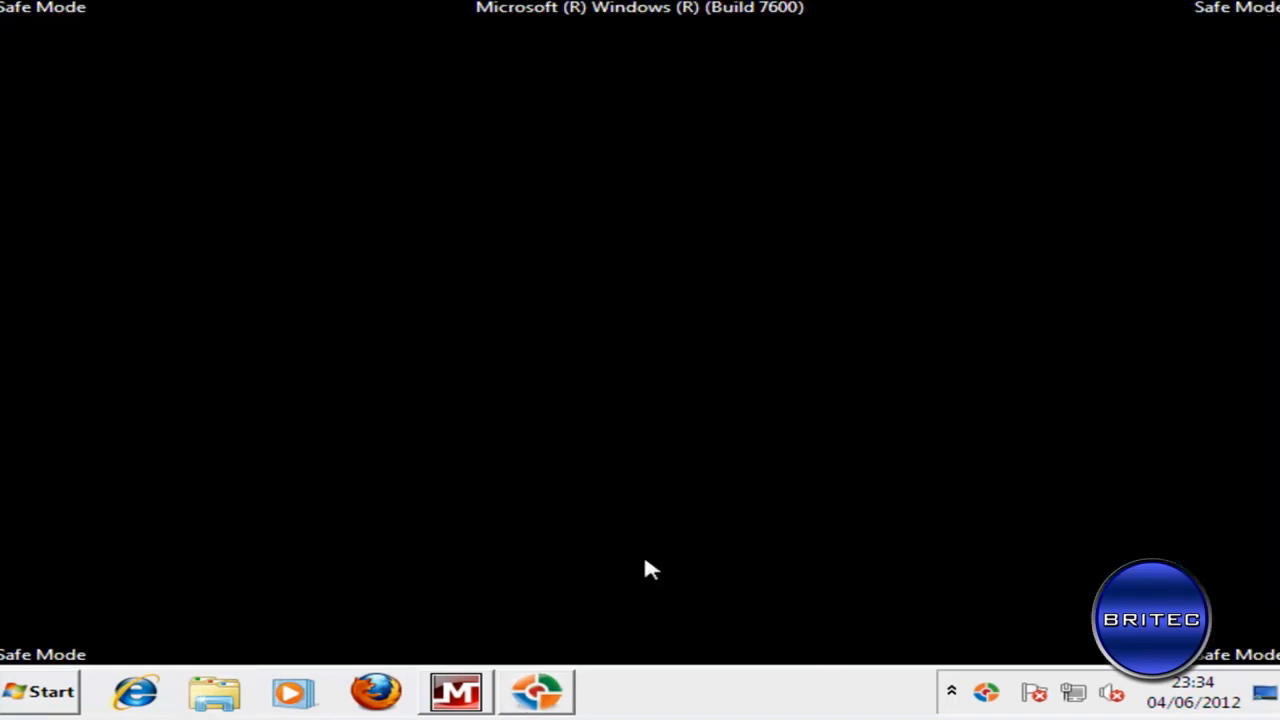
{"action": "mouse_move", "coordinate": [625, 692]}
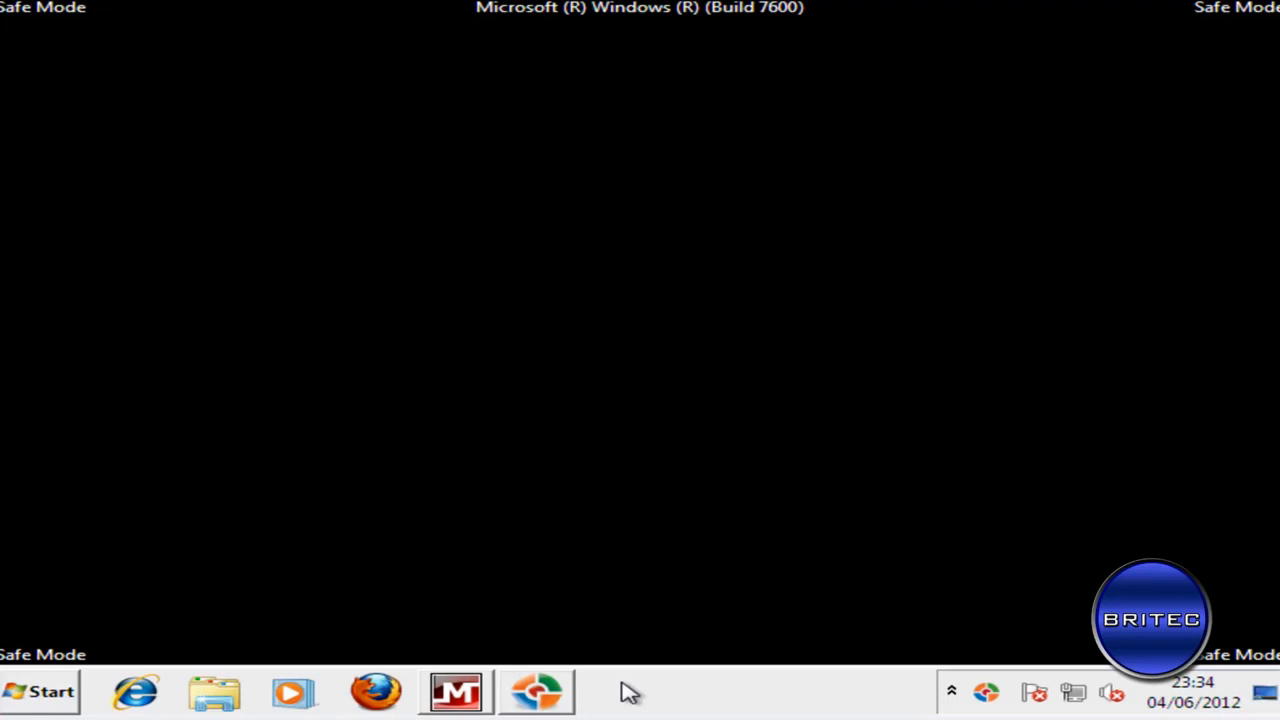
{"action": "left_click", "coordinate": [537, 691]}
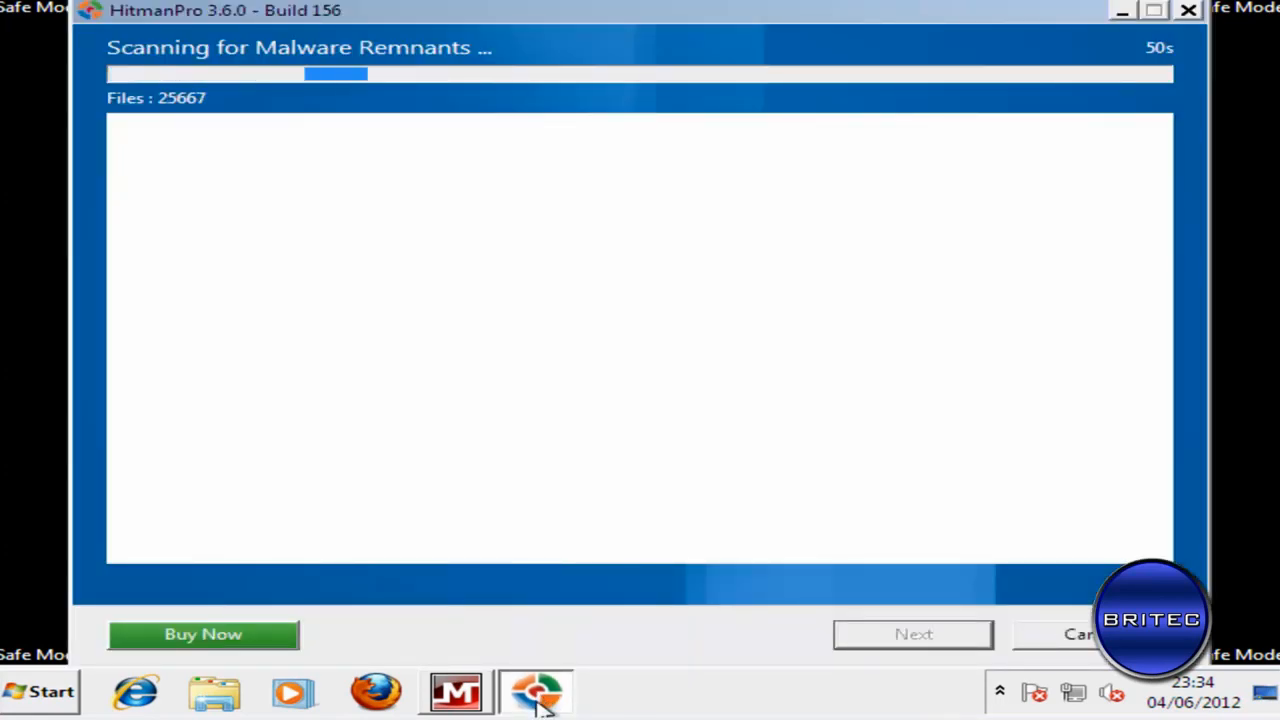
{"action": "mouse_move", "coordinate": [708, 615]}
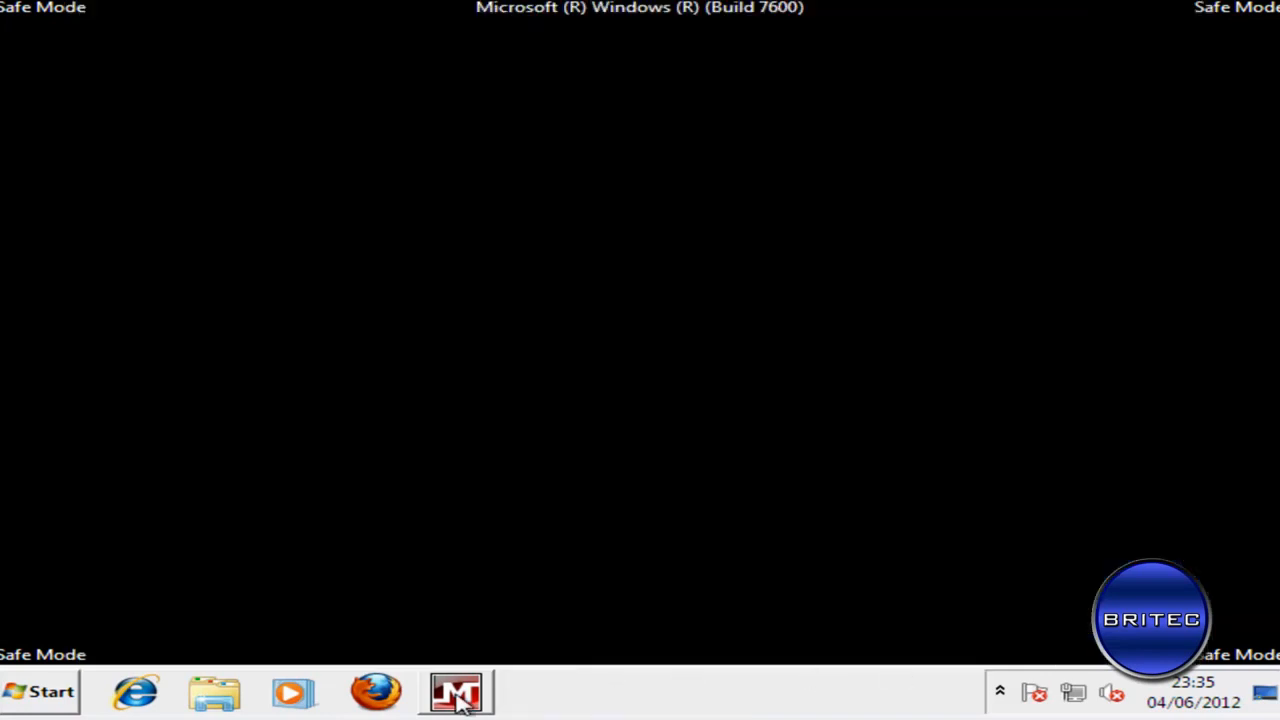
- Show the Malwarebytes scan results and remove the two detected threats
{"action": "left_click", "coordinate": [456, 692]}
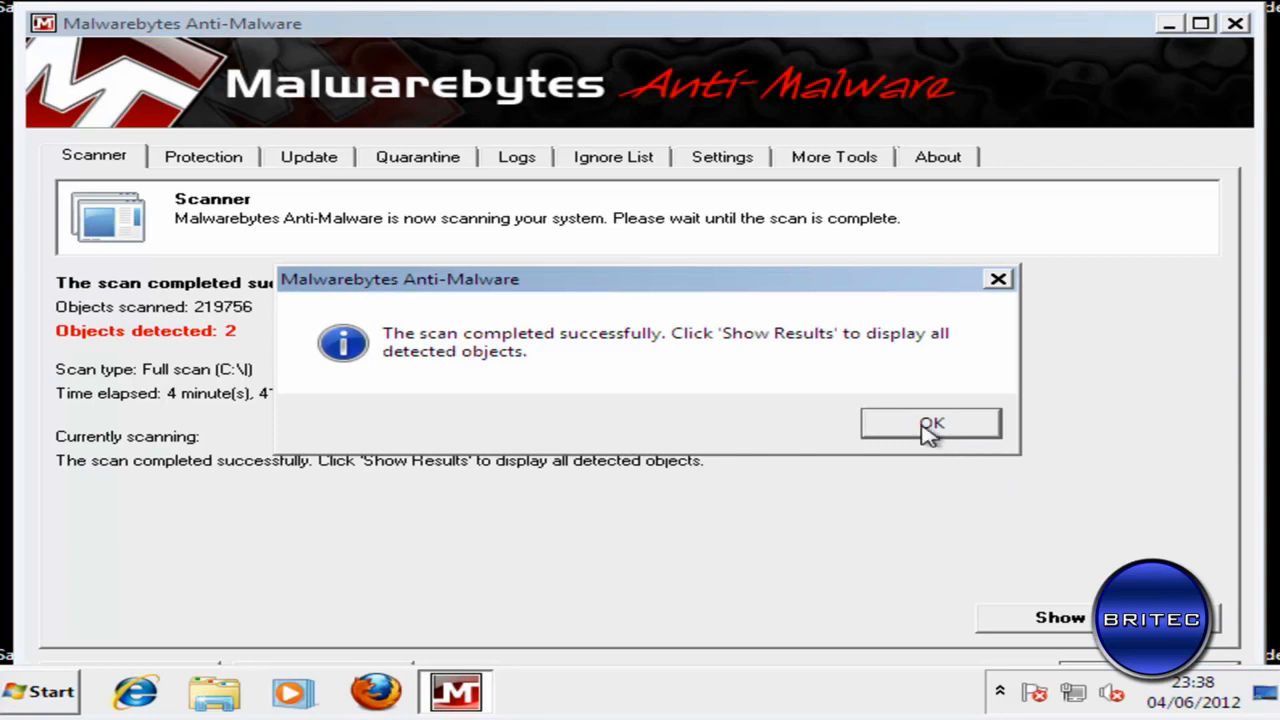
{"action": "left_click", "coordinate": [930, 423]}
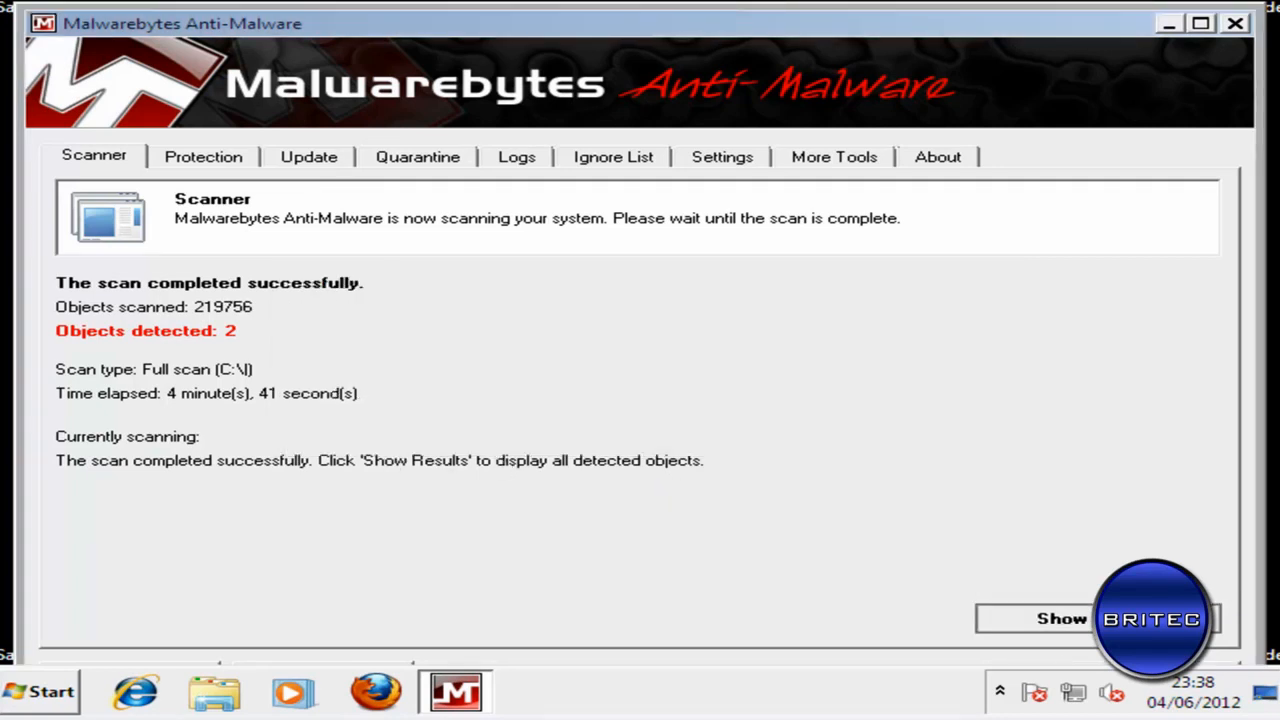
{"action": "left_click", "coordinate": [1061, 618]}
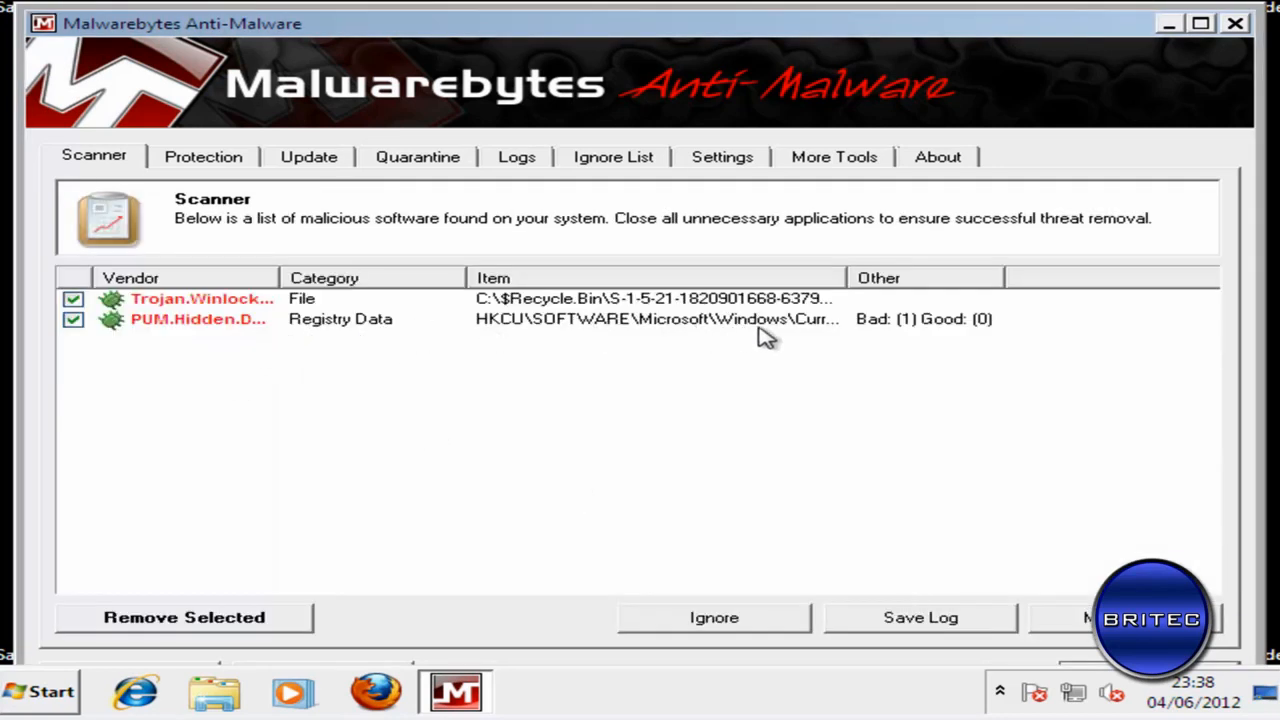
{"action": "mouse_move", "coordinate": [948, 280]}
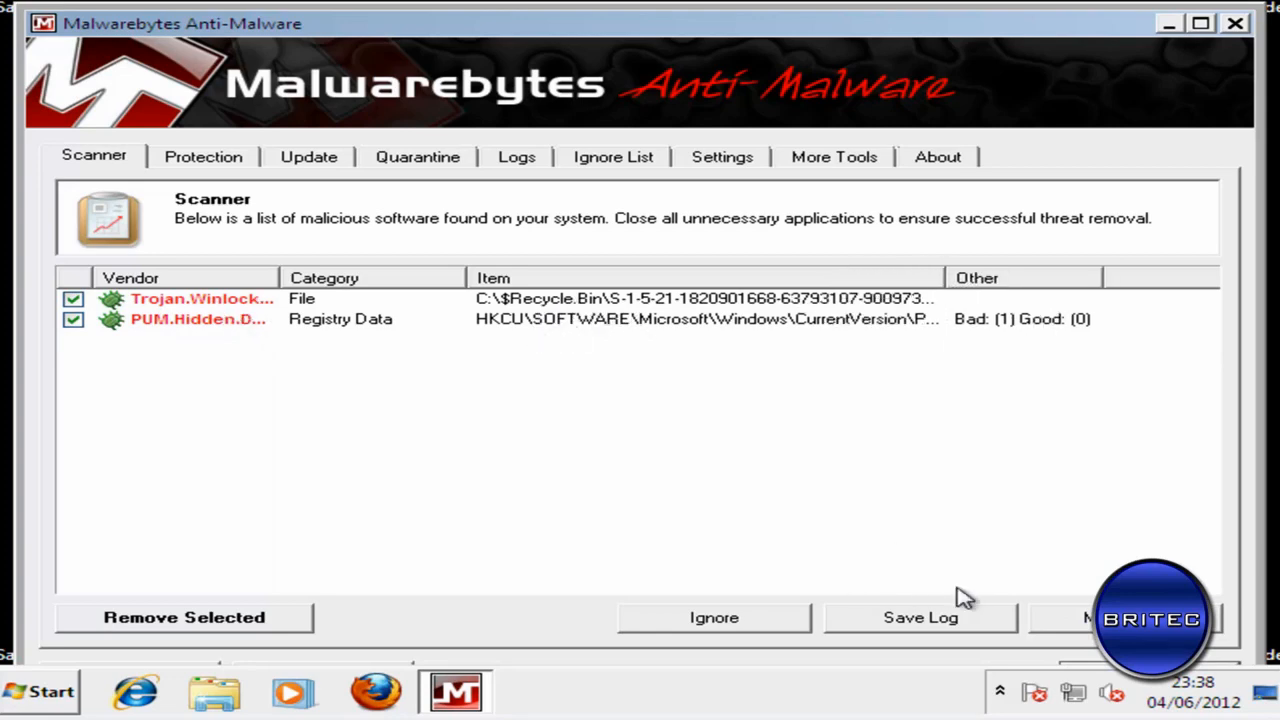
{"action": "left_click", "coordinate": [184, 617]}
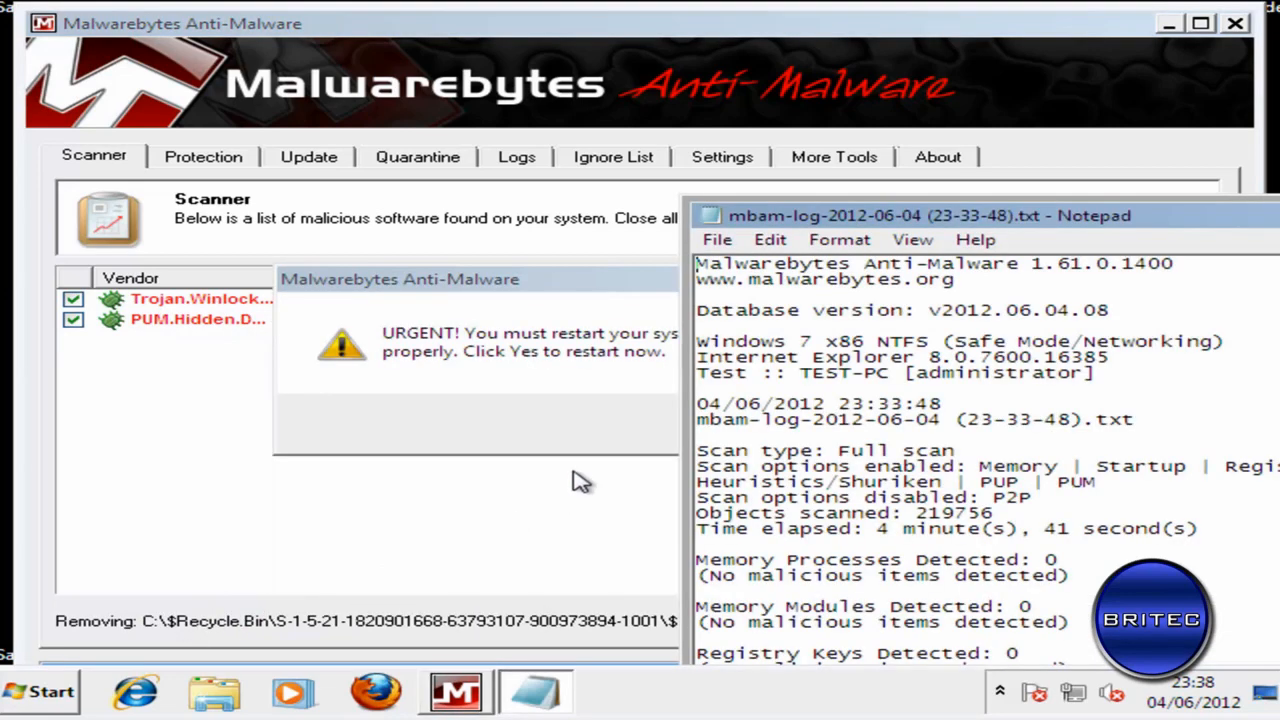
- Read and close the Notepad scan log, then accept restarting the computer
{"action": "left_click_drag", "start_coordinate": [930, 215], "coordinate": [450, 141]}
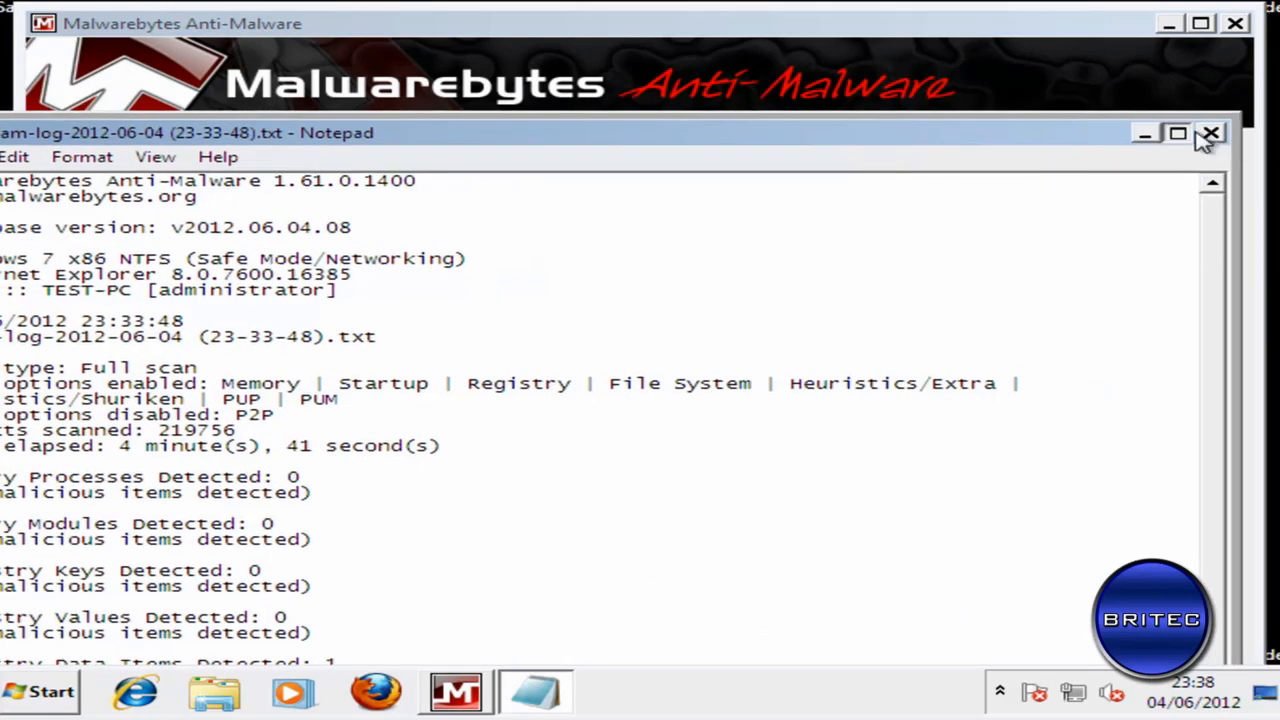
{"action": "left_click", "coordinate": [1210, 133]}
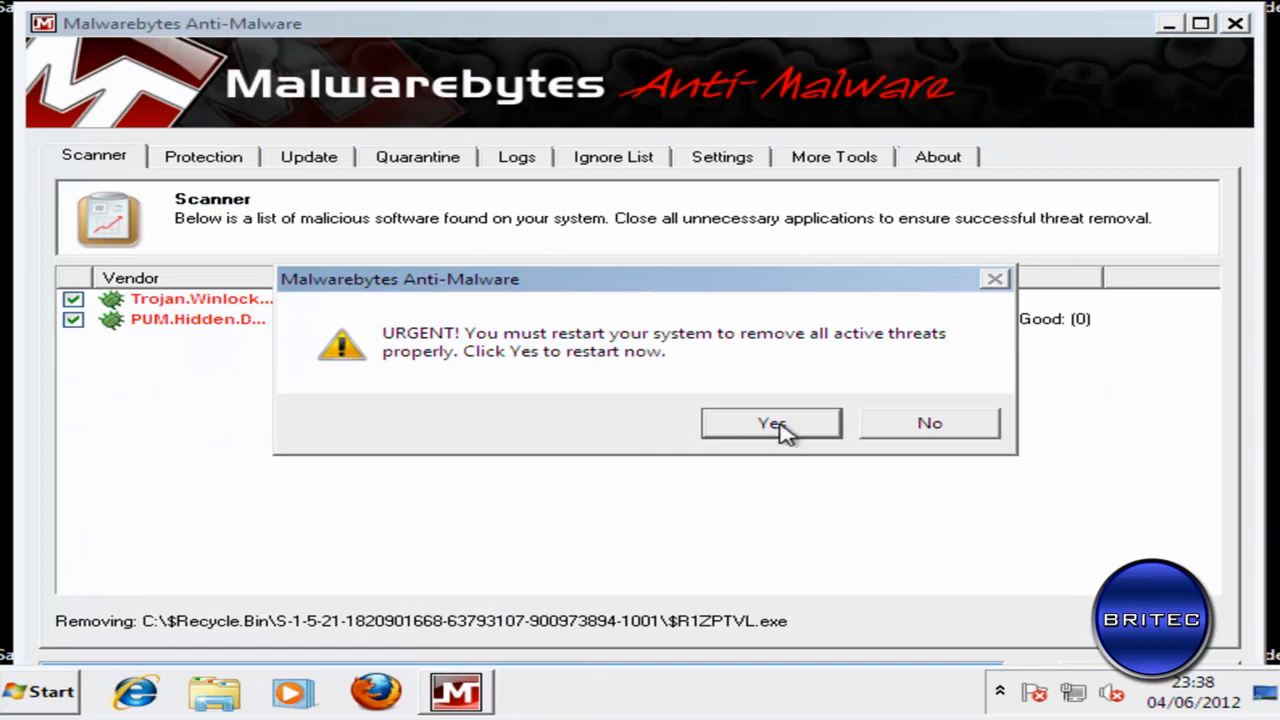
{"action": "left_click", "coordinate": [770, 422]}
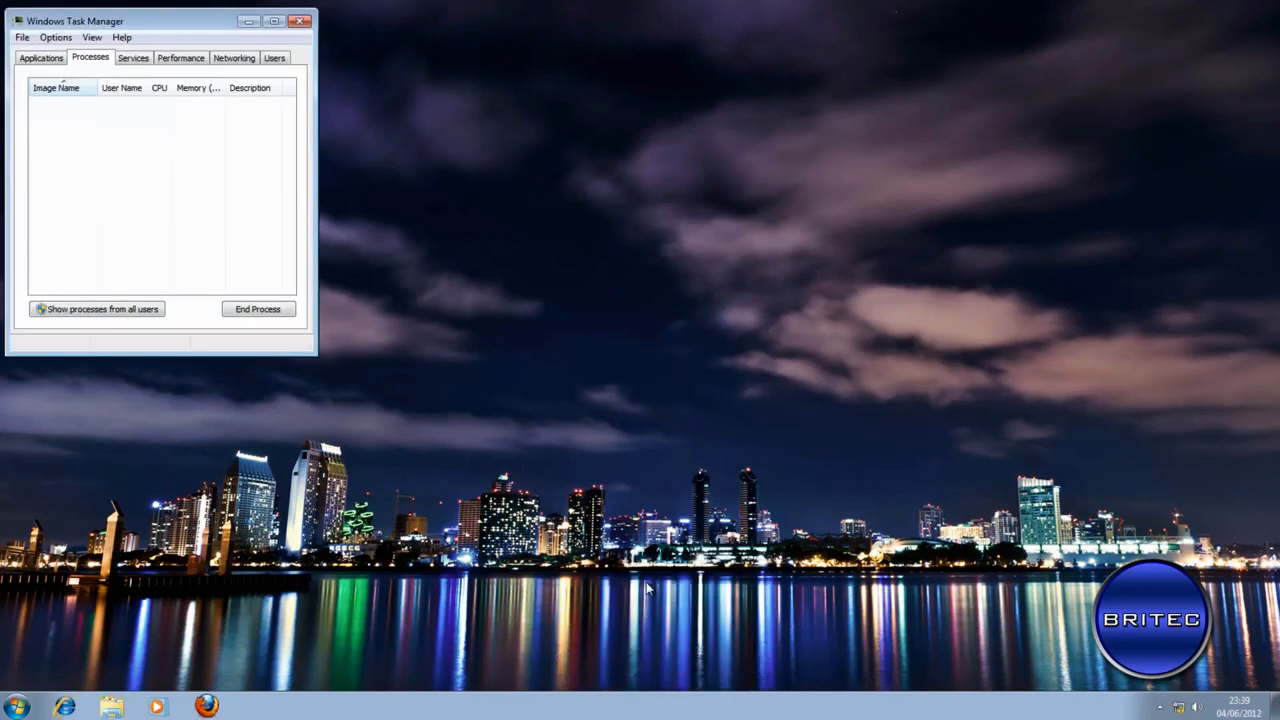
- Close Task Manager and enable View > Show desktop icons from the desktop context menu
{"action": "left_click", "coordinate": [301, 21]}
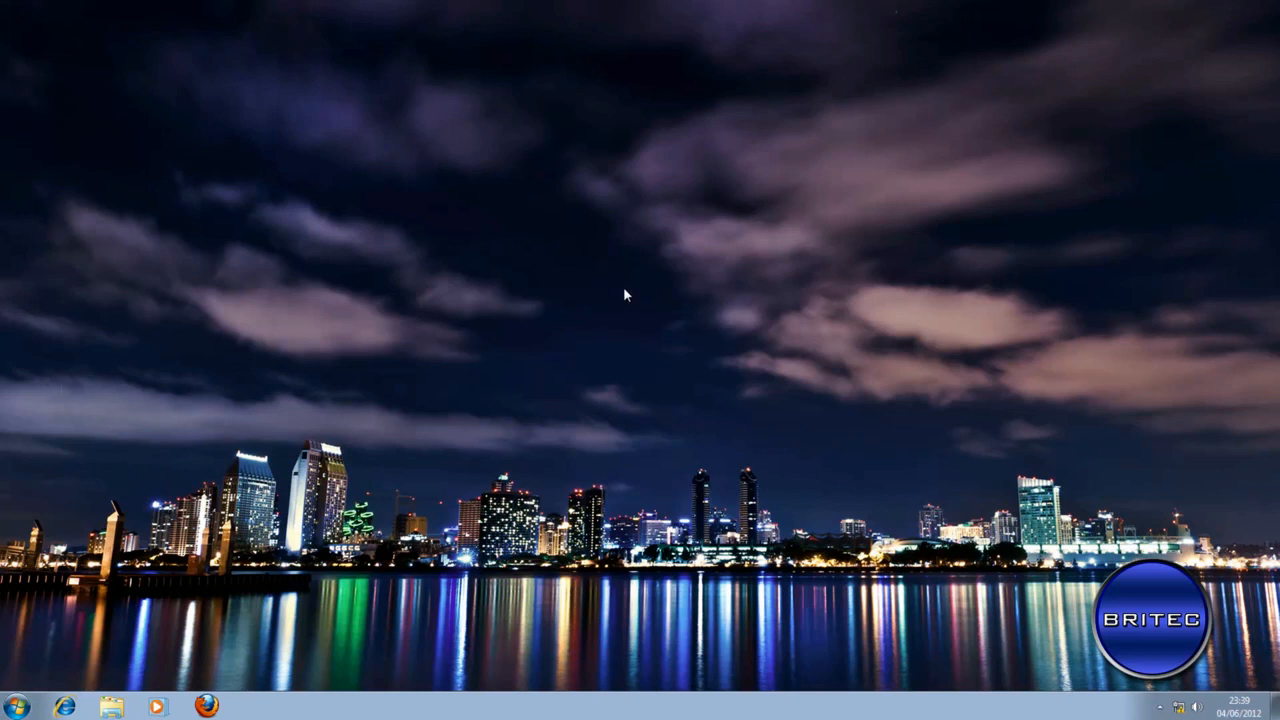
{"action": "right_click", "coordinate": [622, 293]}
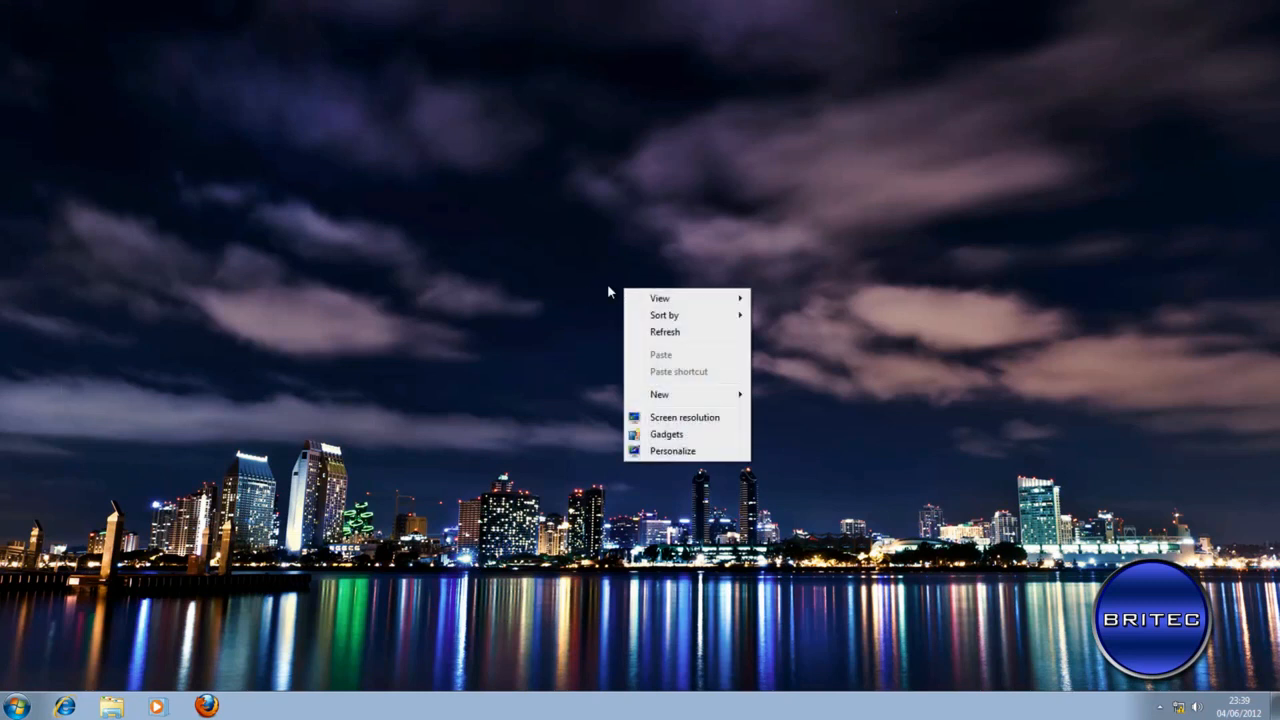
{"action": "mouse_move", "coordinate": [668, 394]}
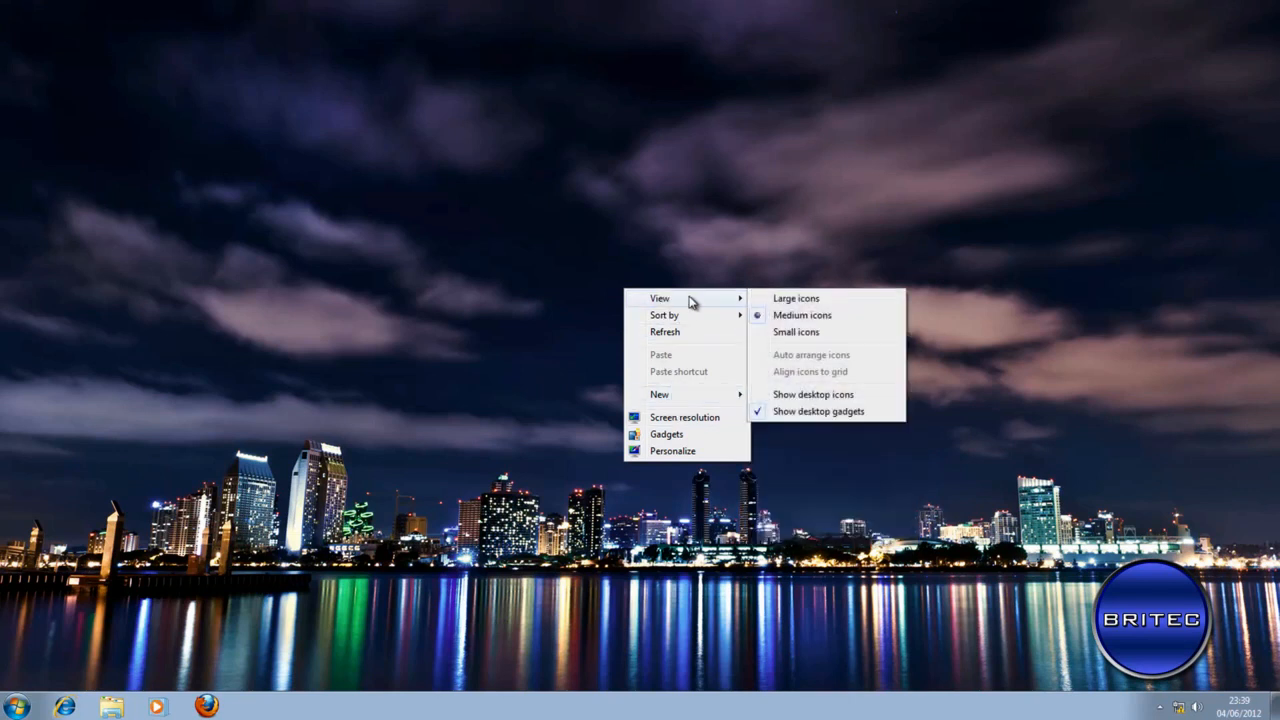
{"action": "left_click", "coordinate": [813, 394]}
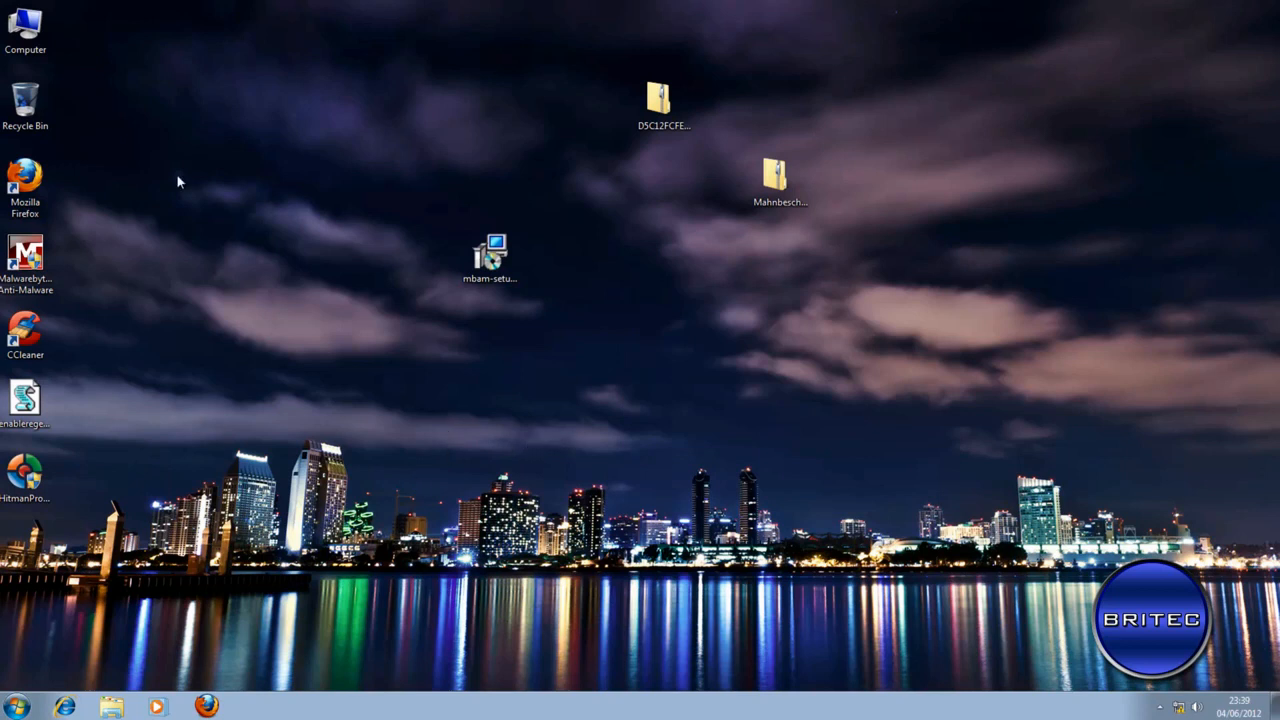
{"action": "mouse_move", "coordinate": [495, 488]}
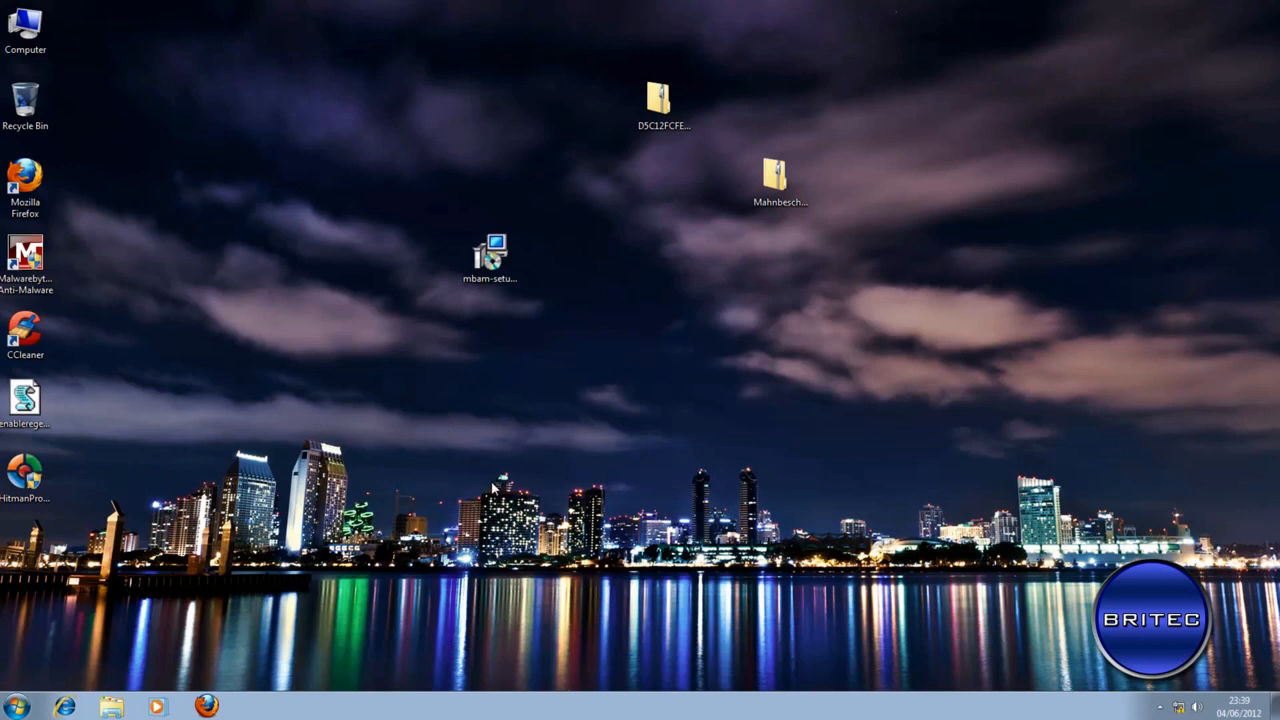
{"action": "mouse_move", "coordinate": [476, 477]}
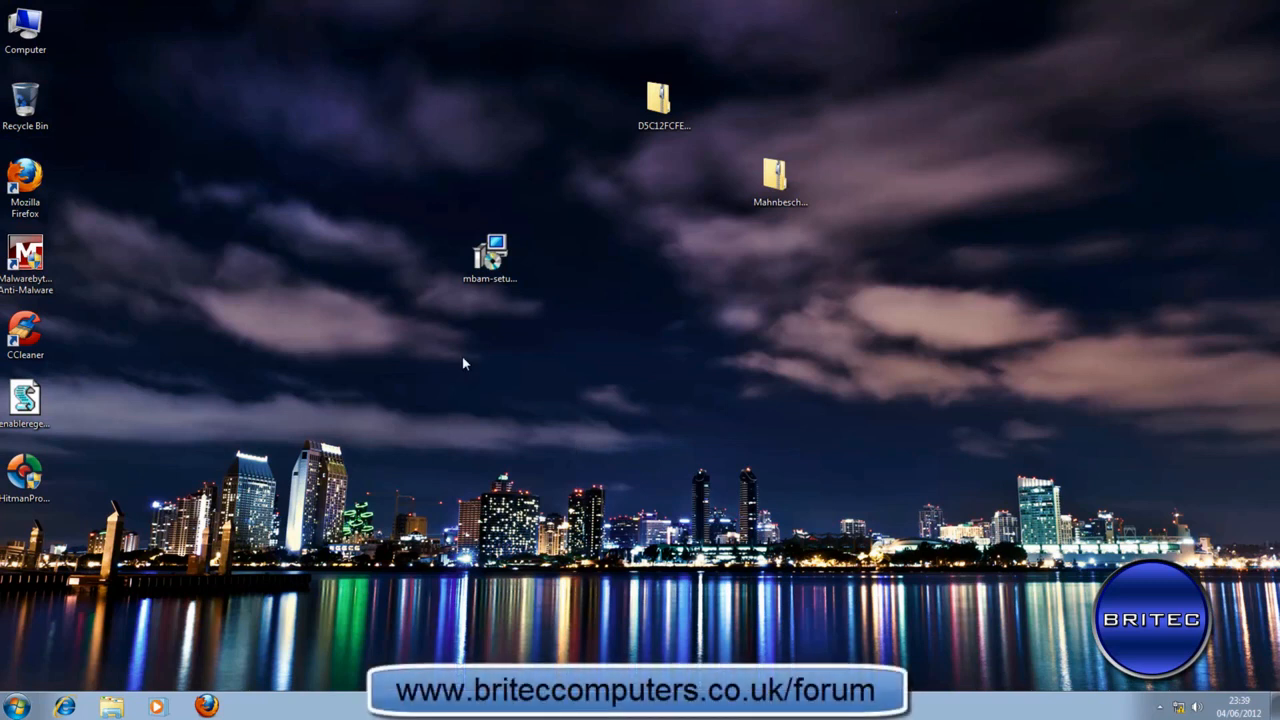
{"action": "mouse_move", "coordinate": [588, 383]}
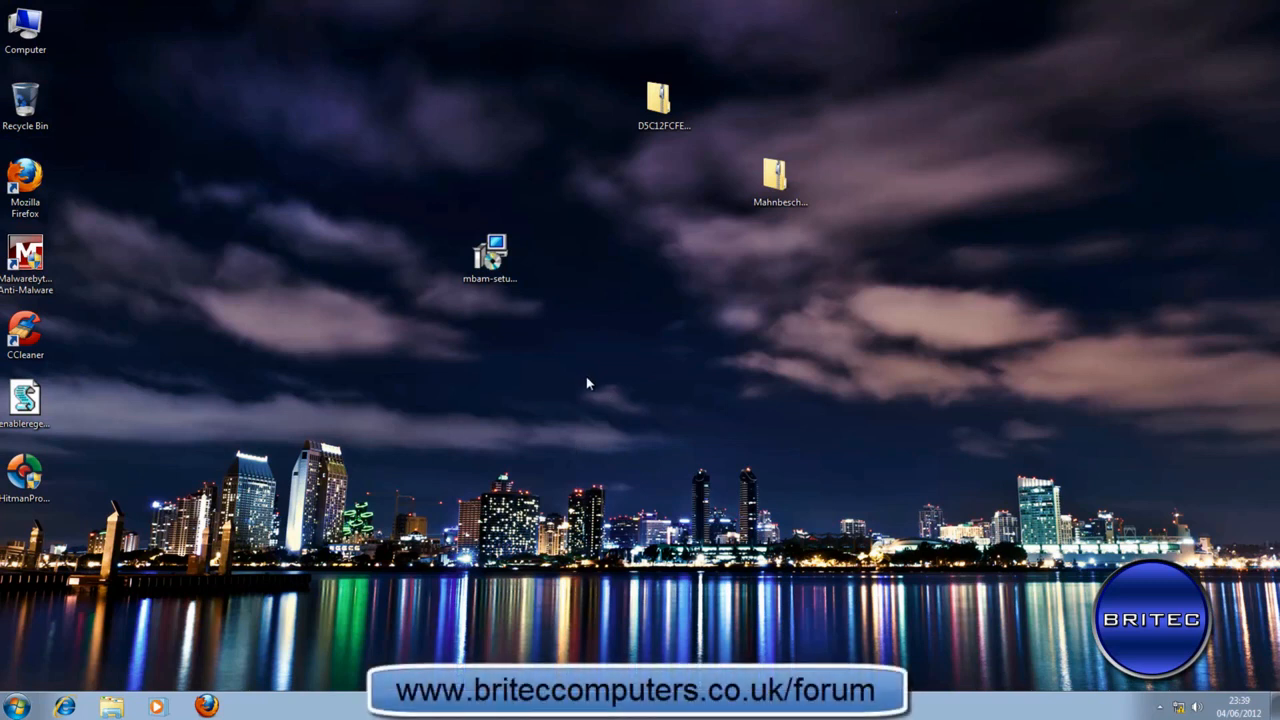
{"action": "mouse_move", "coordinate": [660, 433]}
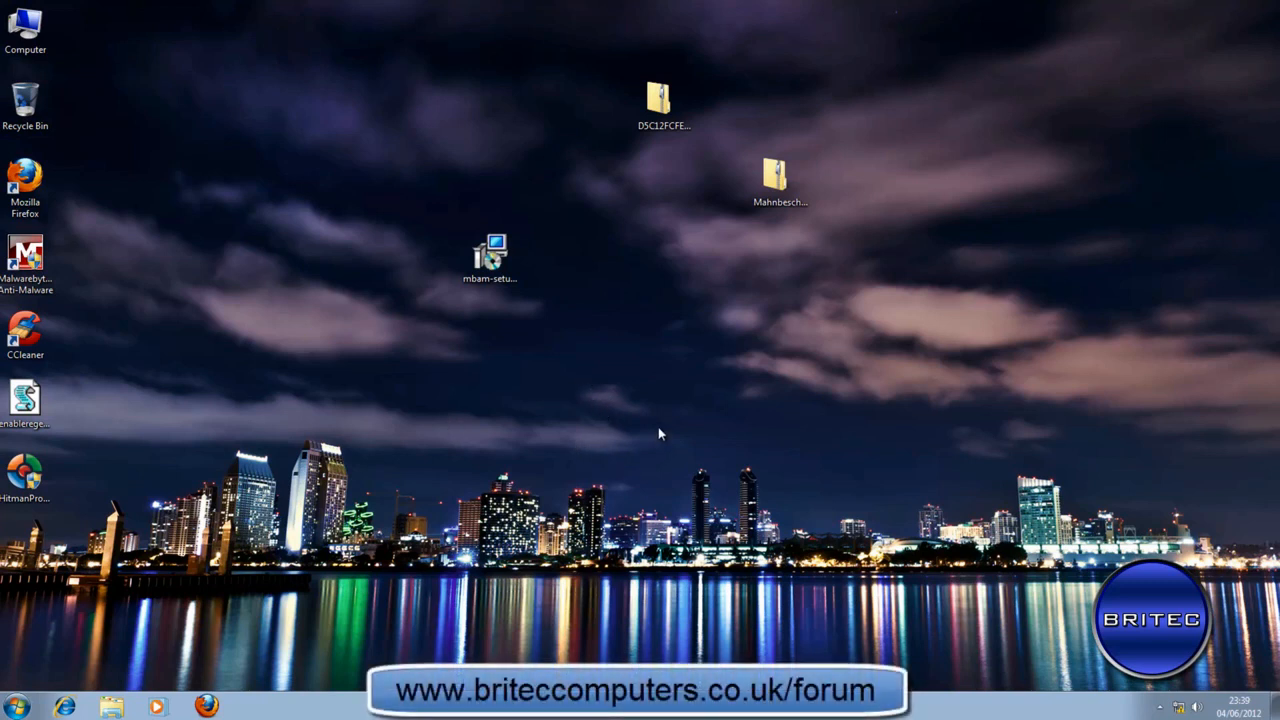